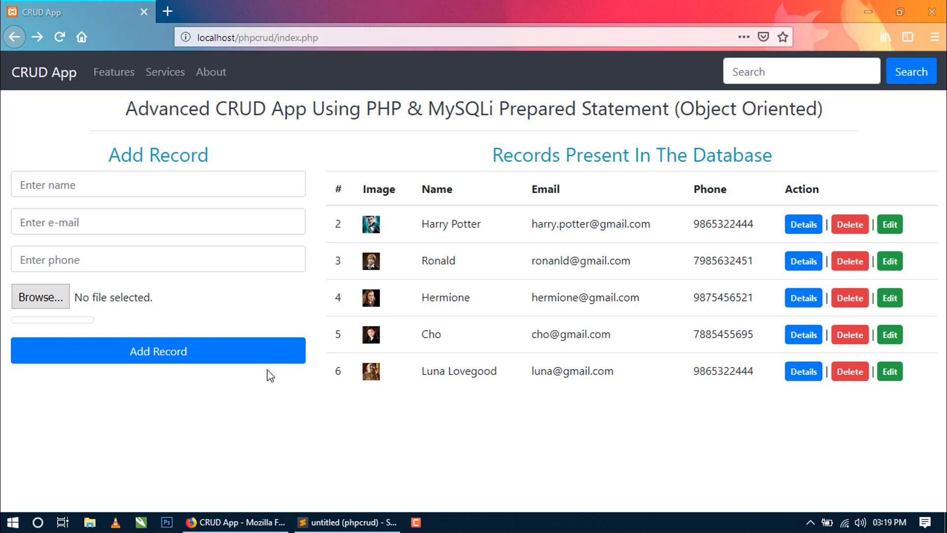
mouse_move(546, 289)
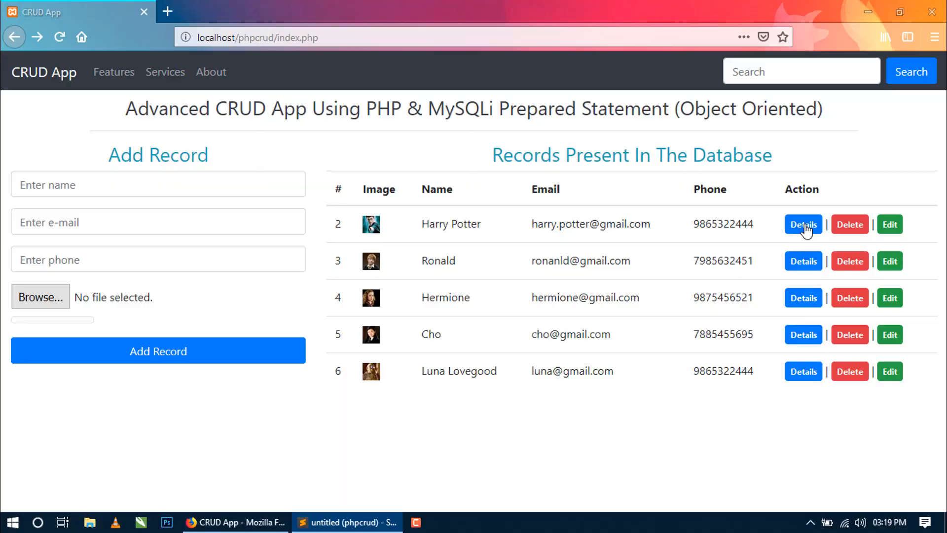
Switch from the Firefox records page to the Sublime Text editor
left_click(346, 522)
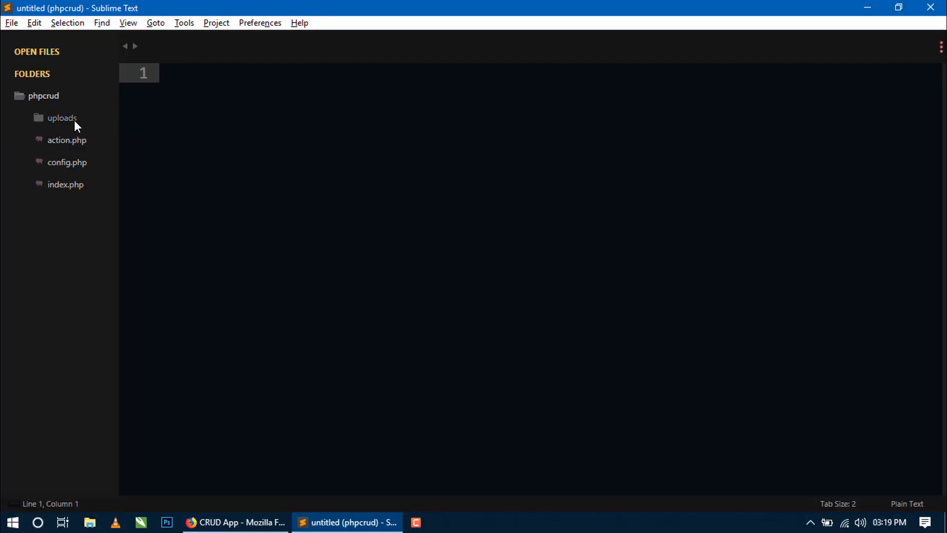
mouse_move(65, 185)
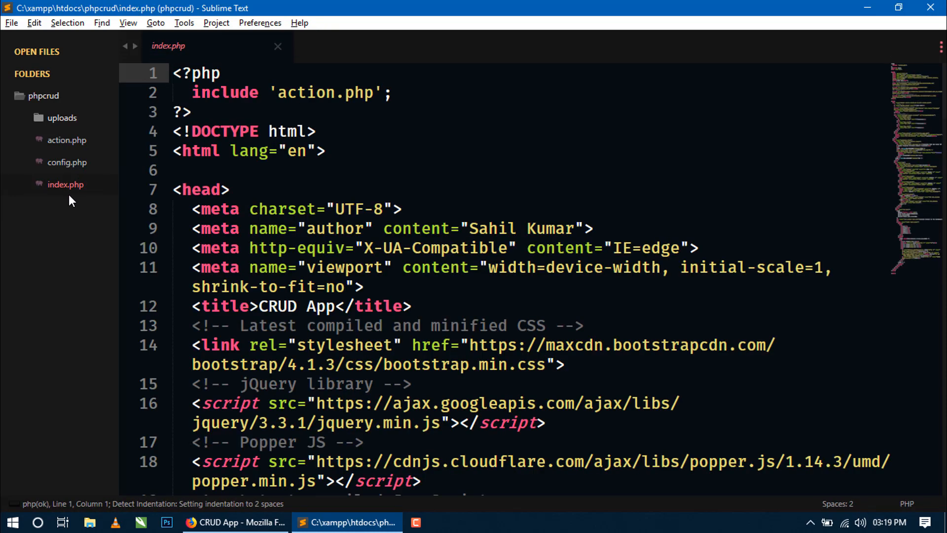
Scroll through index.php's page markup and database query code
scroll("down", 3)
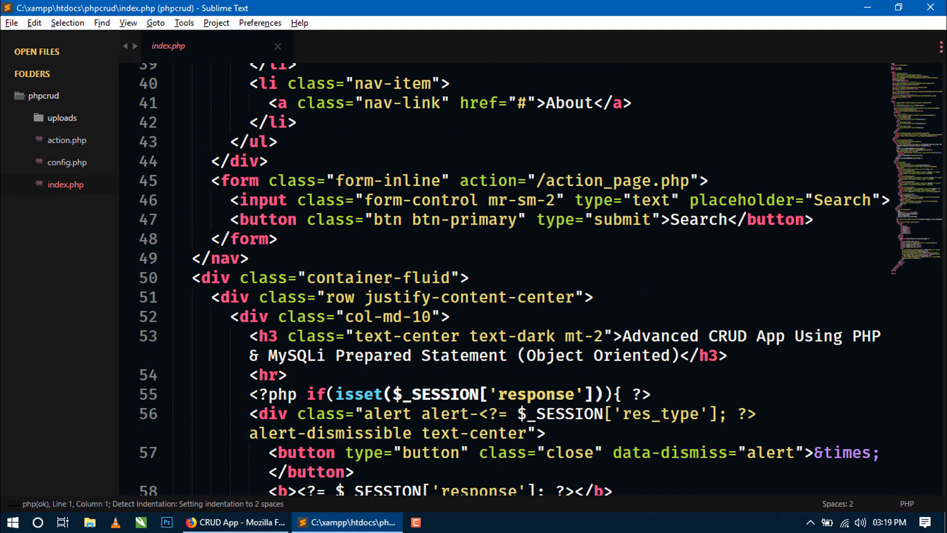
scroll("down", 3)
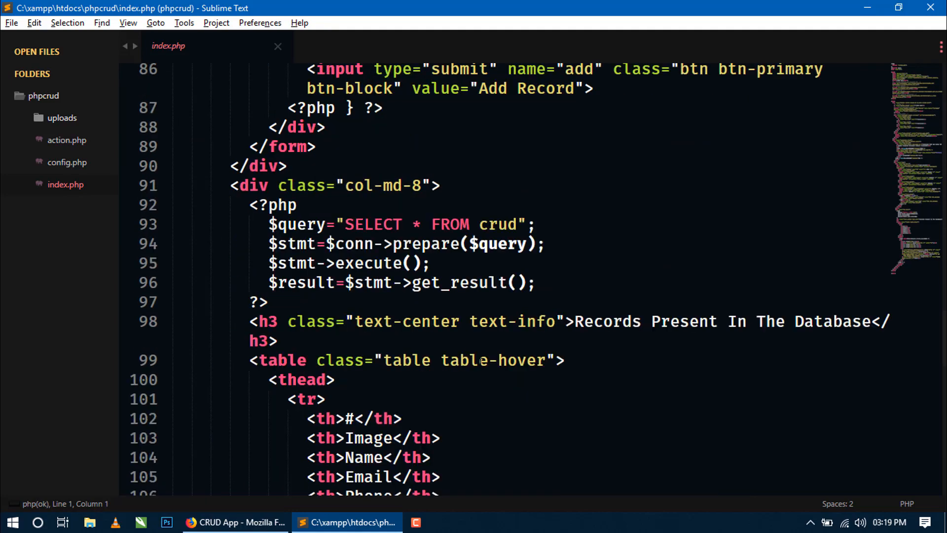
scroll("down", 3)
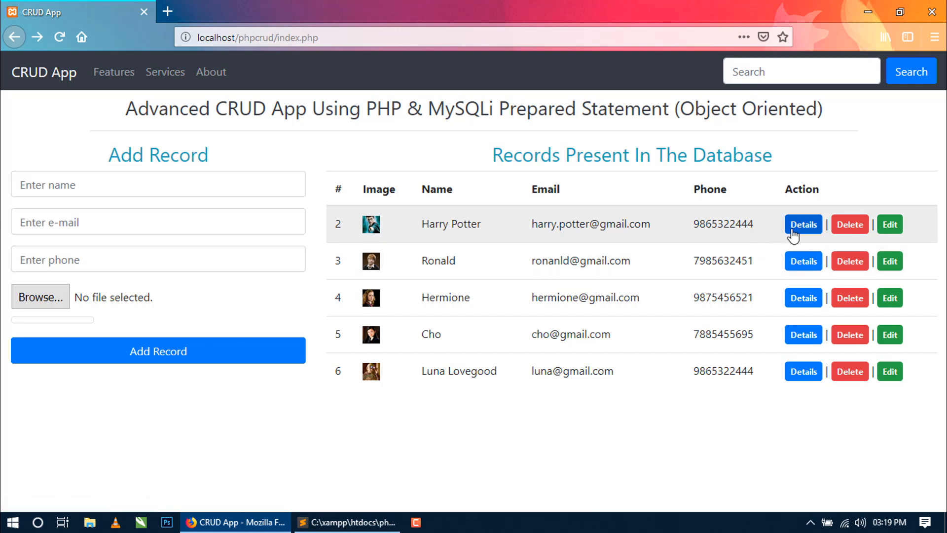
left_click(803, 224)
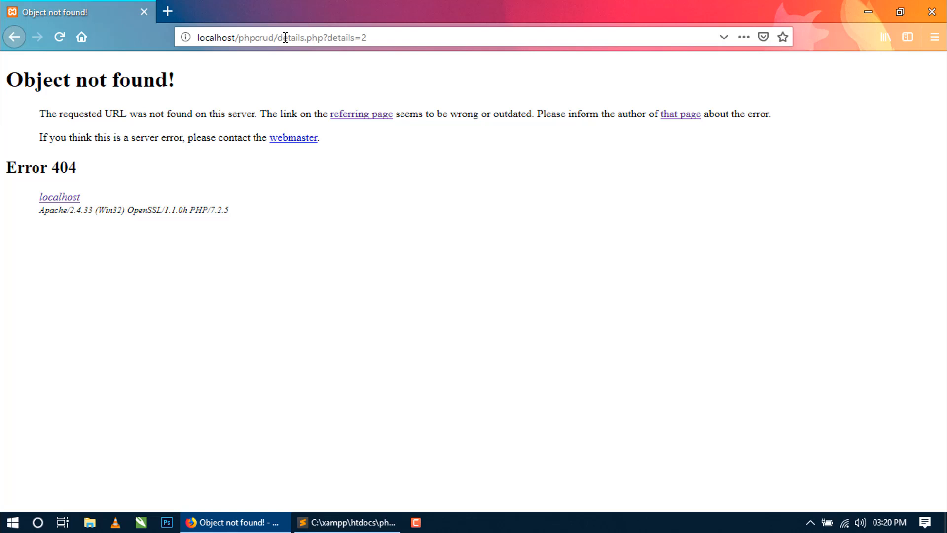
double_click(302, 37)
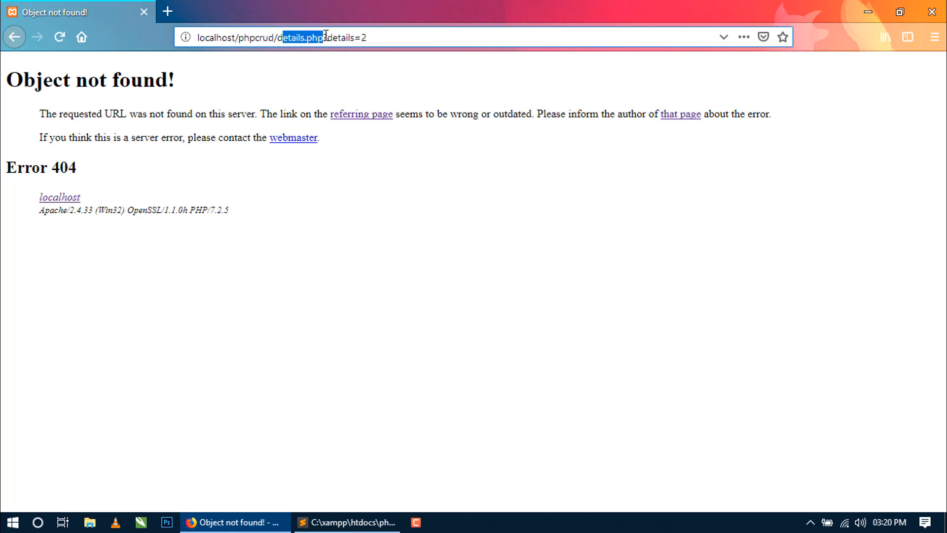
double_click(340, 37)
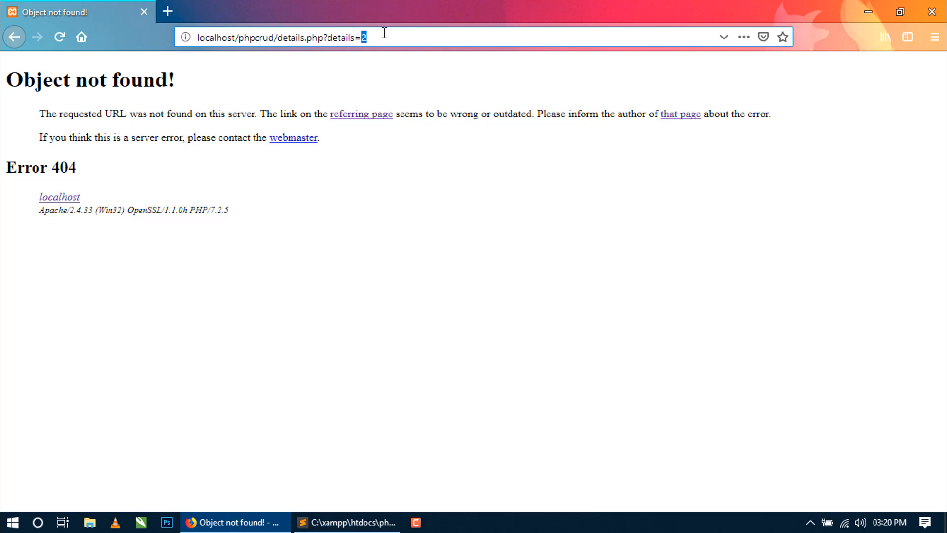
left_click(14, 36)
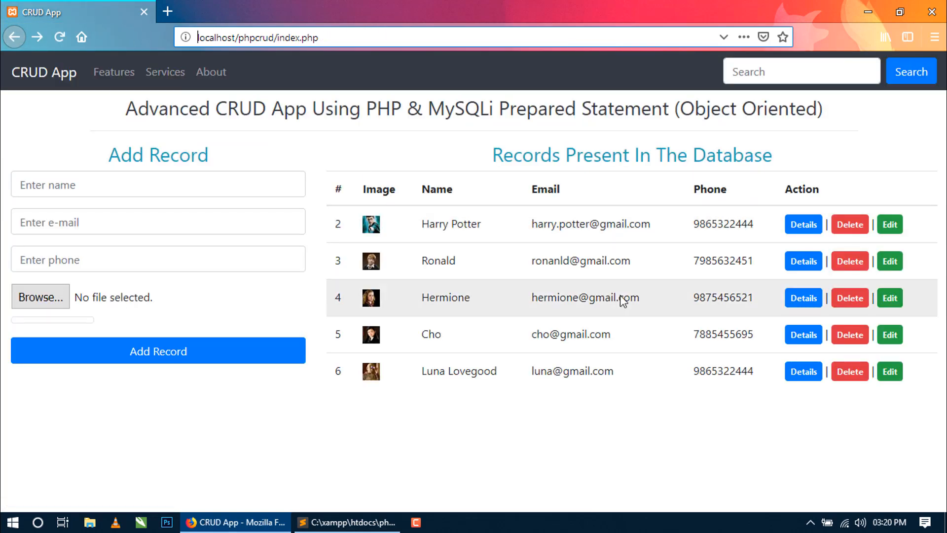
left_click(803, 297)
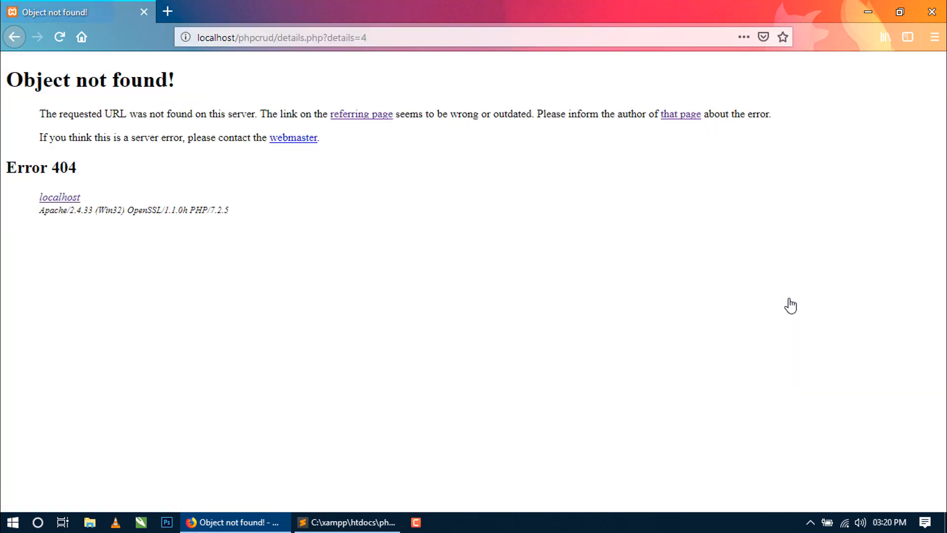
left_click(359, 36)
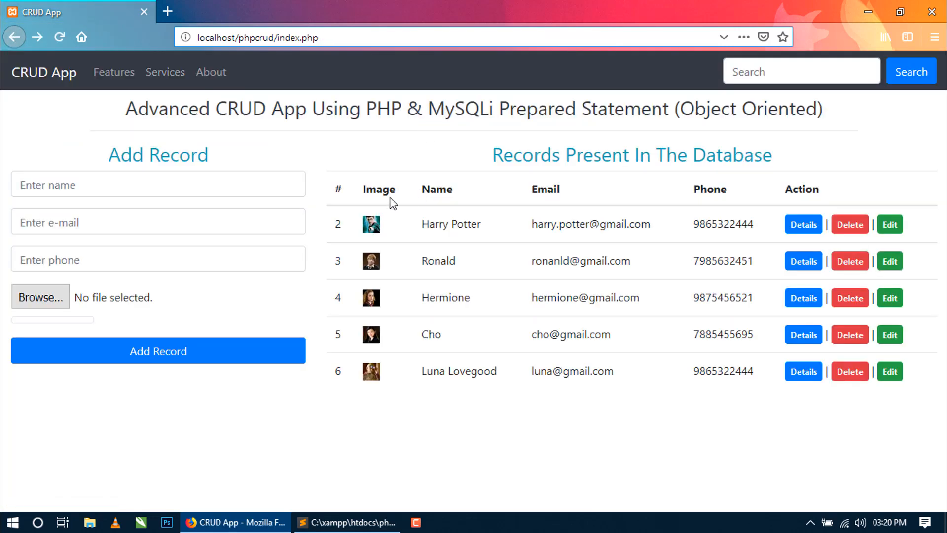
mouse_move(324, 297)
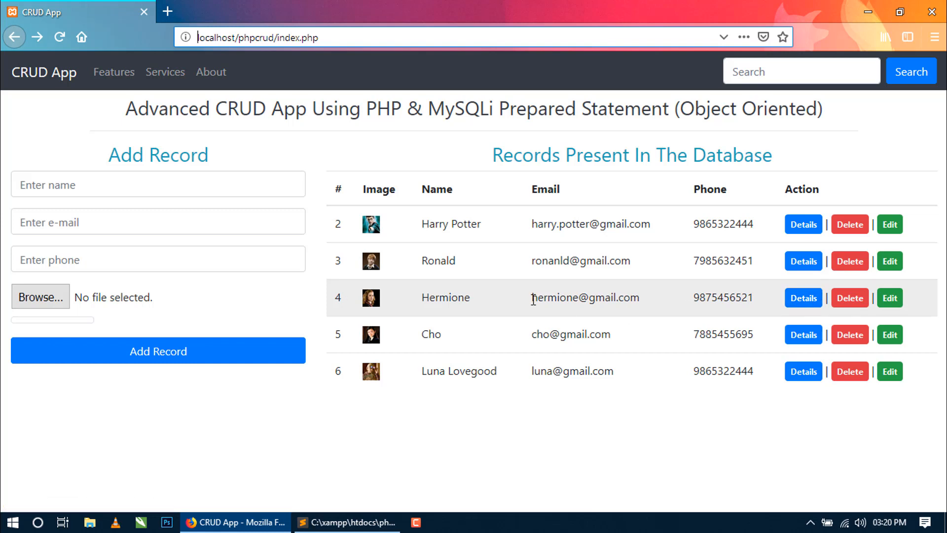
Bring up action.php in the editor and move to the end of the update block
key("alt")
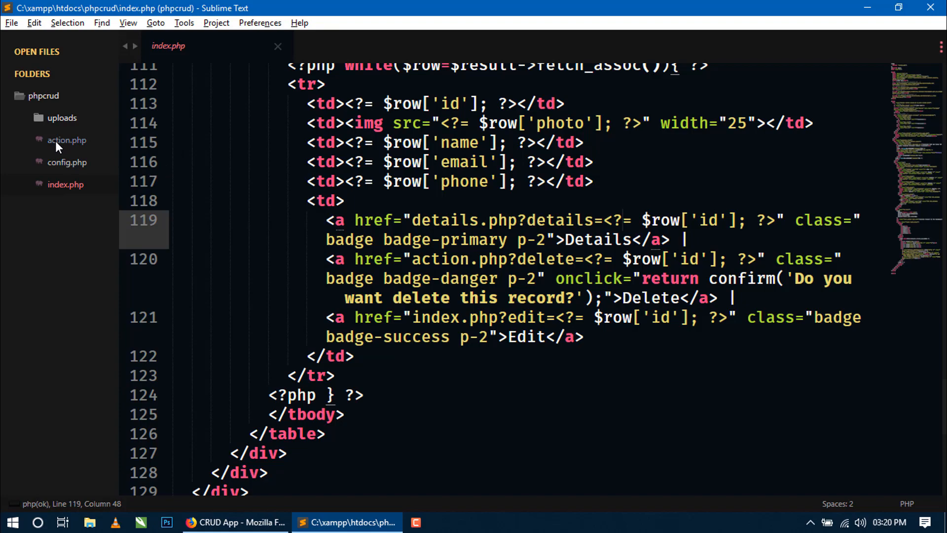
left_click(66, 140)
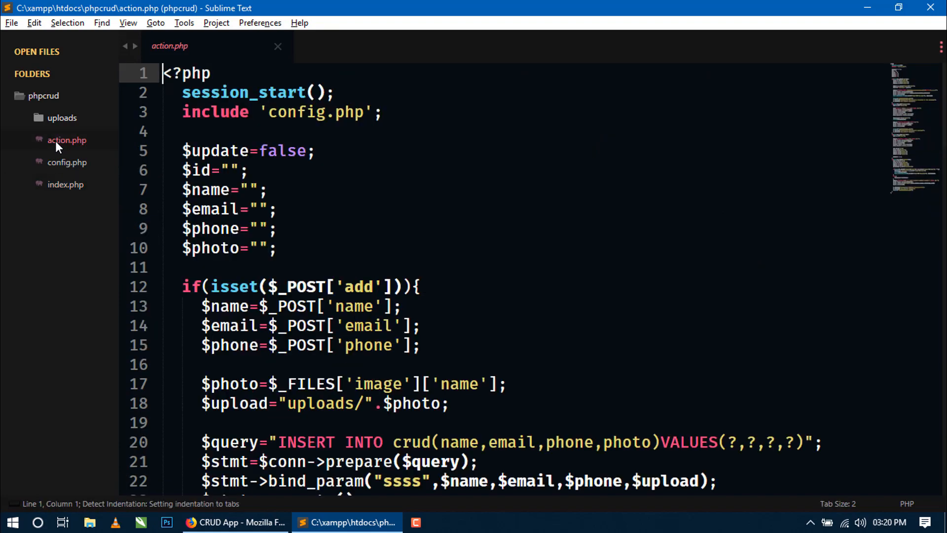
scroll("down", 3)
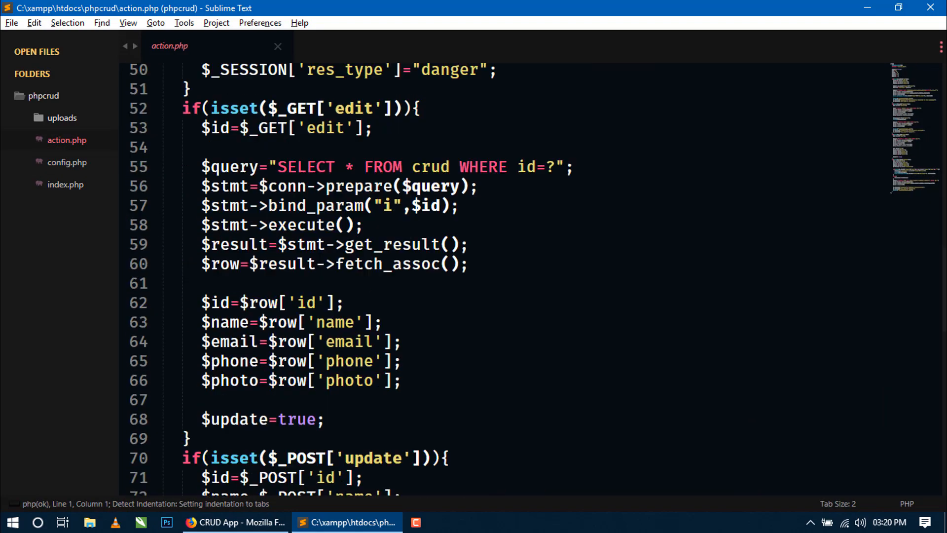
scroll("down", 3)
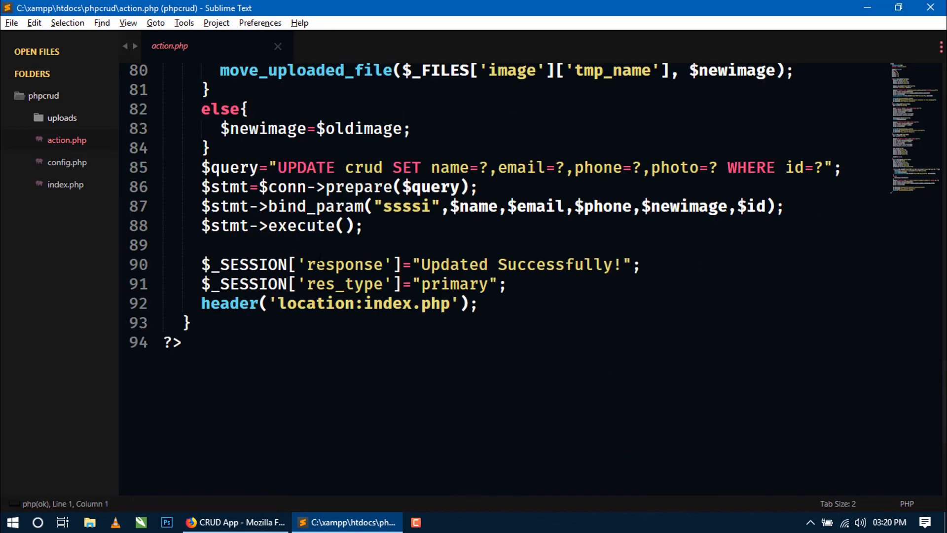
Begin a new if(isset($_ condition on a fresh line above the closing ?> tag
key("enter")
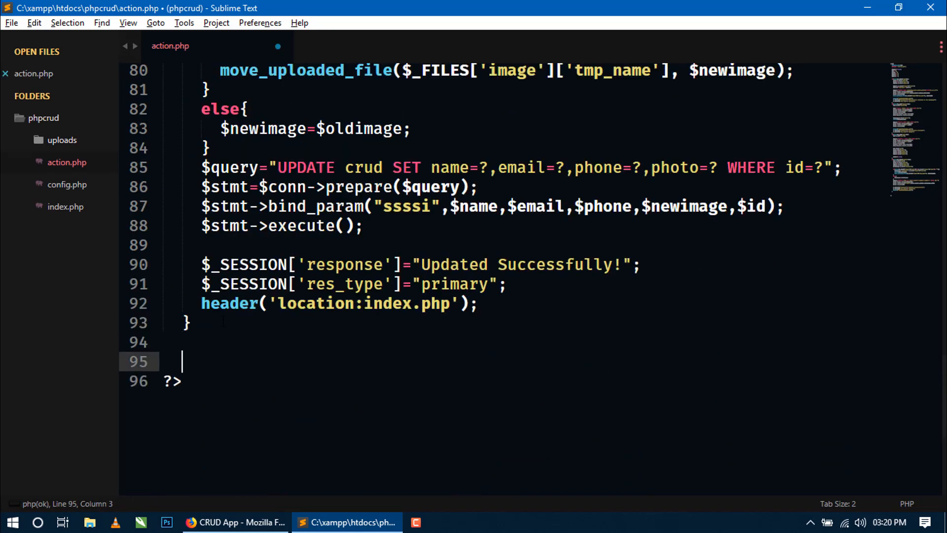
type("if")
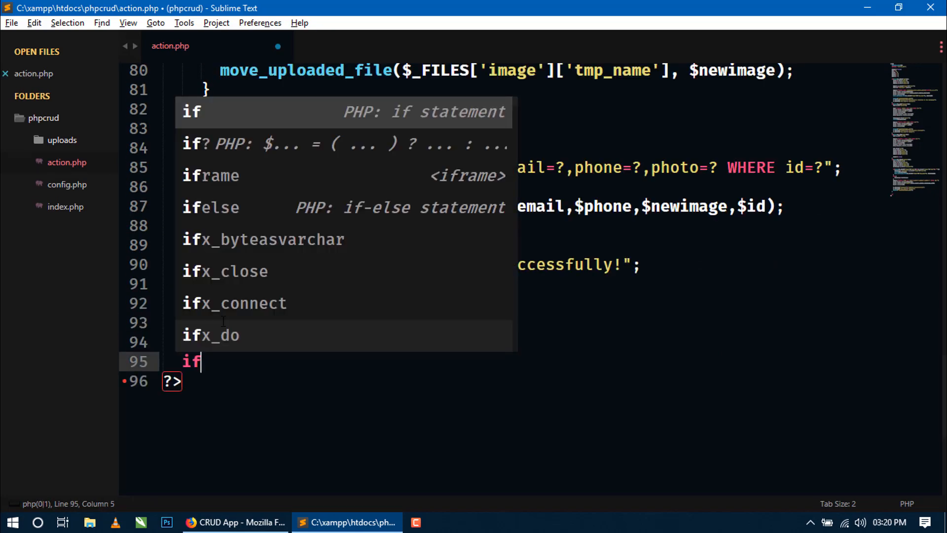
type("(isset($")
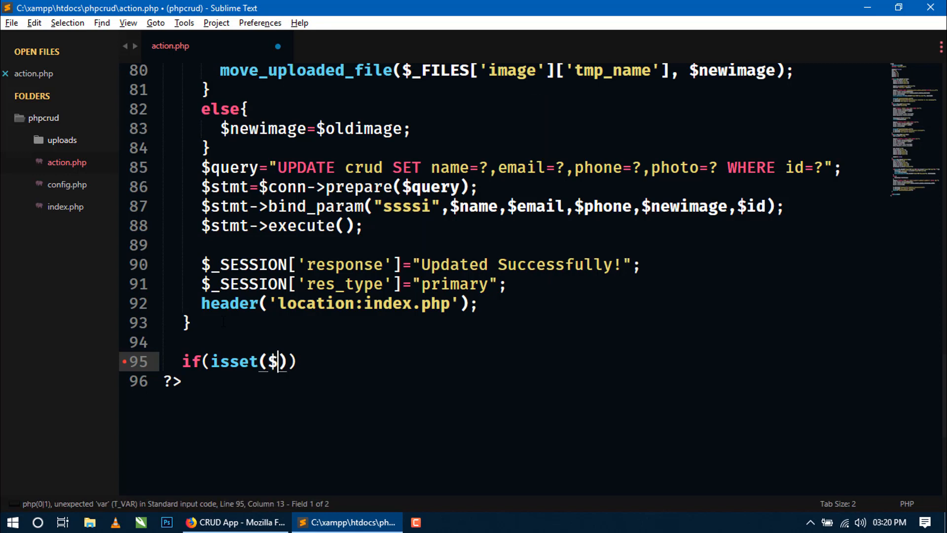
type("_")
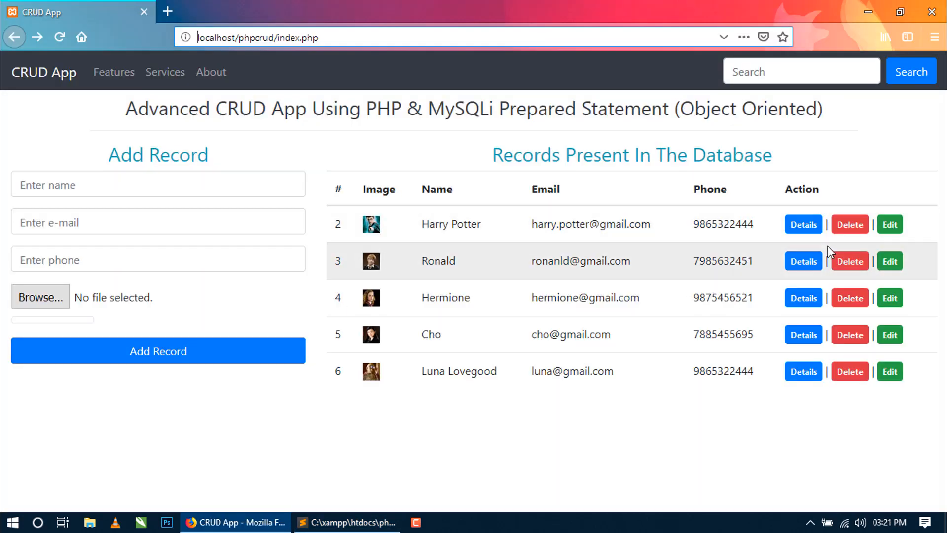
Load record 2's Details address and highlight details.php in the URL
left_click(803, 224)
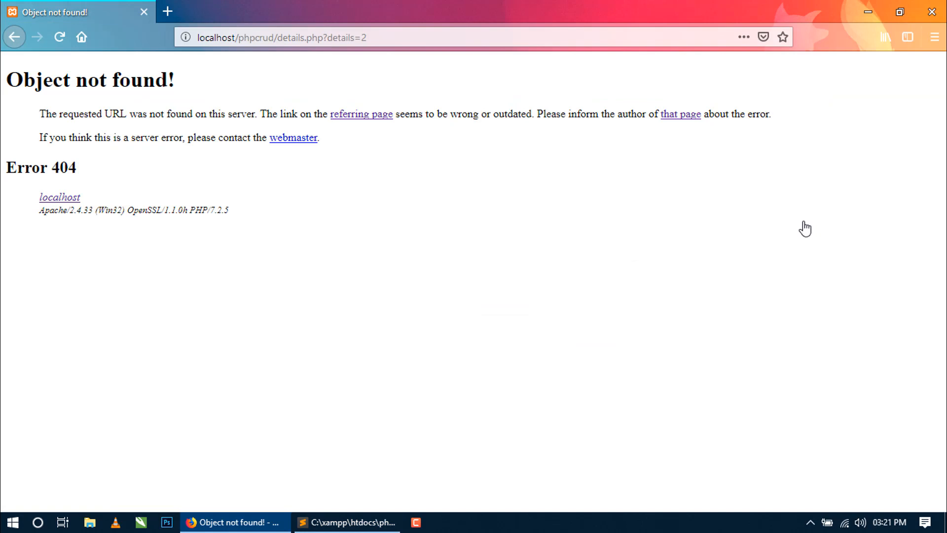
left_click(275, 36)
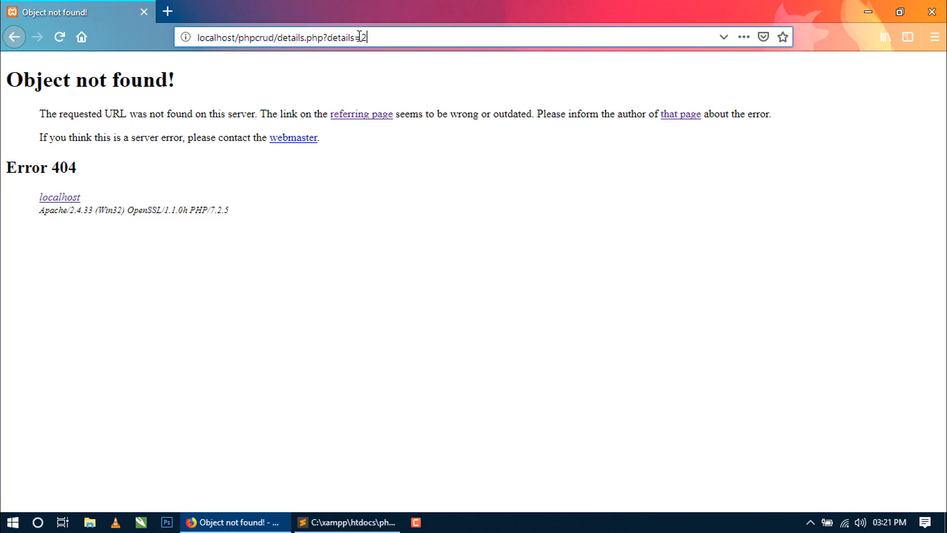
double_click(365, 36)
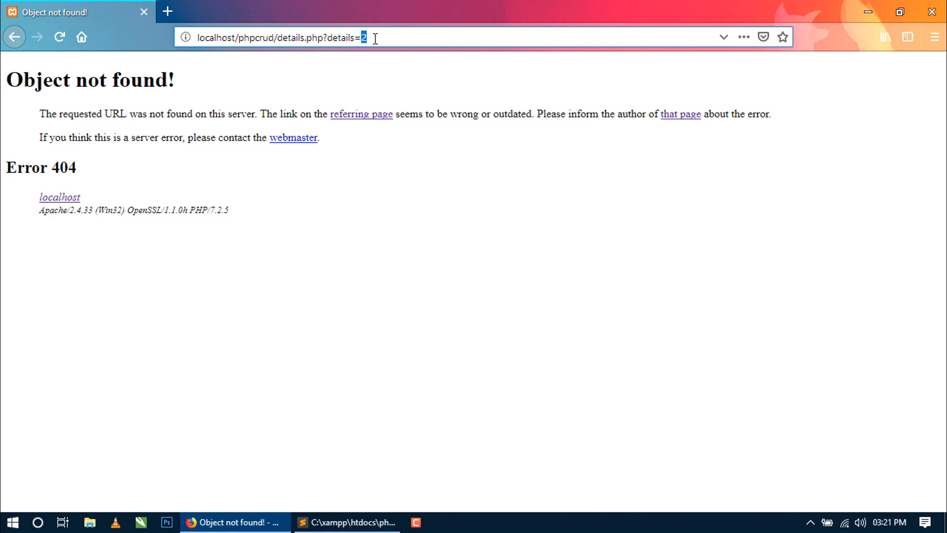
Highlight the record id 2 and the 'details' parameter name in the address bar
left_click(346, 522)
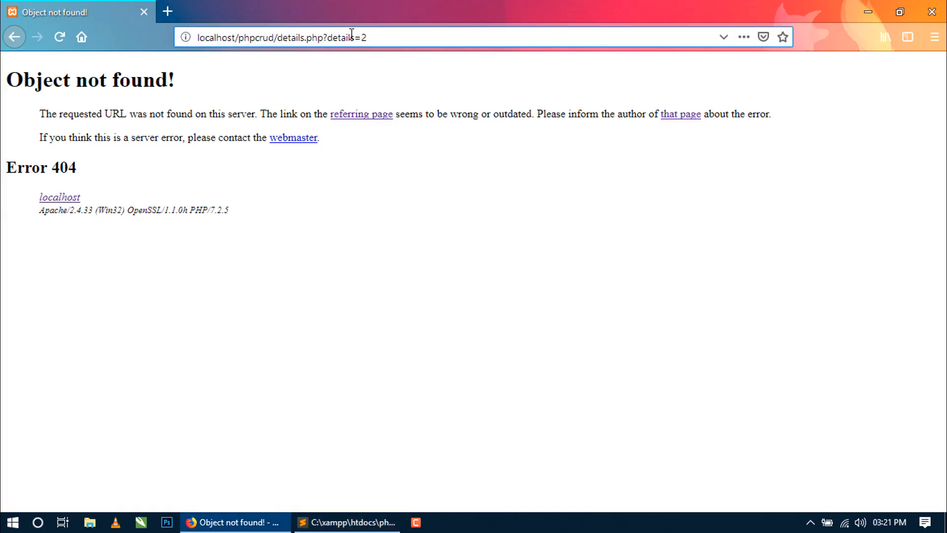
double_click(364, 36)
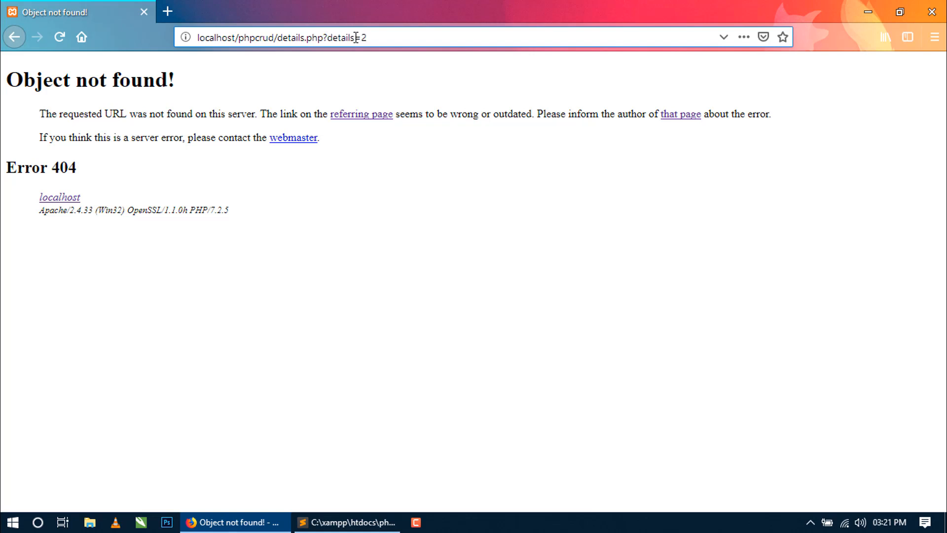
double_click(341, 36)
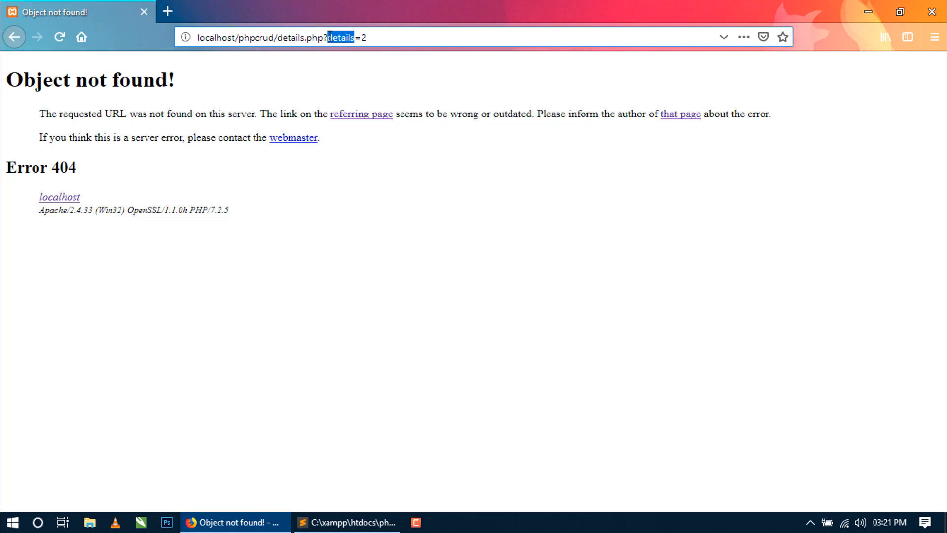
Complete if(isset($_GET['details'])){ and store $id=$_GET['details'];
left_click(347, 522)
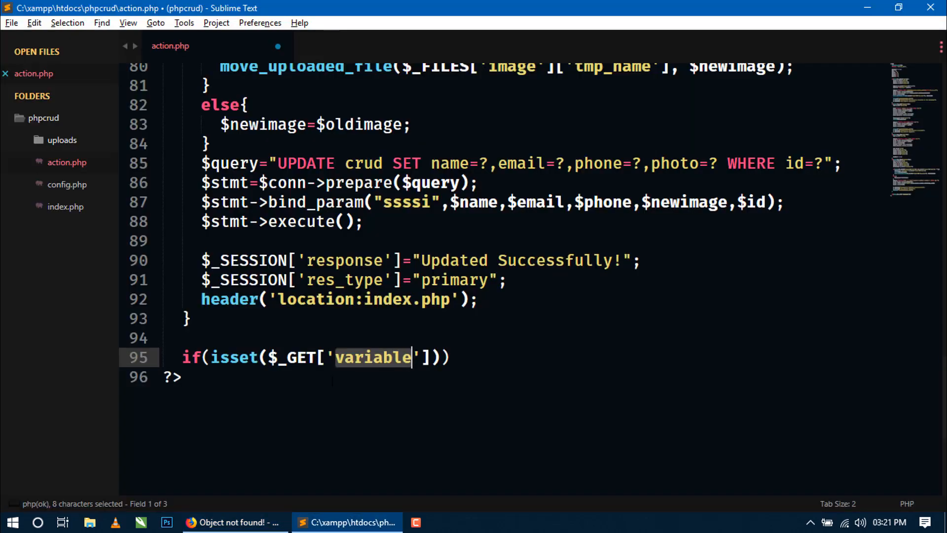
type("details")
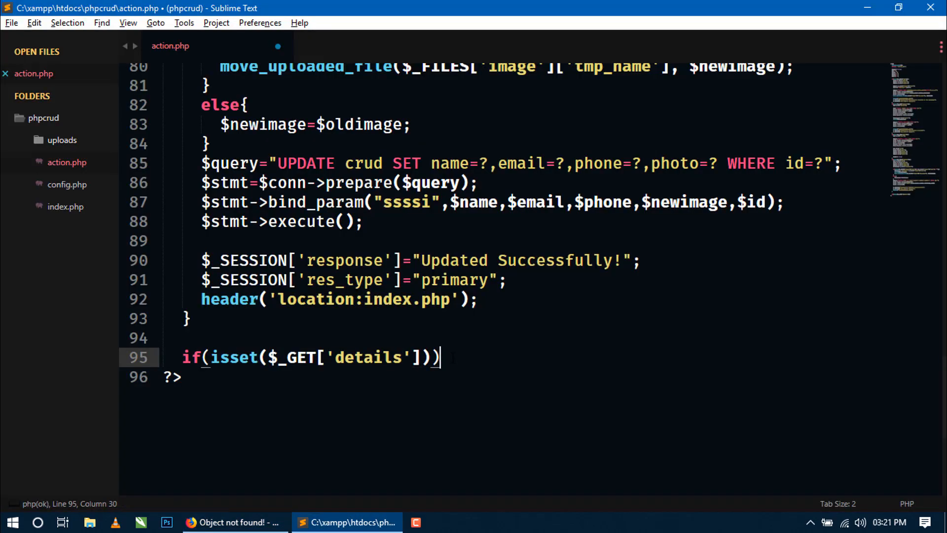
type("{")
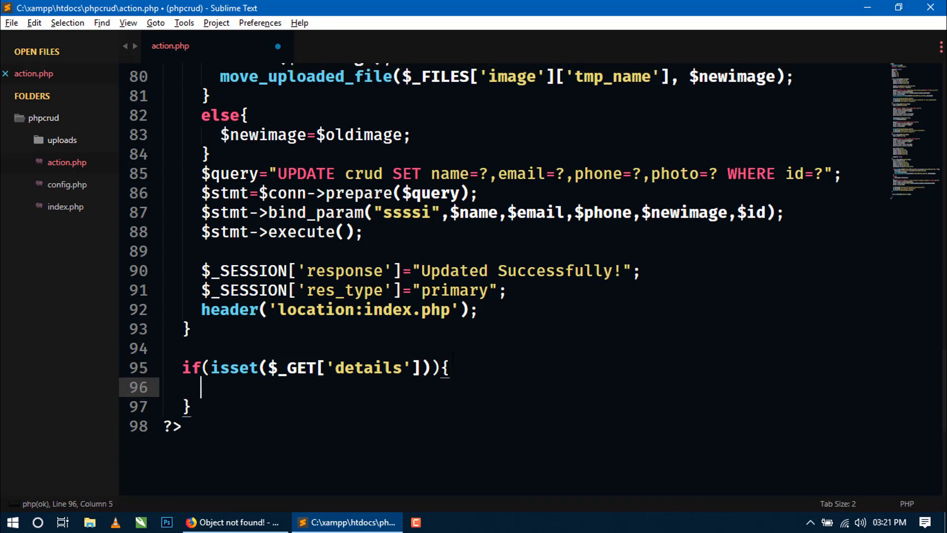
type("$")
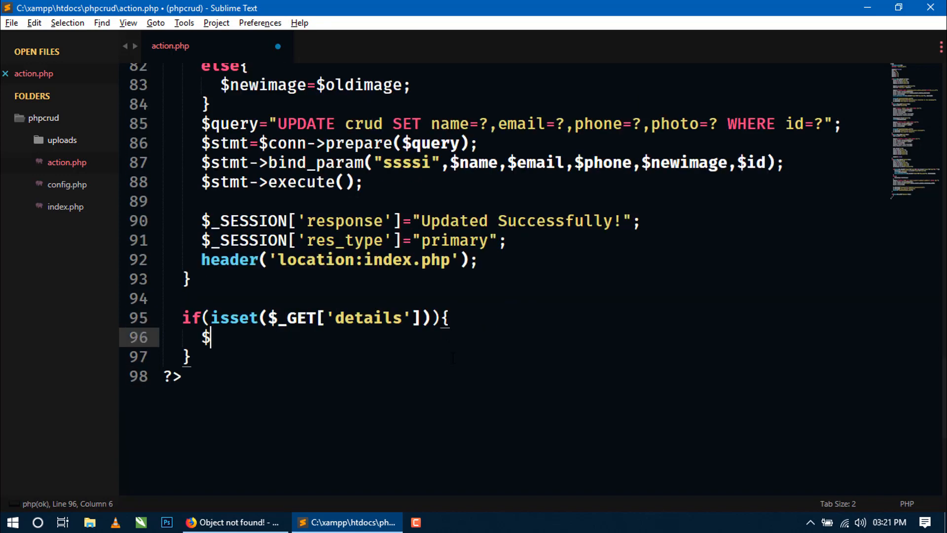
type("id=")
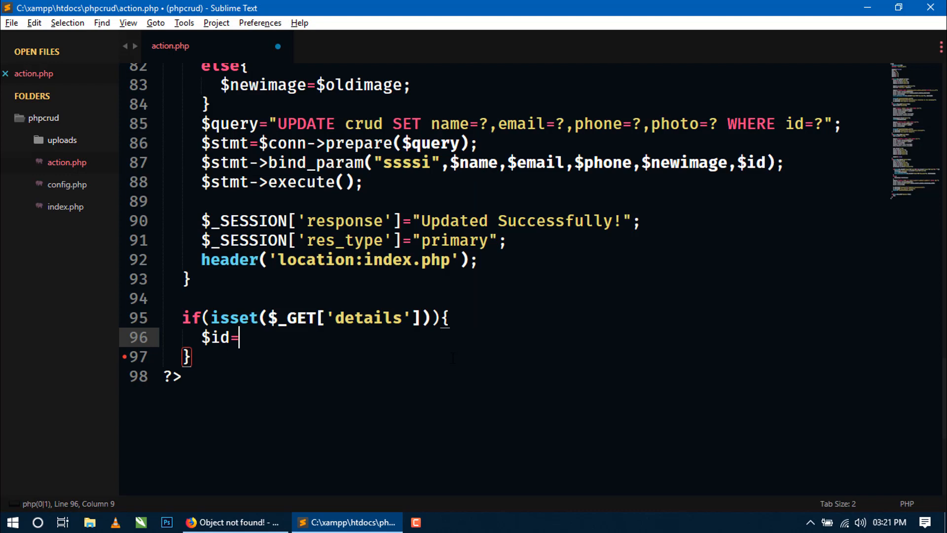
type("$_GET['variable']")
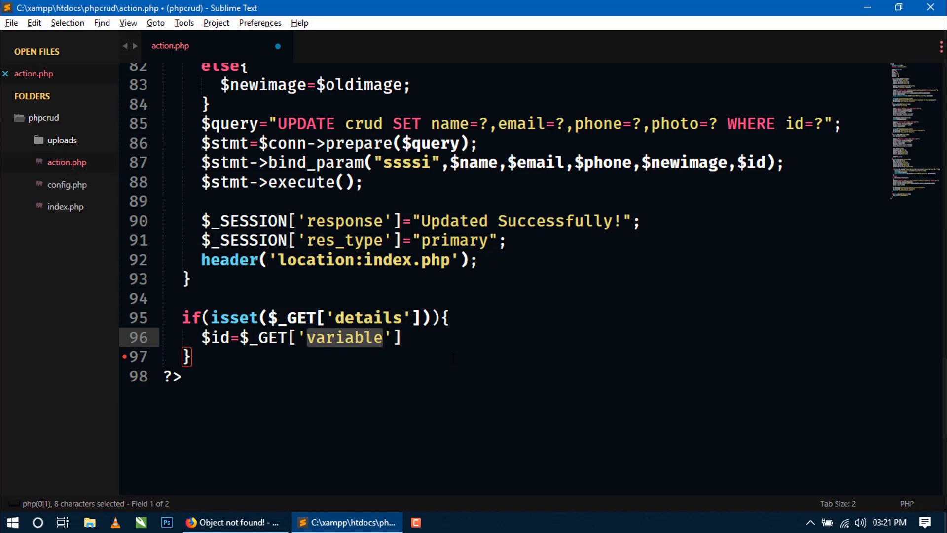
type("det")
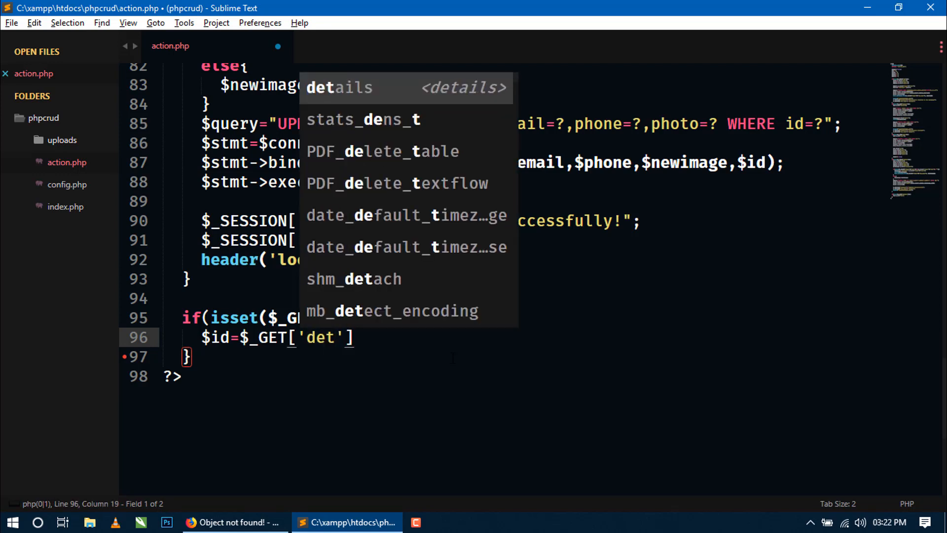
type("a")
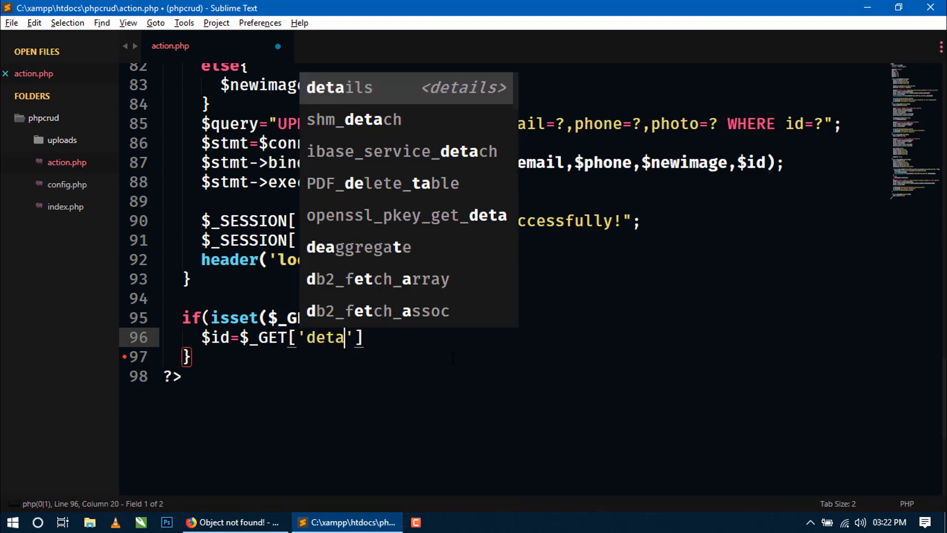
type("ils")
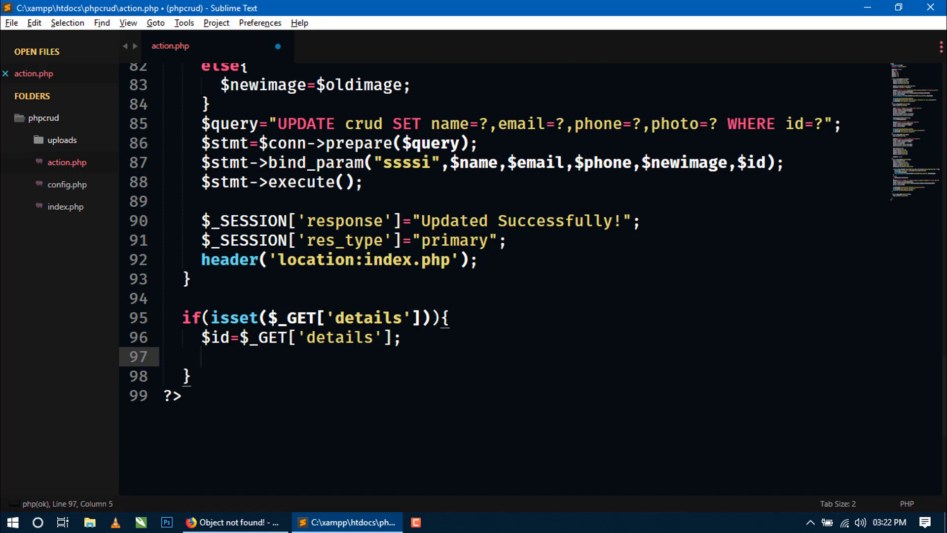
Define $query="SELECT * FROM crud WHERE id=?"; for the details lookup
double_click(214, 337)
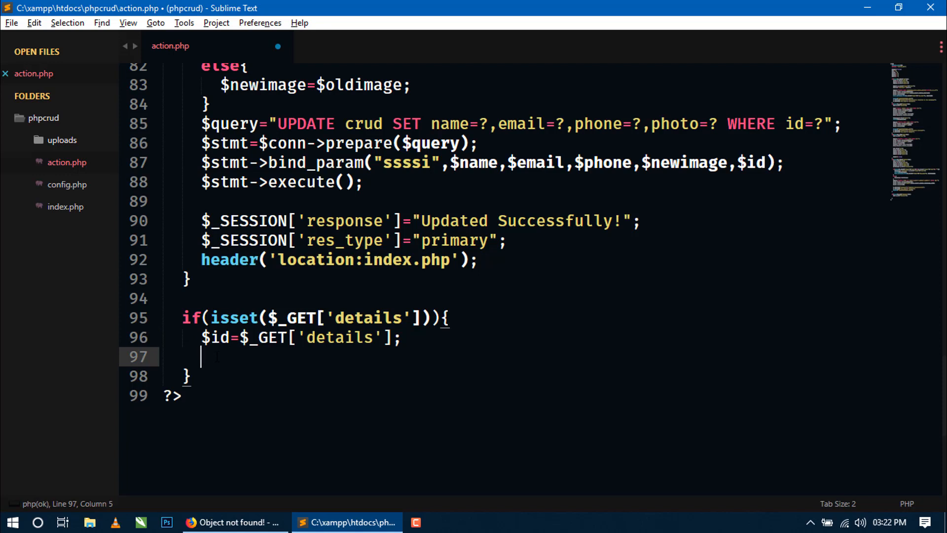
type("$")
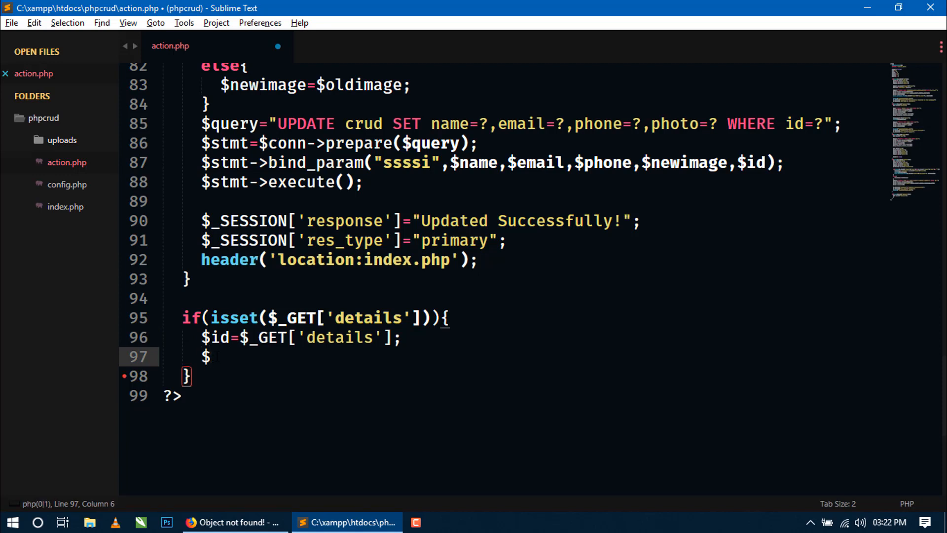
type("quwe")
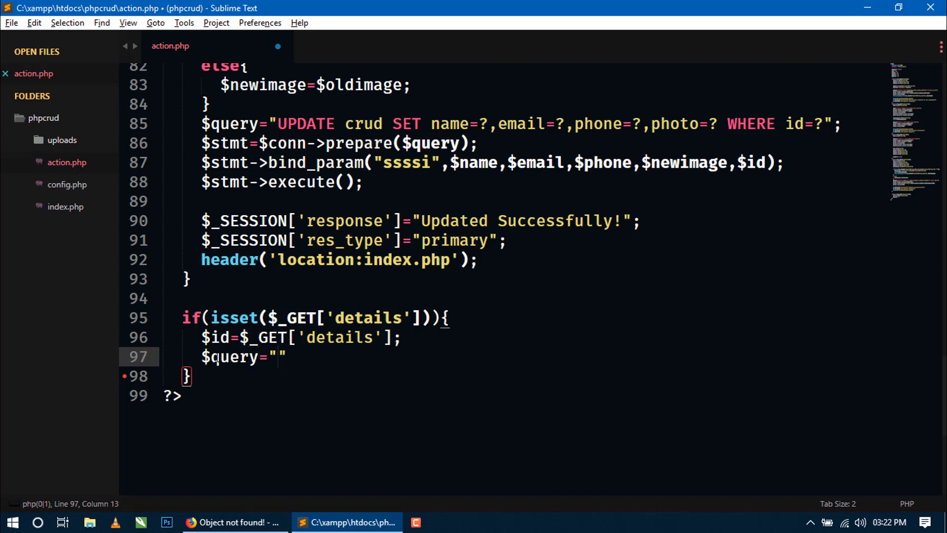
type("SELECT")
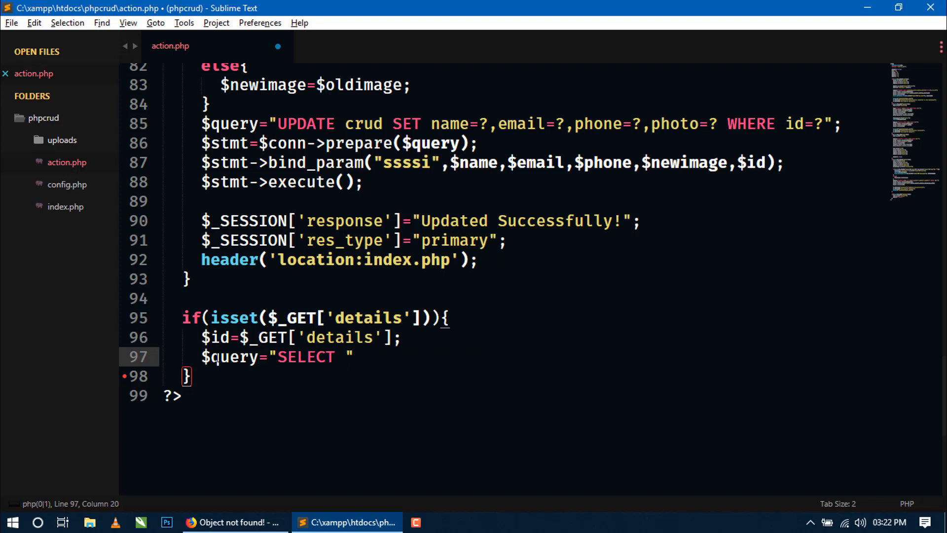
type("* FROM")
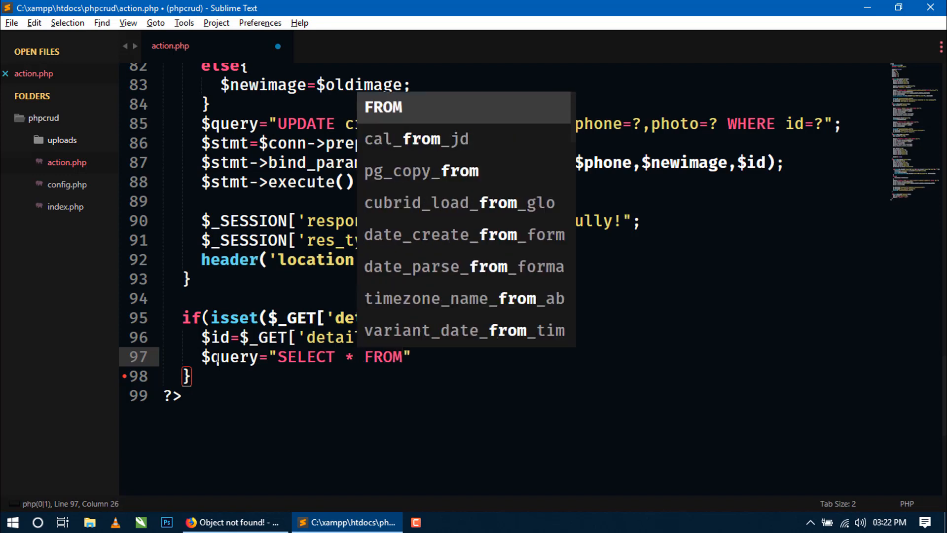
type("c")
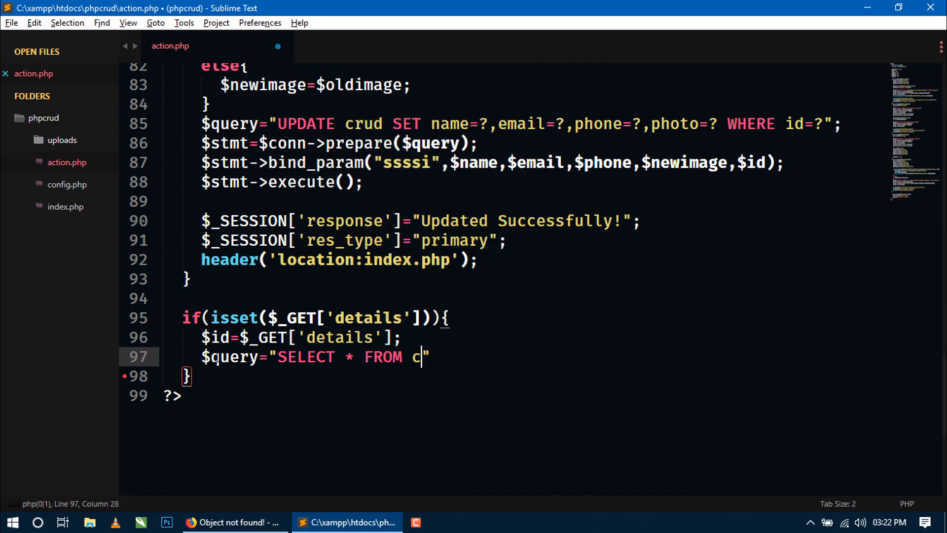
type("rus")
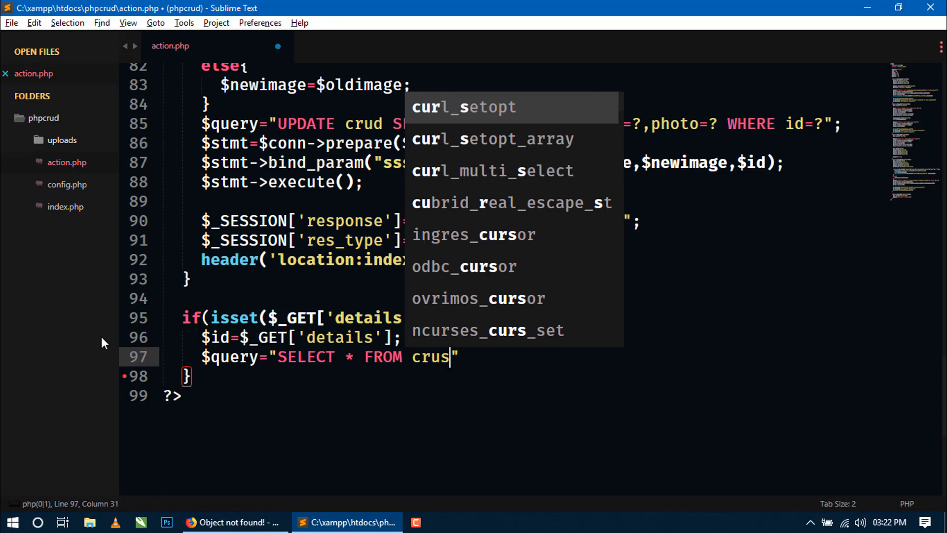
type("d")
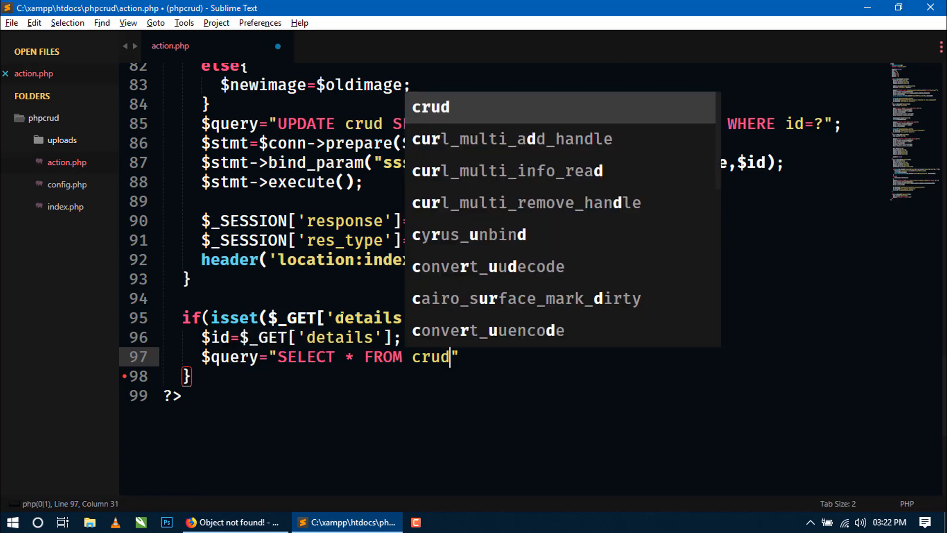
type("WHERE")
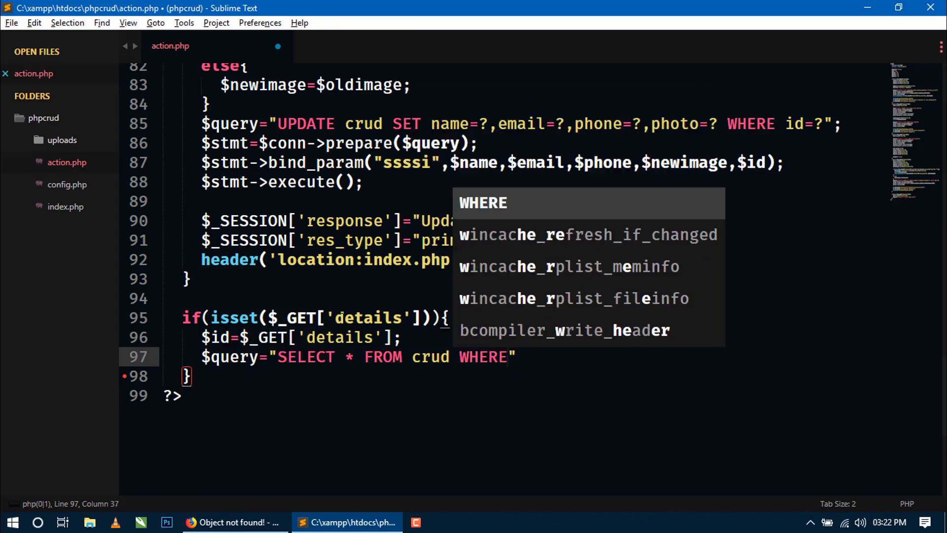
type("id=")
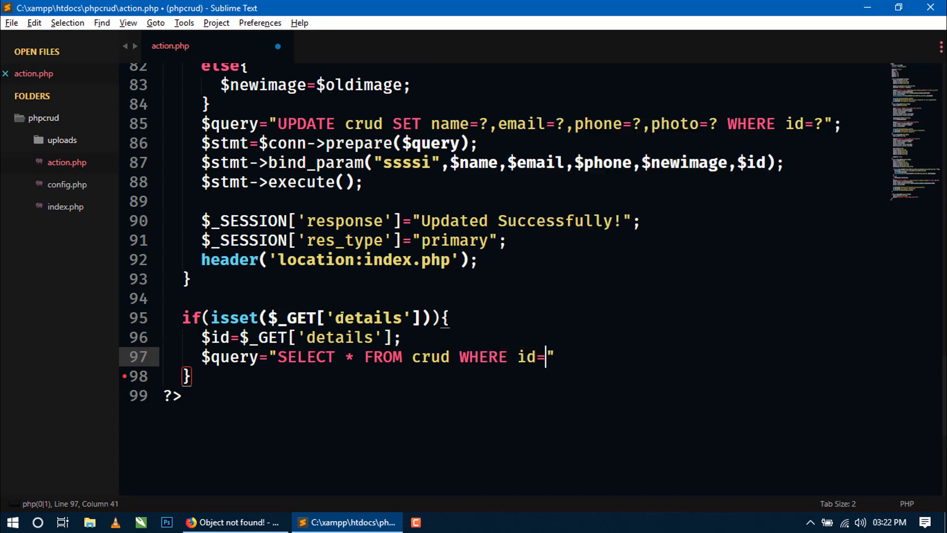
type("?\";")
type("$")
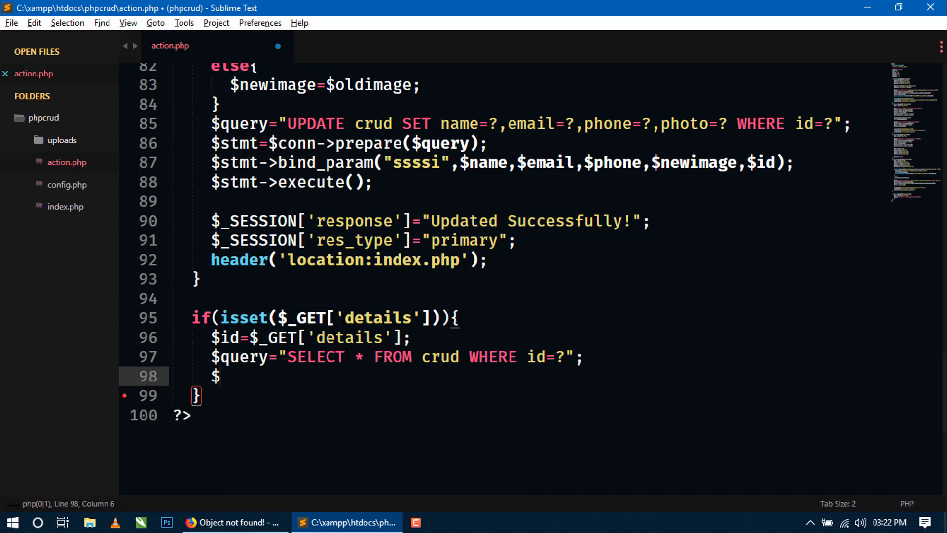
Add $stmt=$conn->prepare($query); using the autocomplete suggestion
type("stmt")
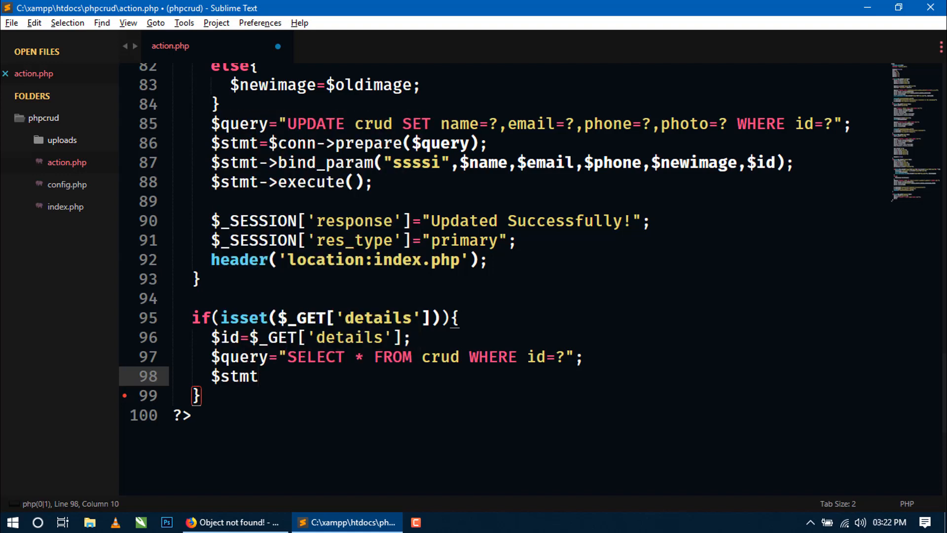
type("=")
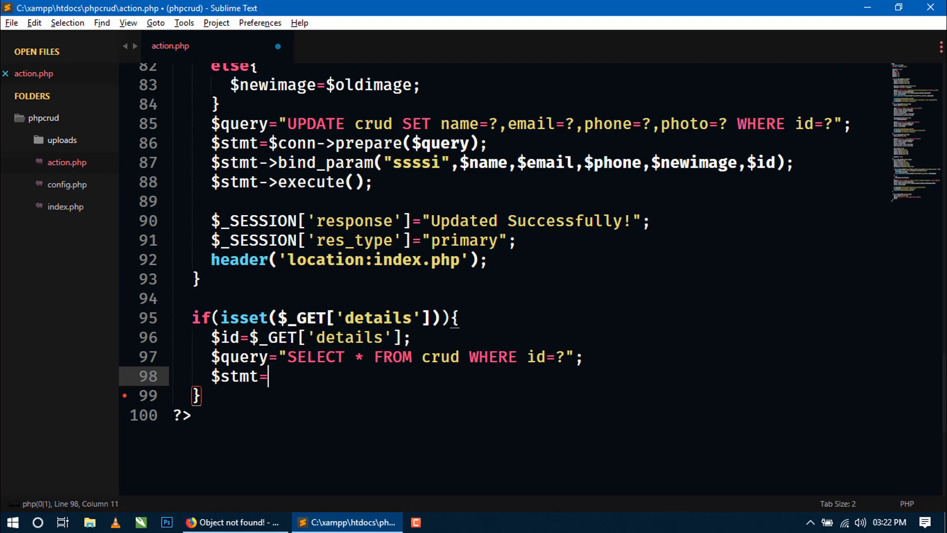
type("$conn->prpe")
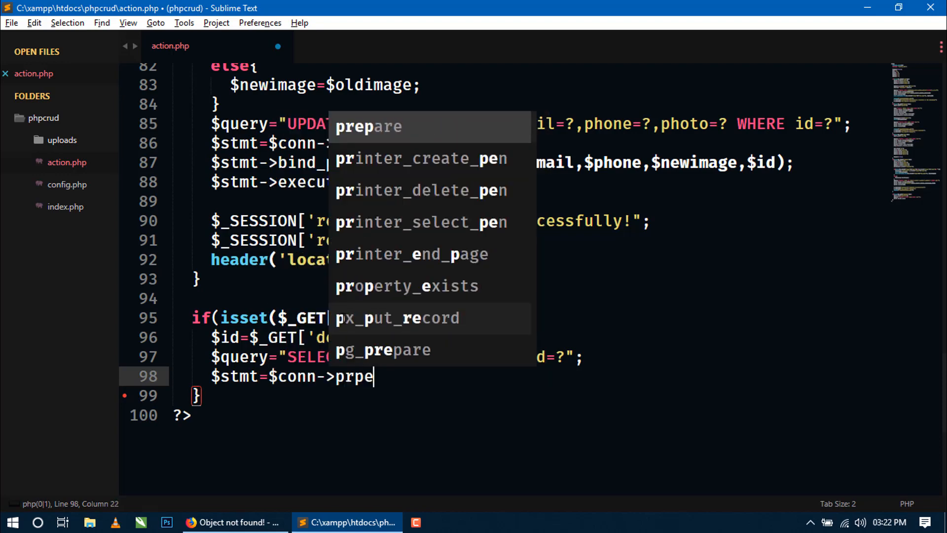
key("Tab")
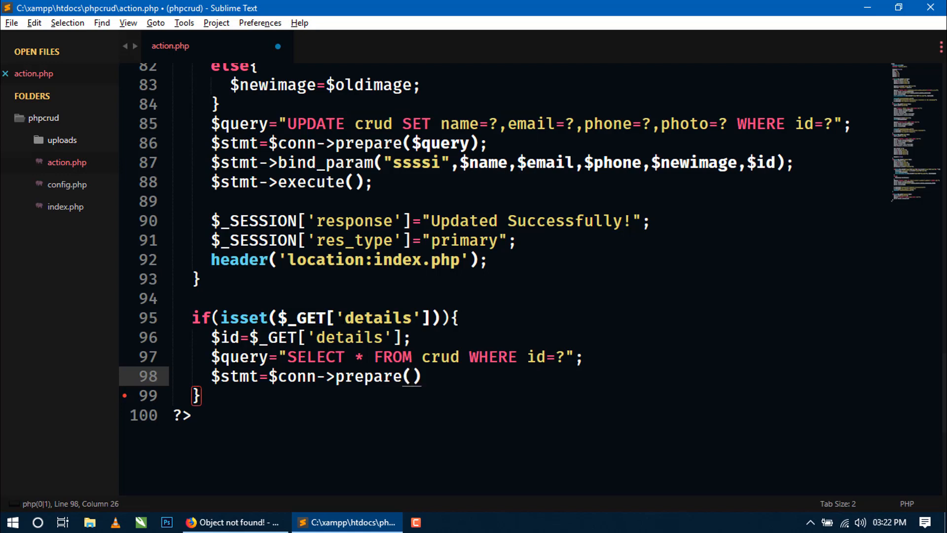
type("$")
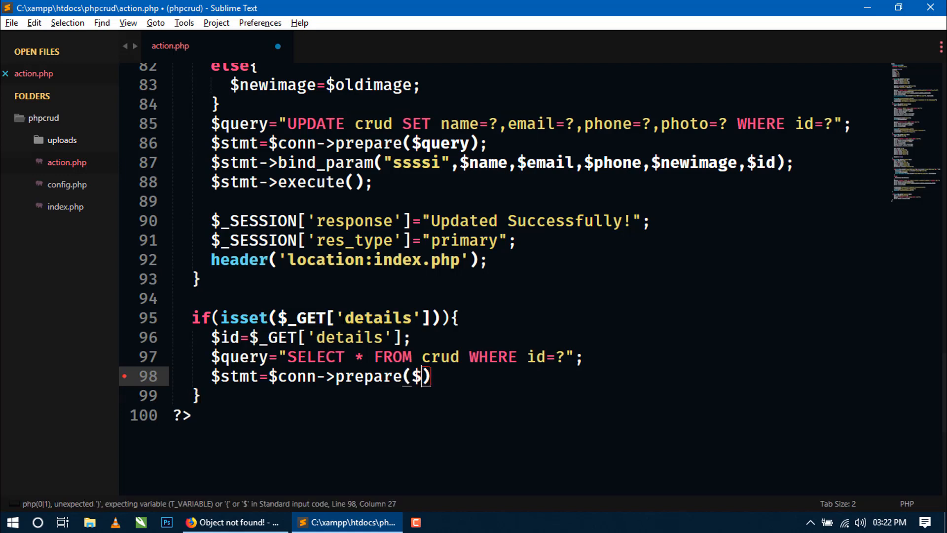
type("query")
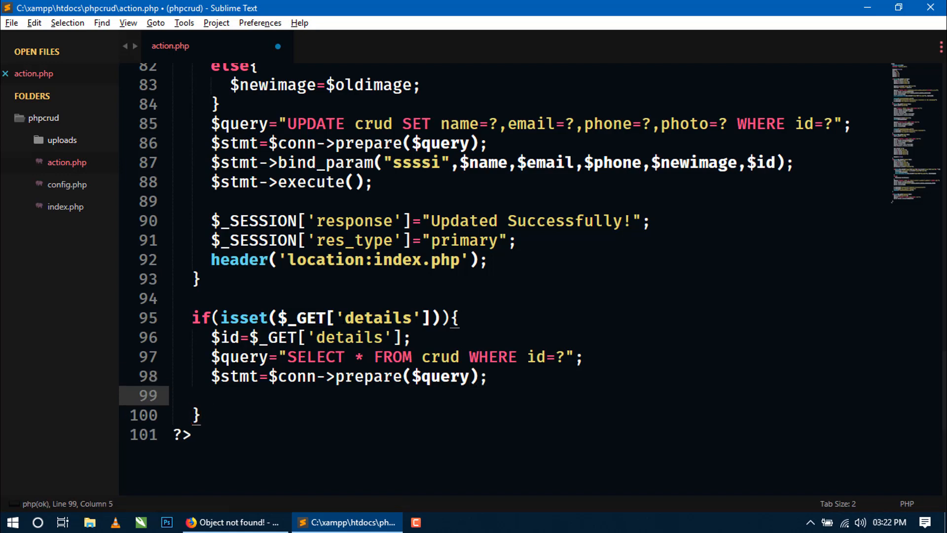
Add $stmt->bind_param("i",$id); binding the id as an integer
type("$stmt")
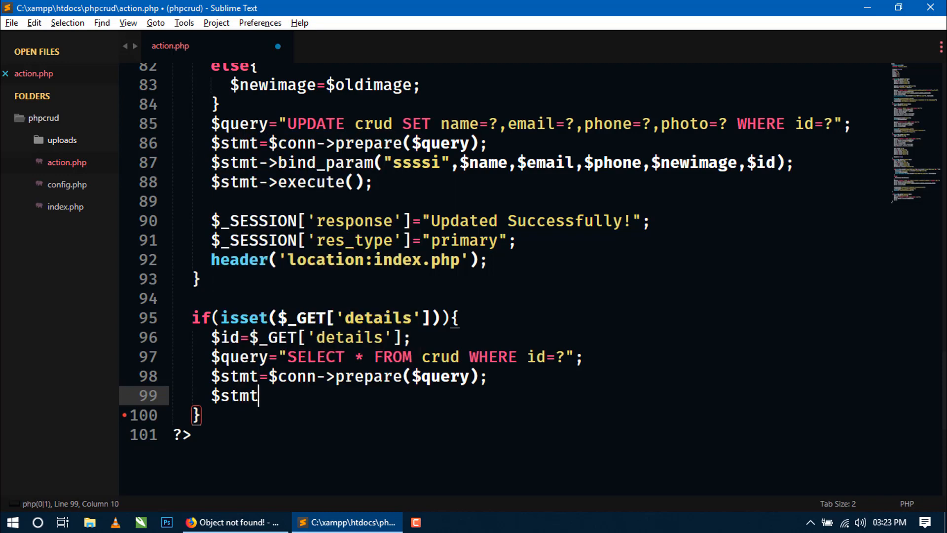
type("->")
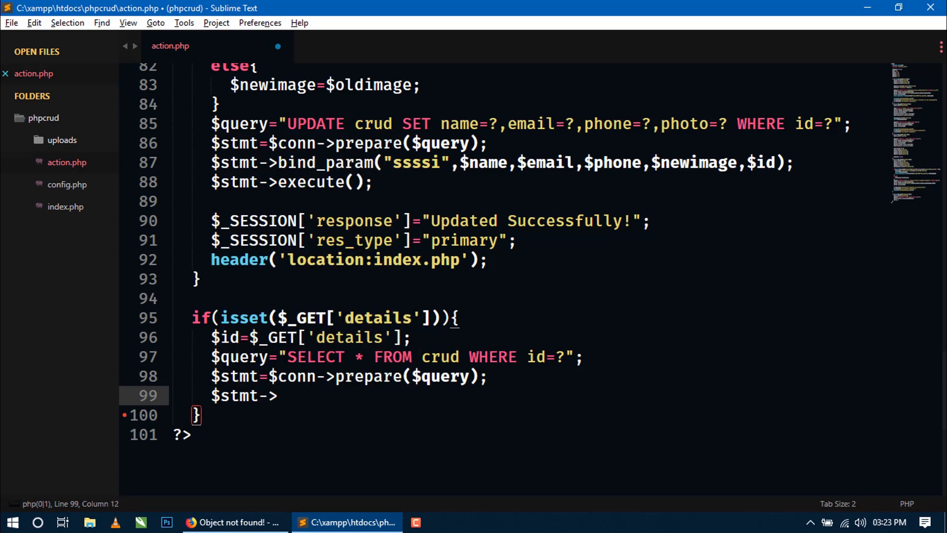
type("bind_param")
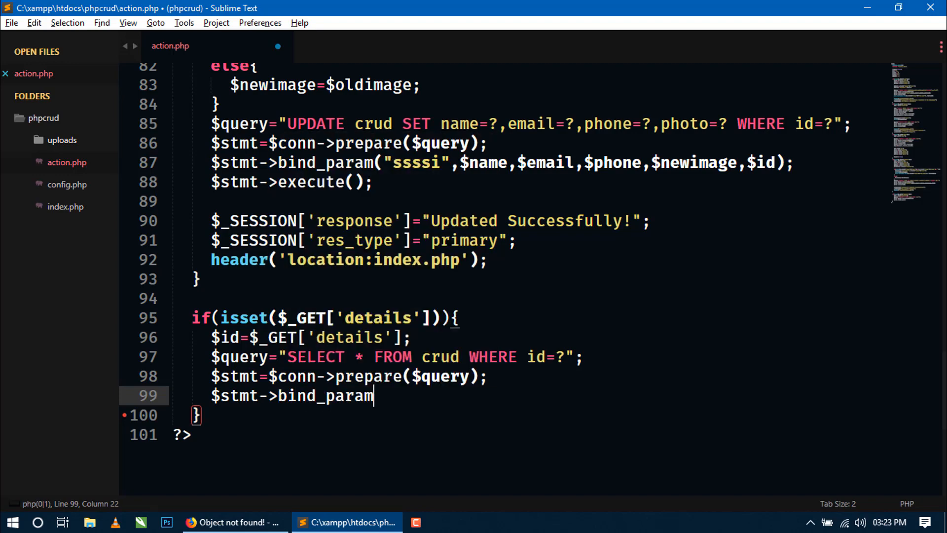
type("(\"i\")")
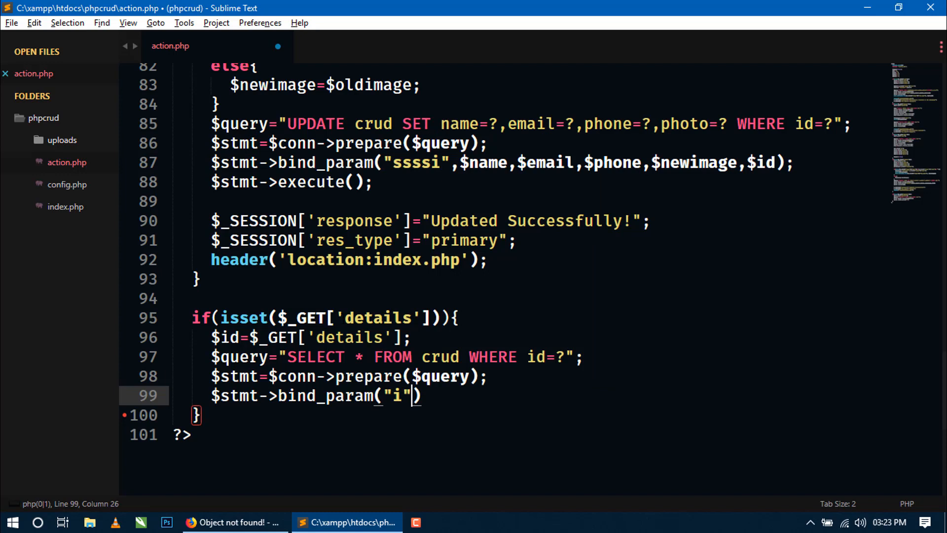
type(",")
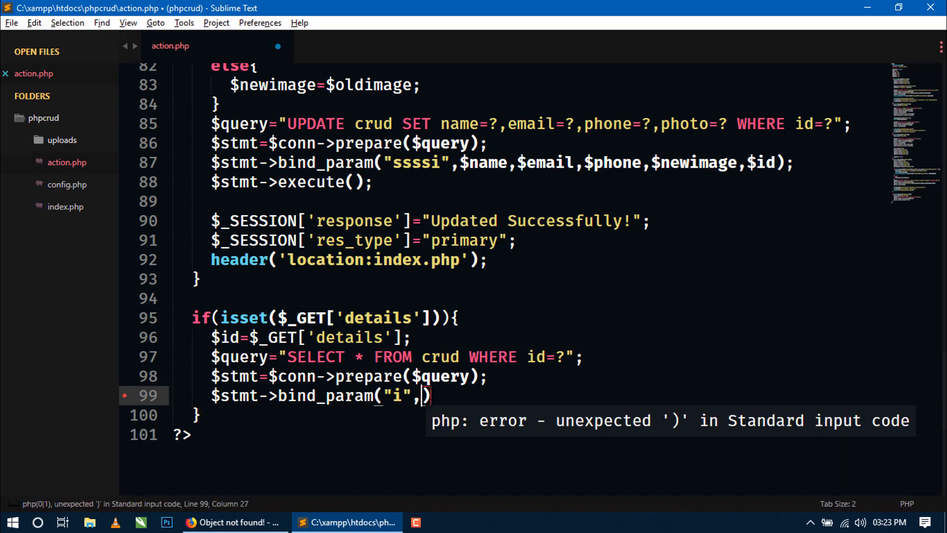
type("$")
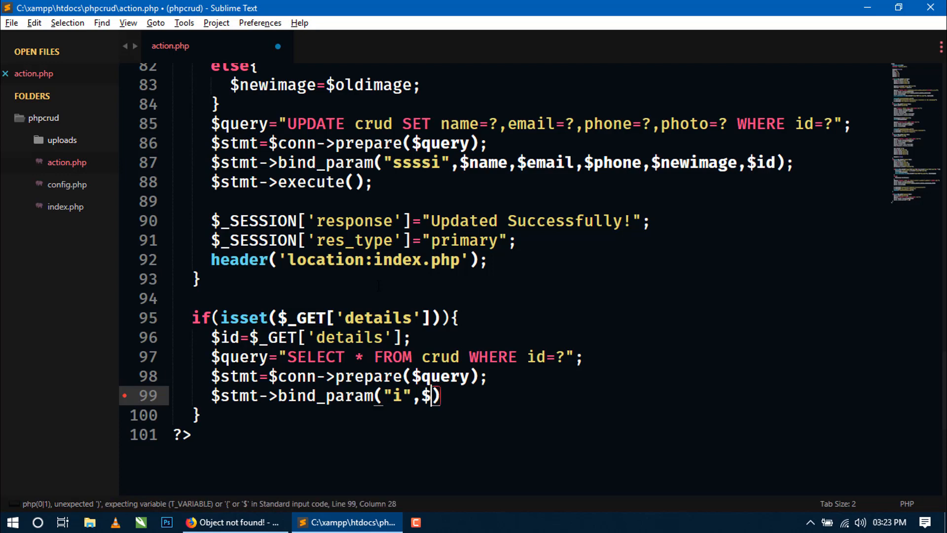
type("id")
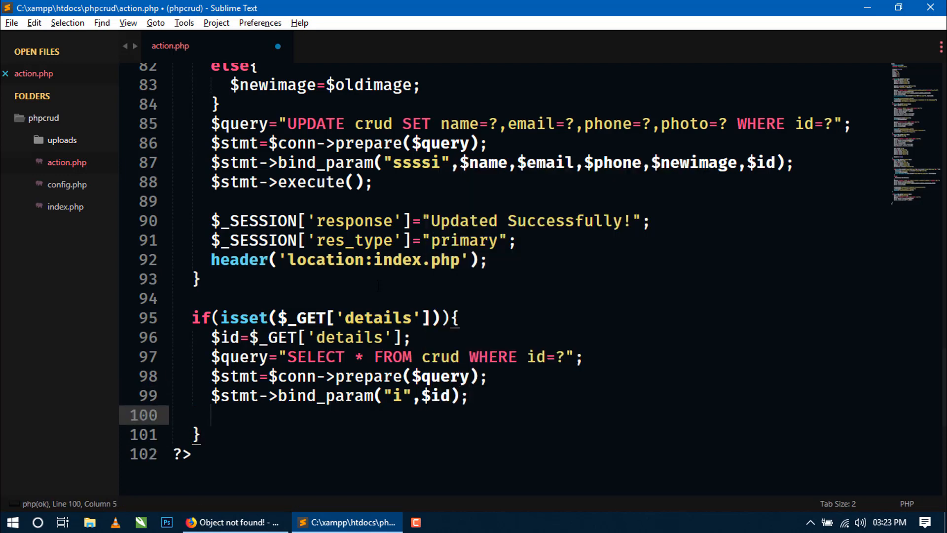
scroll("down", 3)
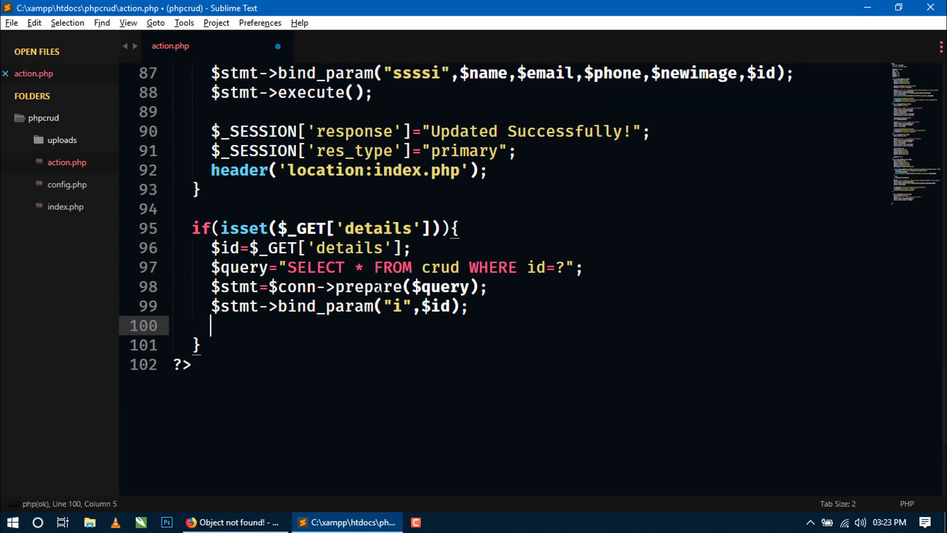
Add $stmt->execute(); and $result=$stmt->get_result(); to the details block
type("$st")
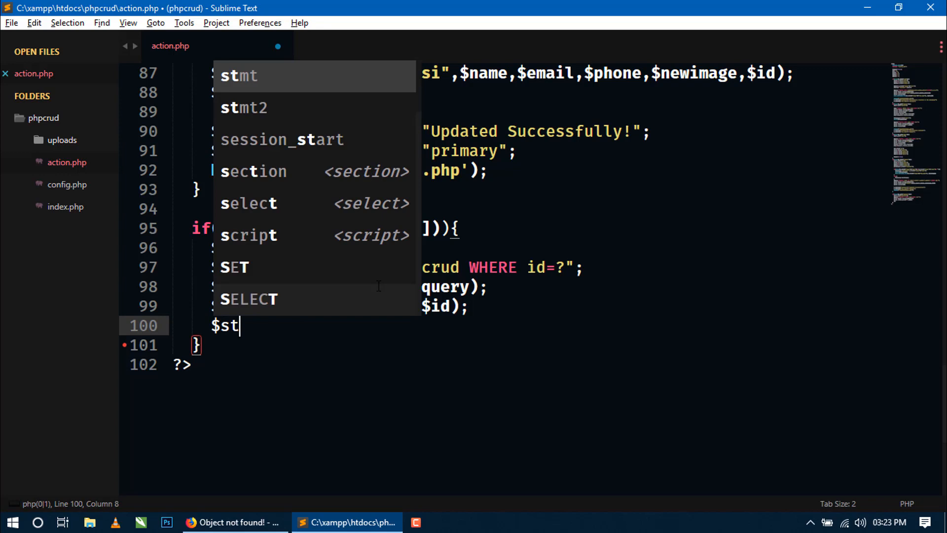
type("mt->")
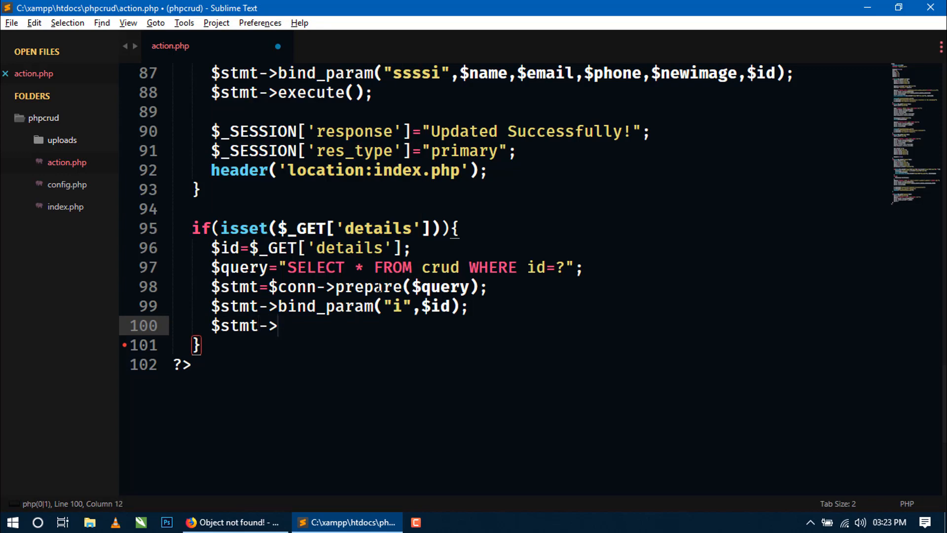
type("execute();")
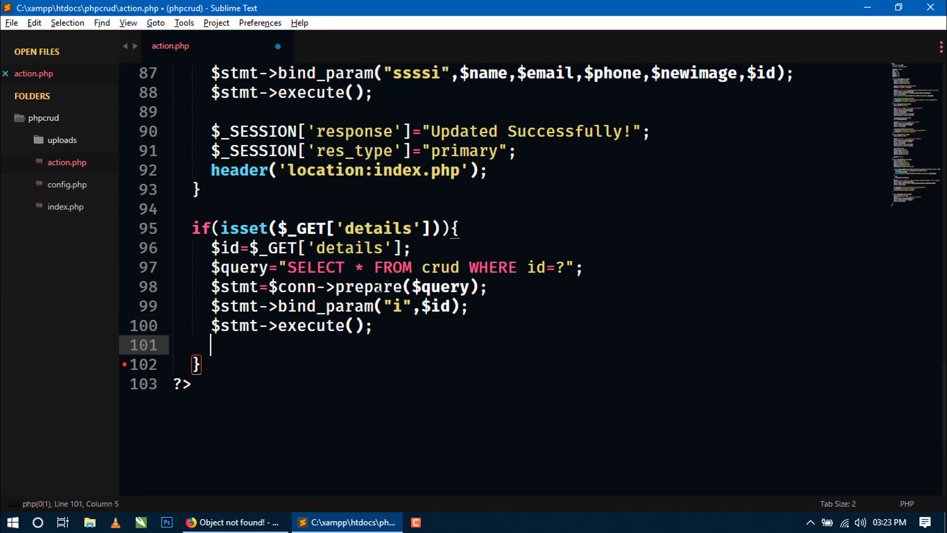
type("$")
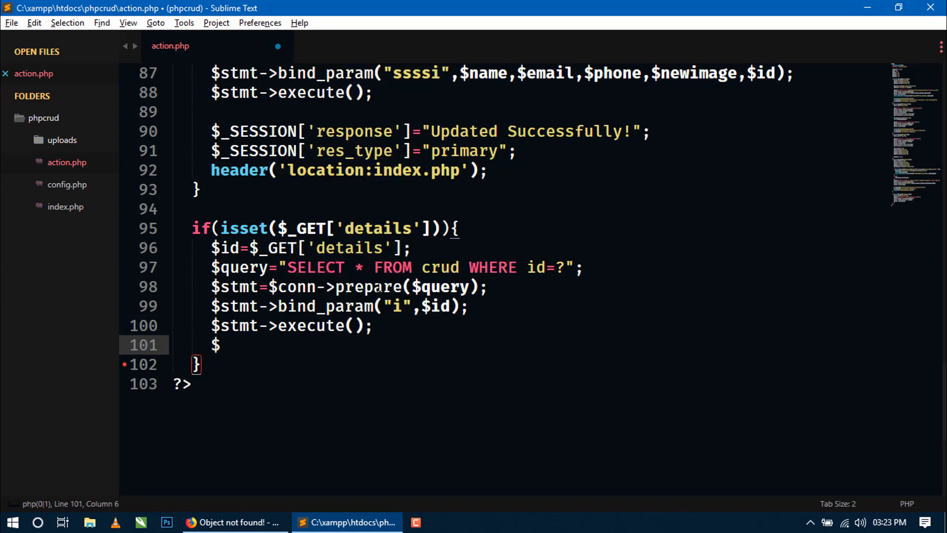
type("result=")
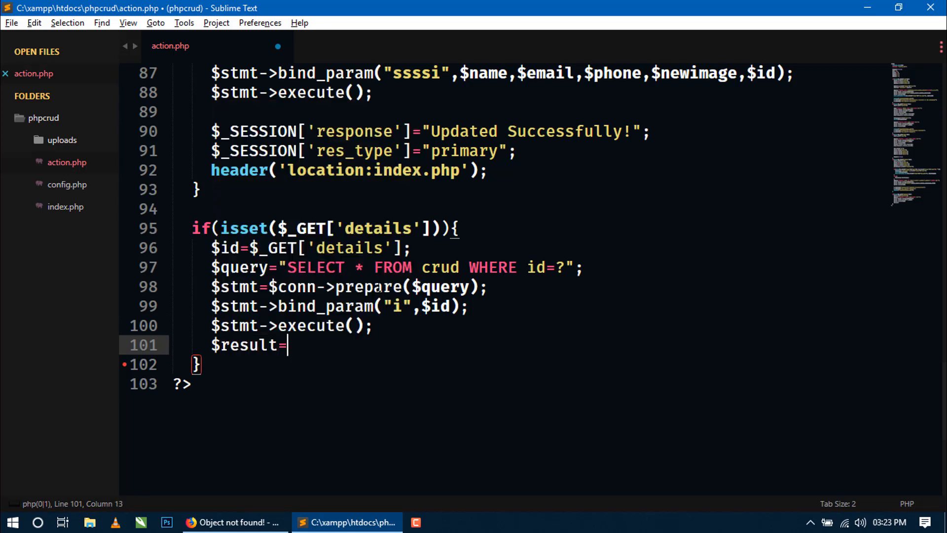
type("$stmt->")
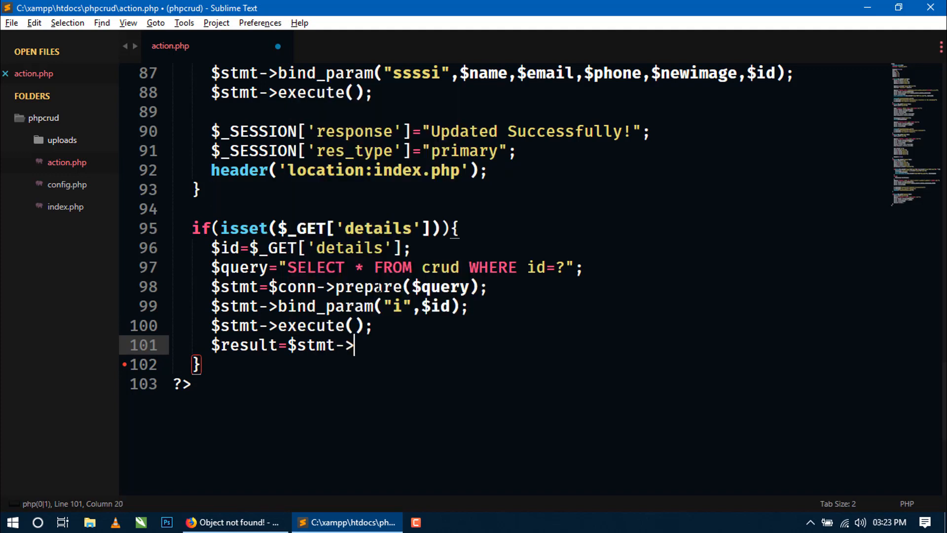
type("get_result();")
type("$")
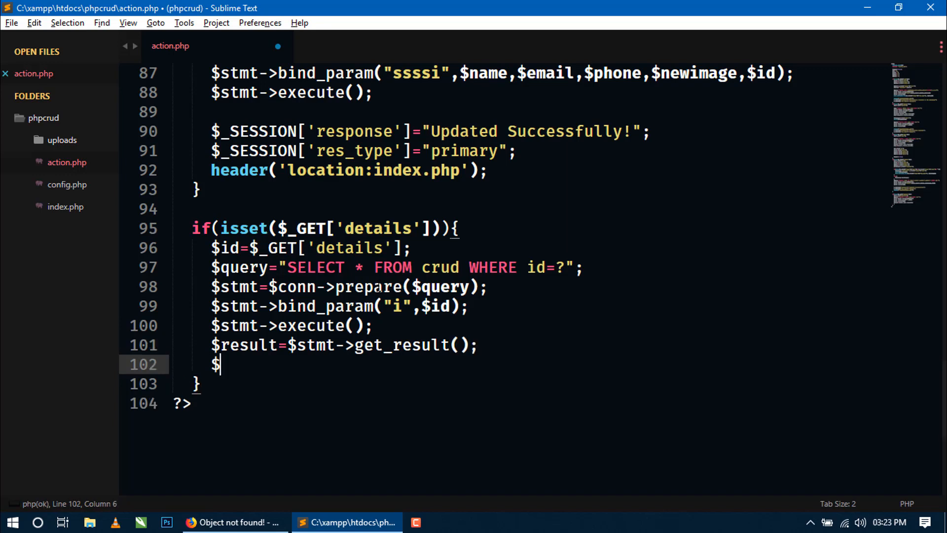
Add $row=$result->fetch_assoc(); to fetch the matching record as an associative array
type("row")
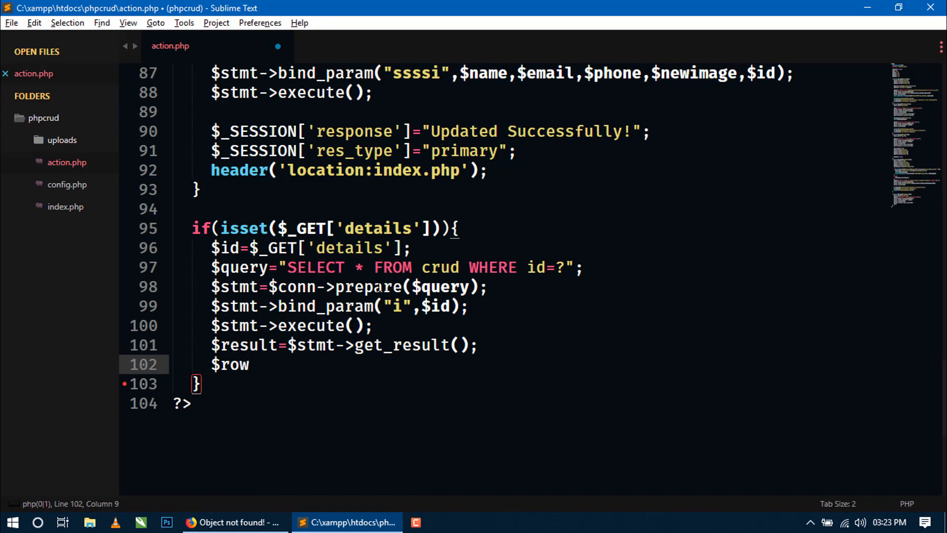
type("=")
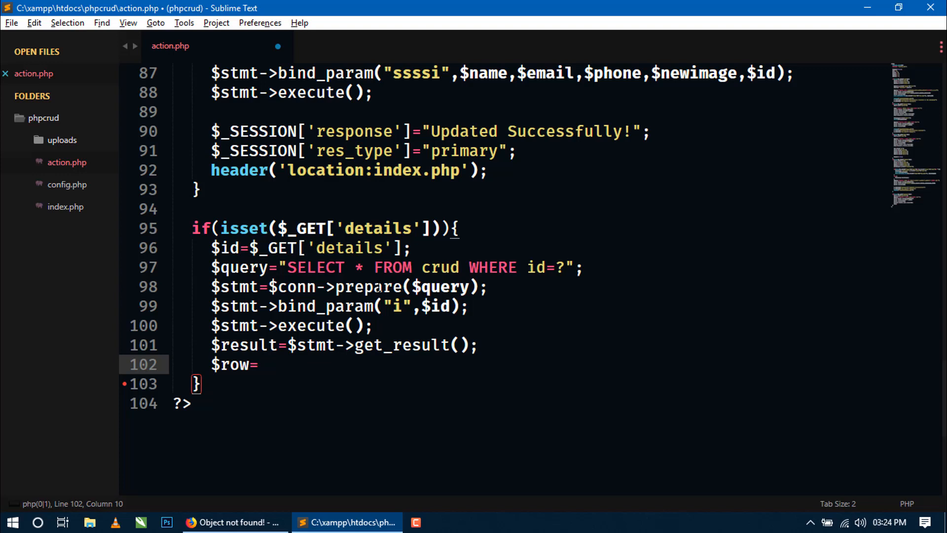
type("$result")
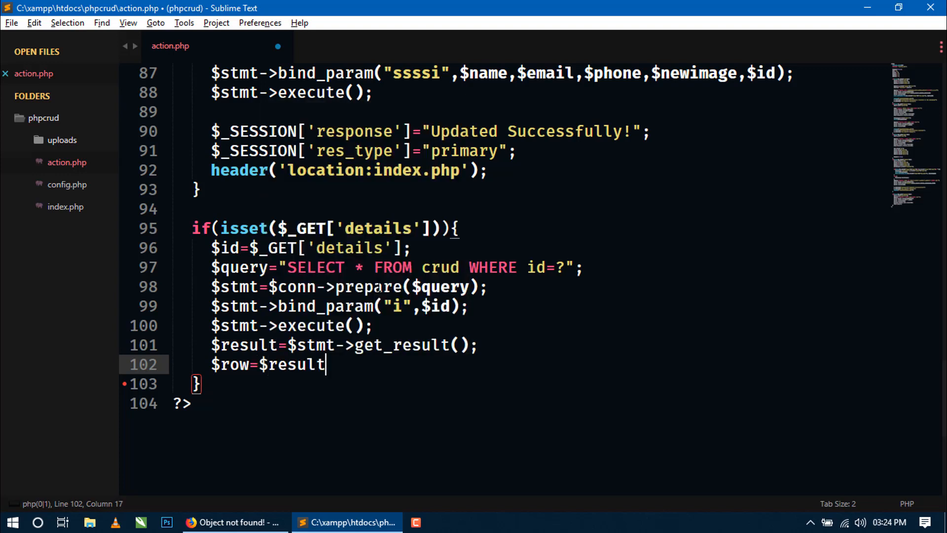
type("->fet")
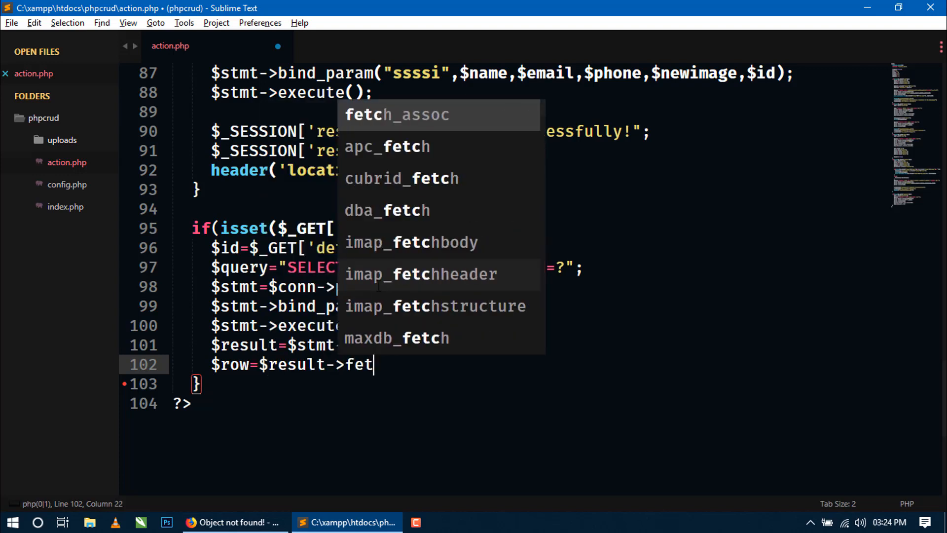
type("ch_assoc();")
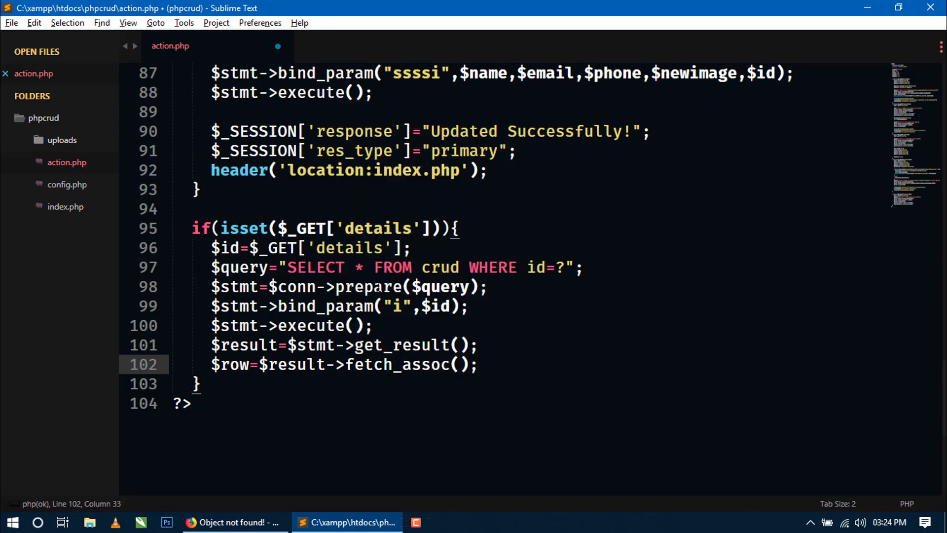
left_click(345, 364)
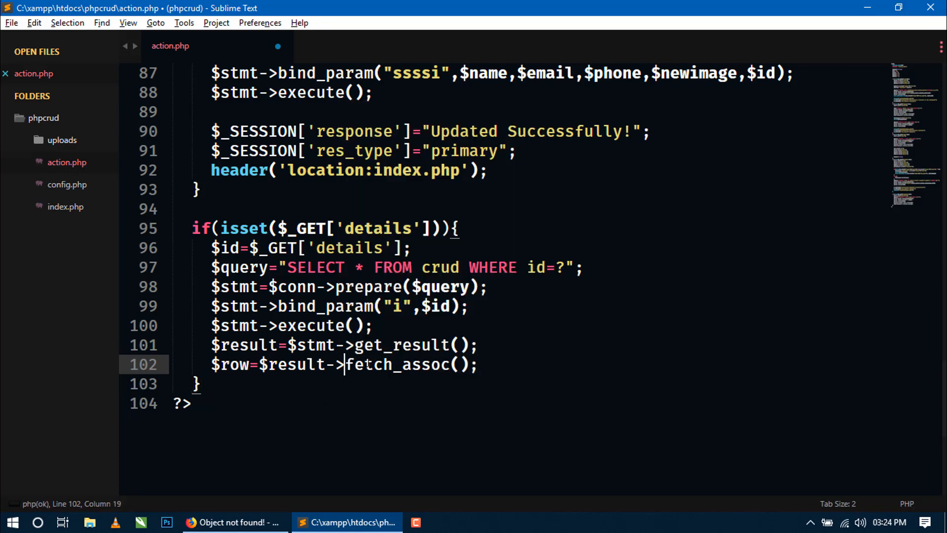
double_click(396, 364)
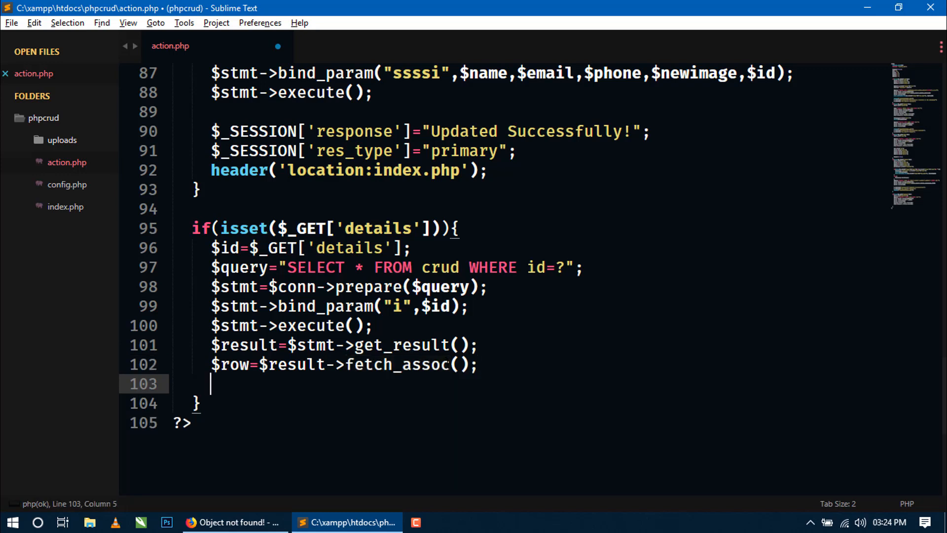
Copy the row's id, name and email into $vid, $vname and $vemail variables
type("$")
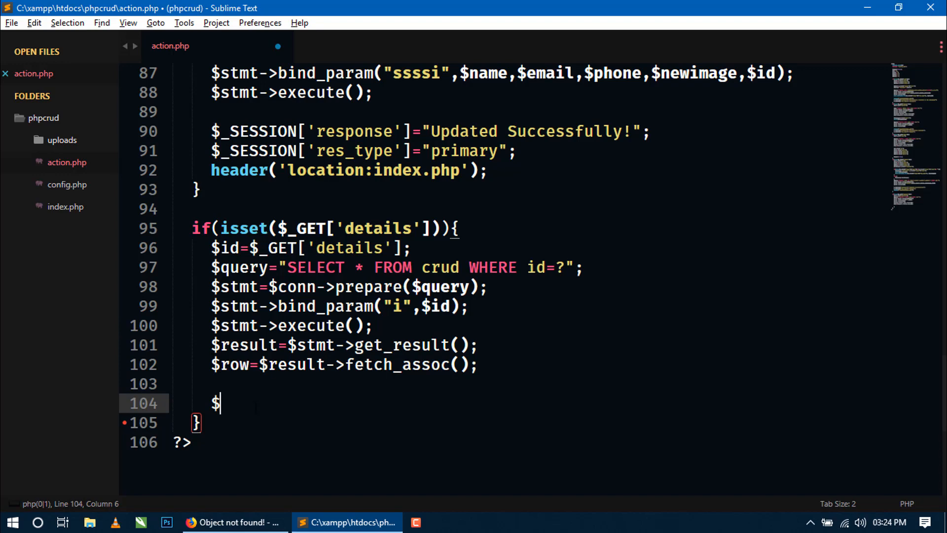
type("id=$row['")
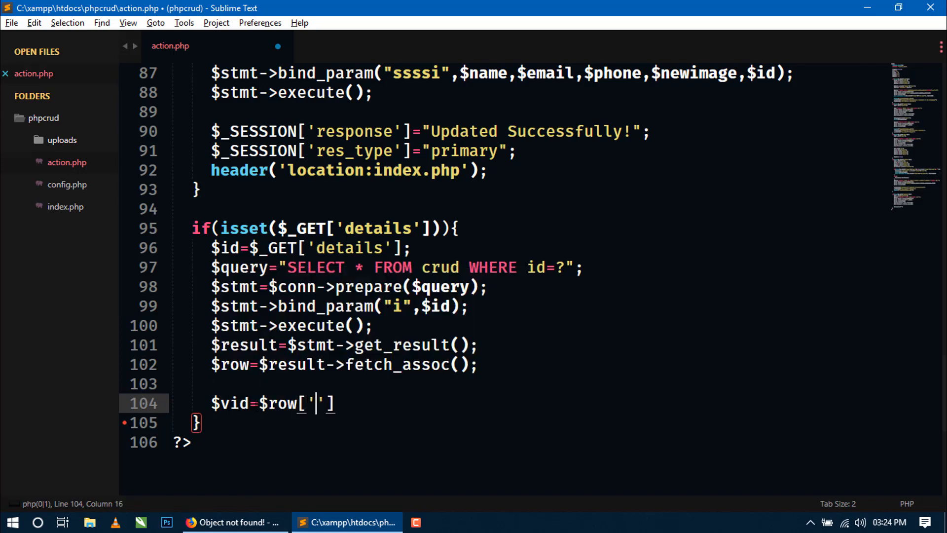
type("id];")
type("$")
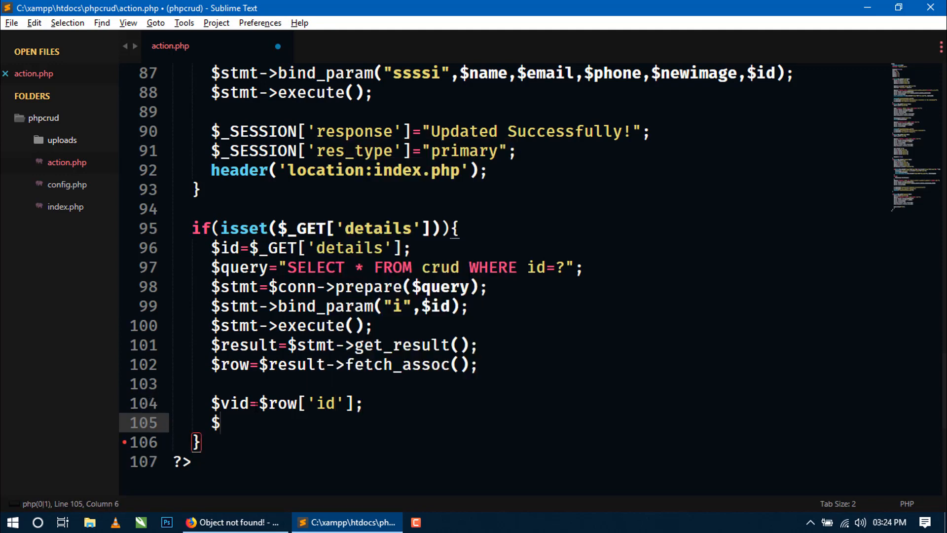
type("v")
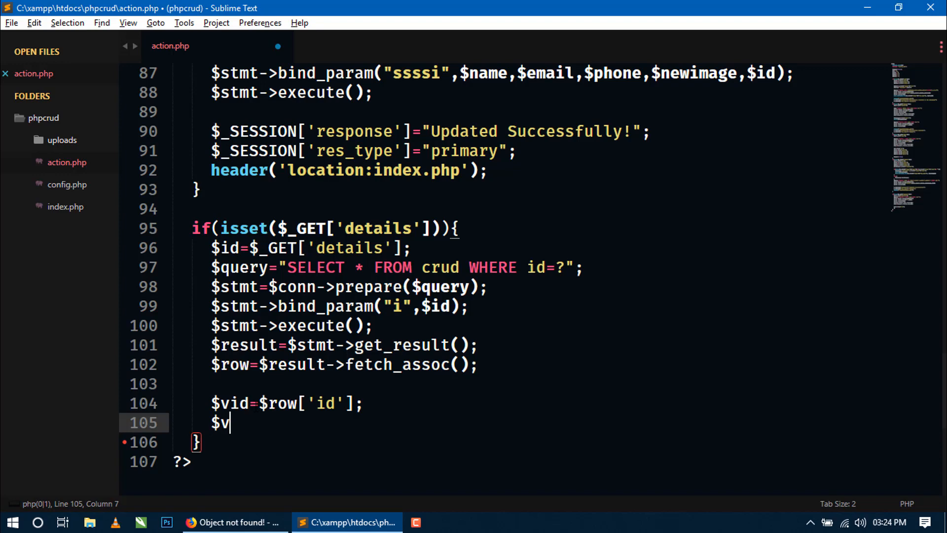
type("name=")
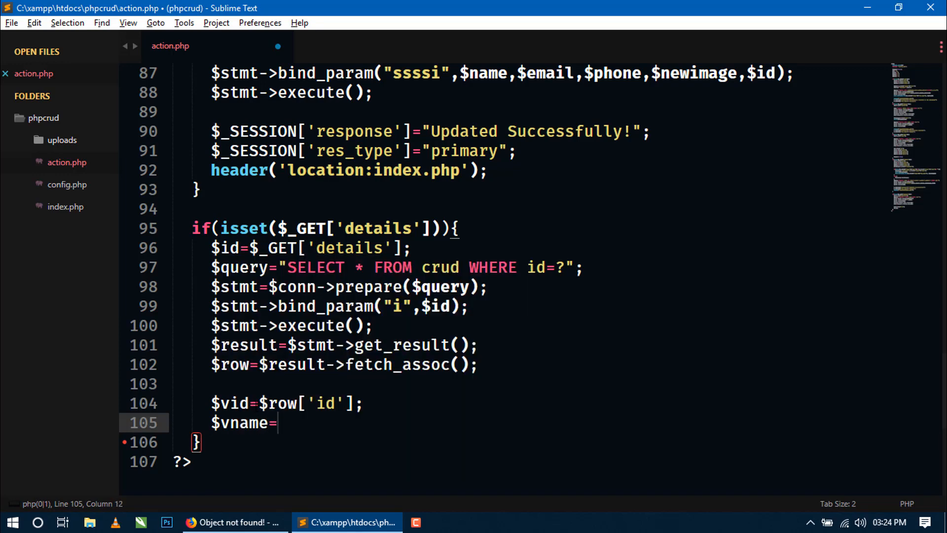
type("$row['']")
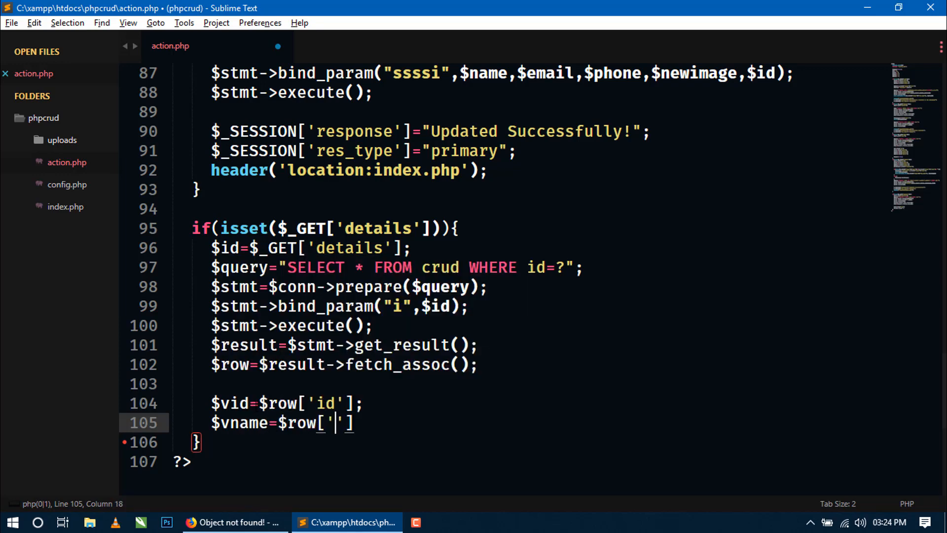
type("name'];")
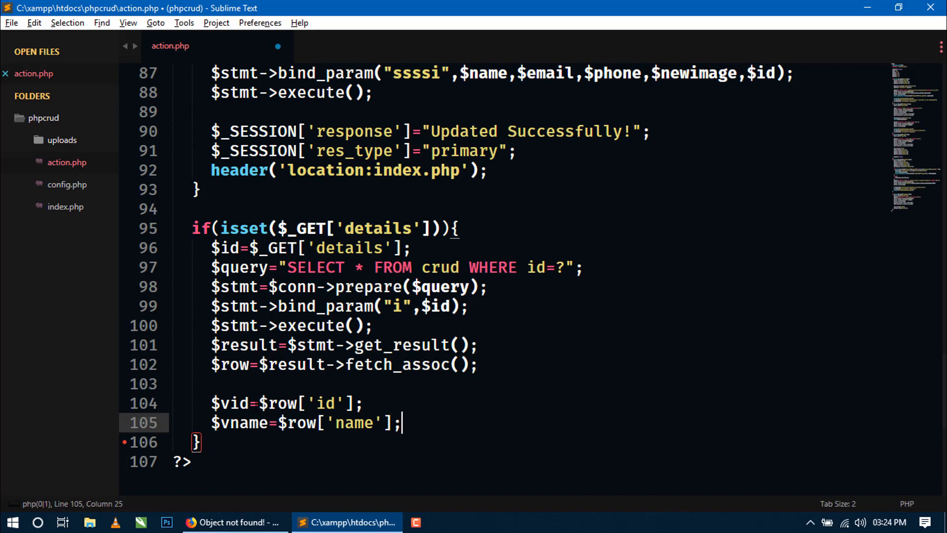
type("$")
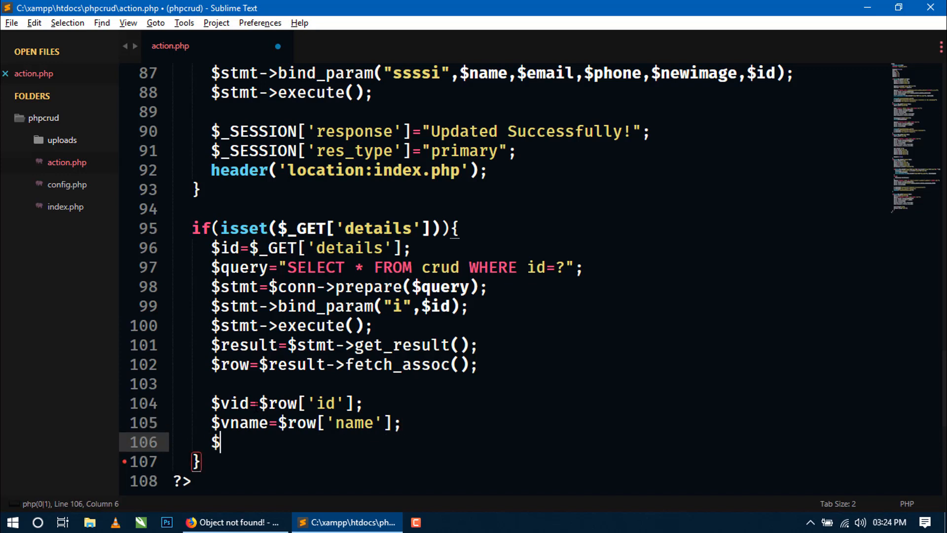
type("vemail=$row['']")
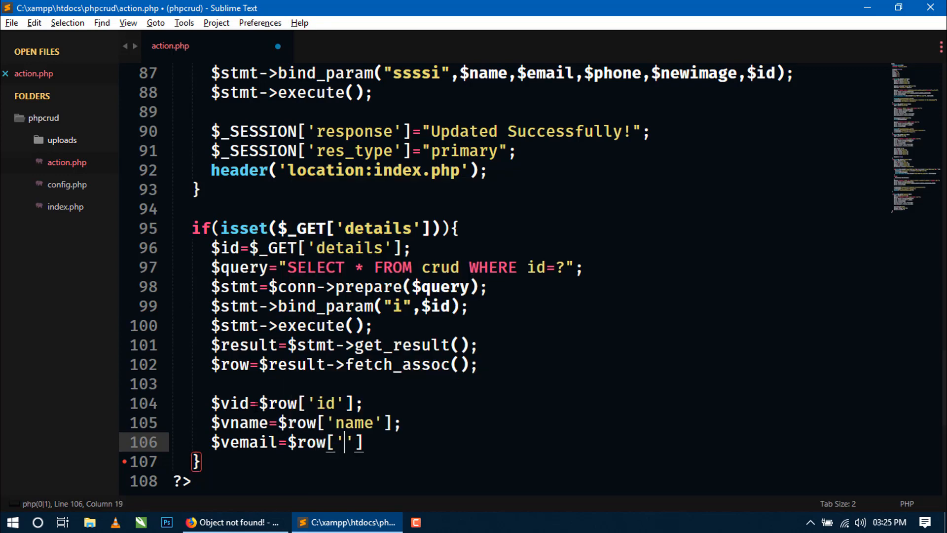
type("email")
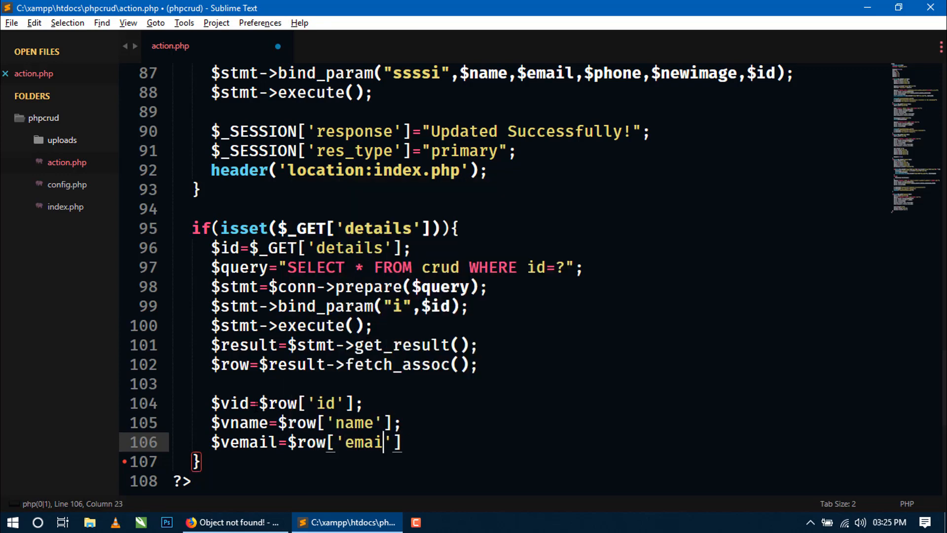
type("l")
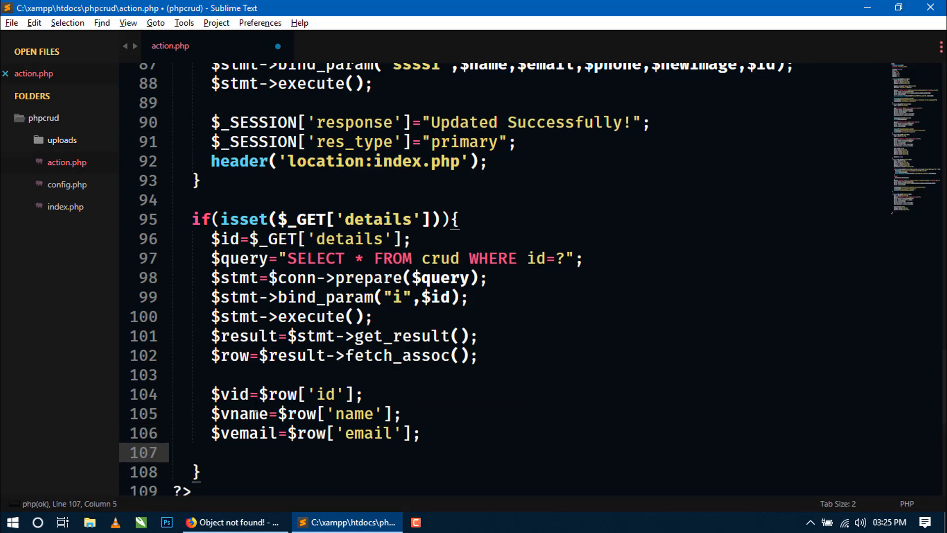
Add $vphone=$row['phone']; and $vphoto=$row['photo']; then save action.php
type("$")
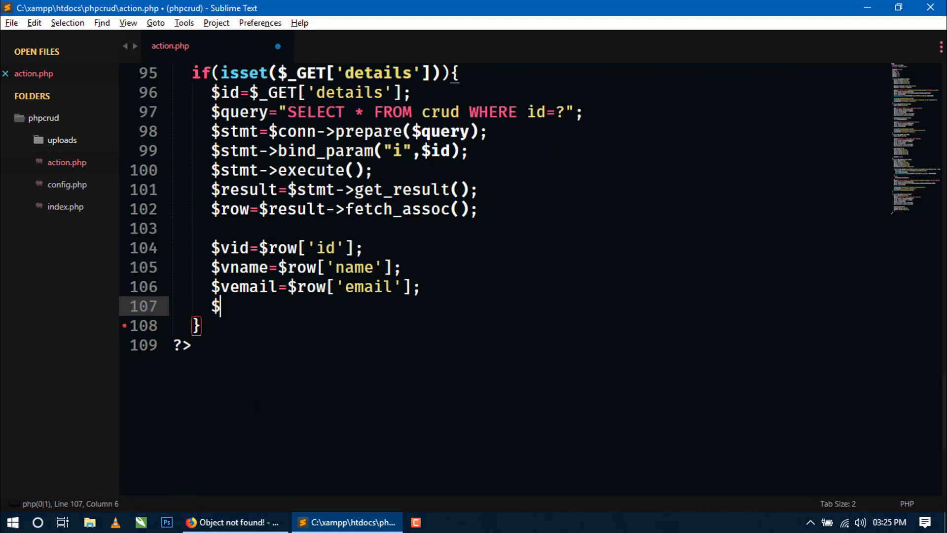
type("vph")
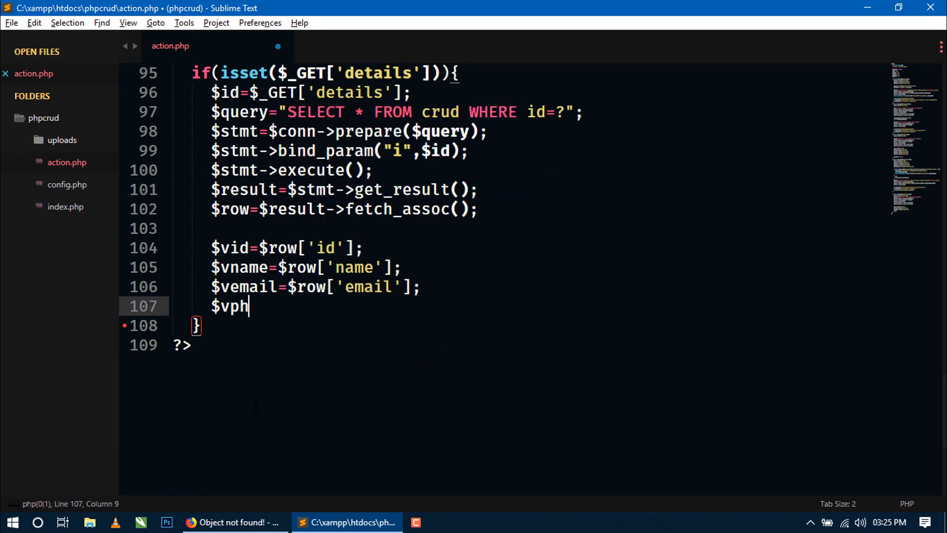
type("one=$row['v']")
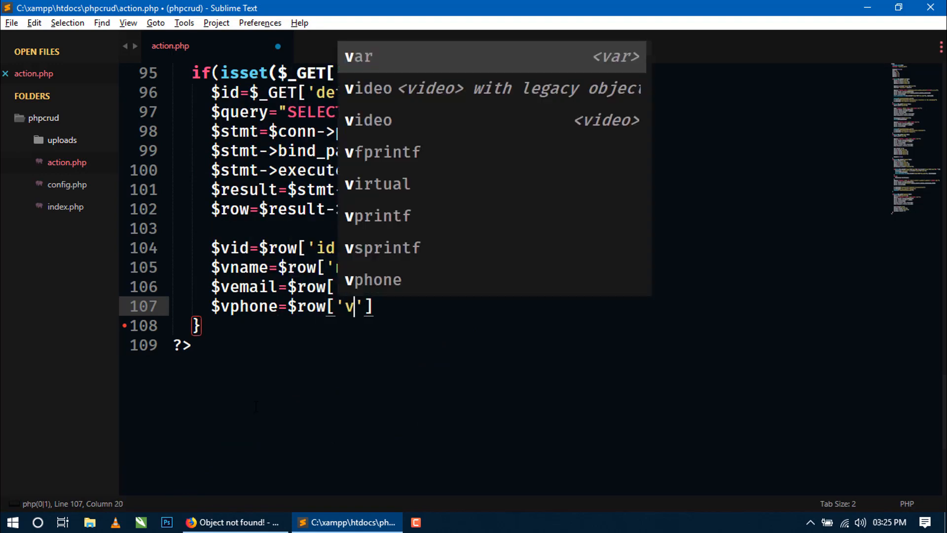
type("phone")
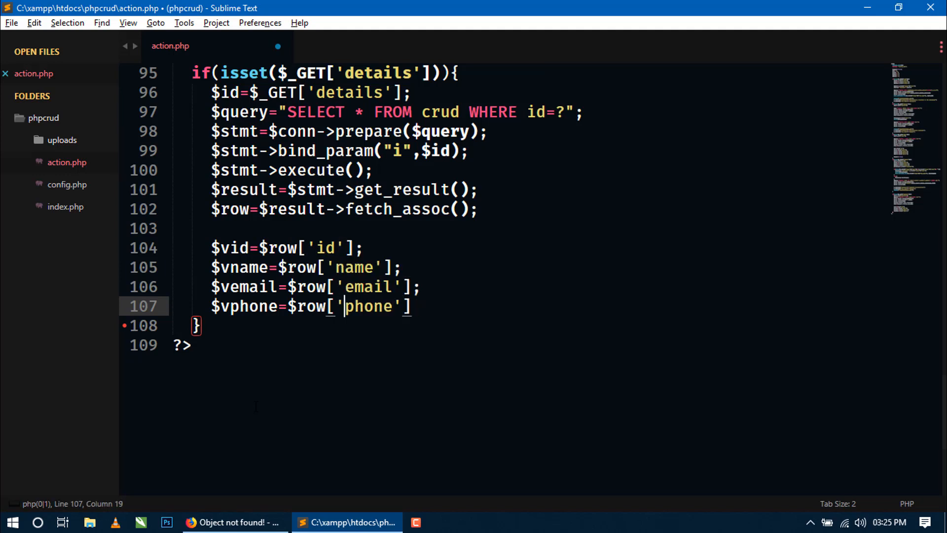
type(";")
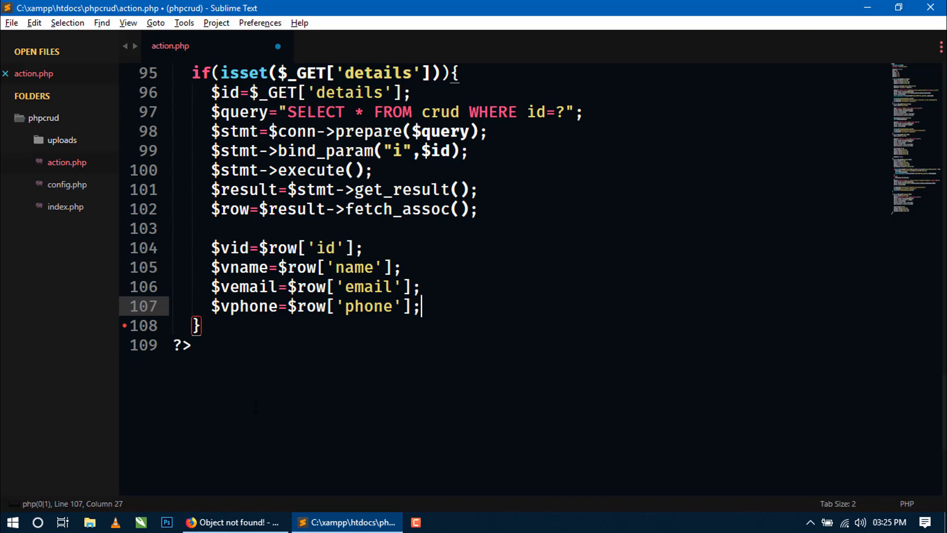
type("$v")
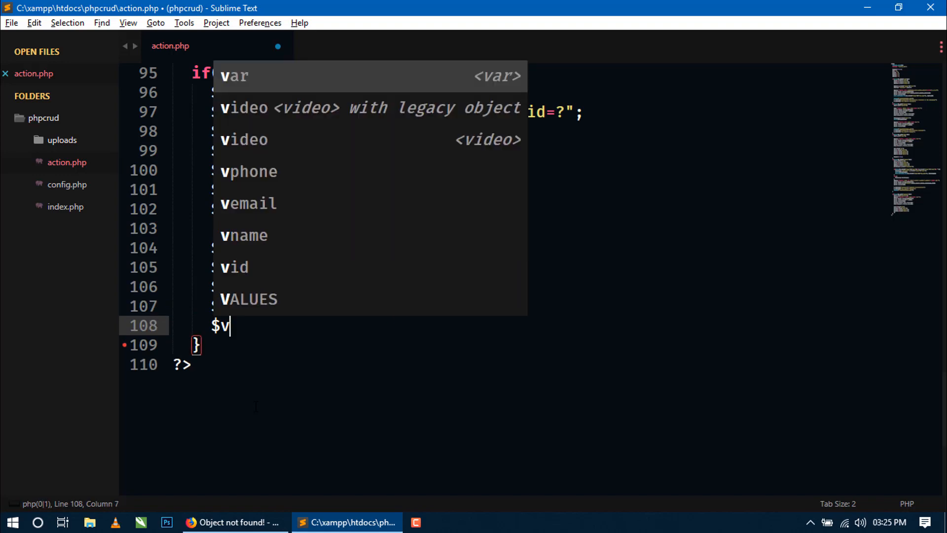
type("photo=")
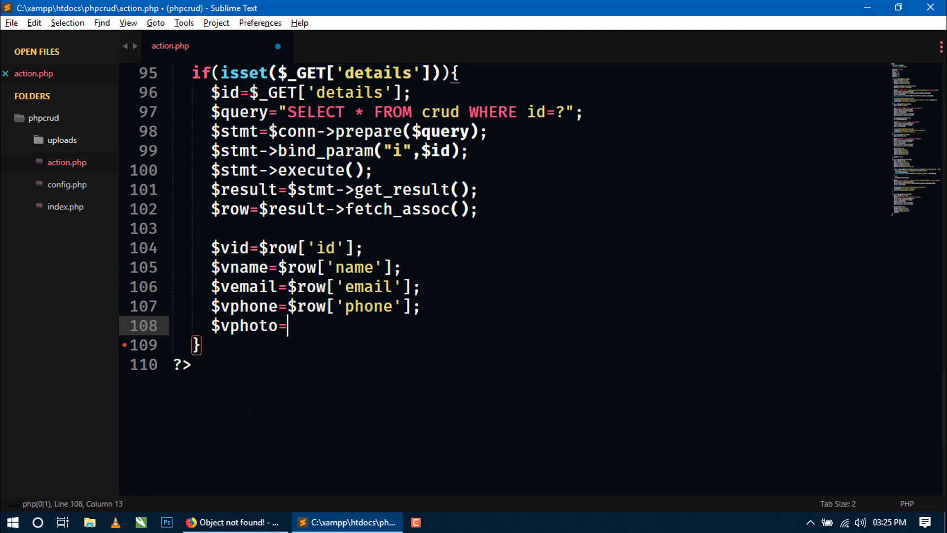
type("$row['p']")
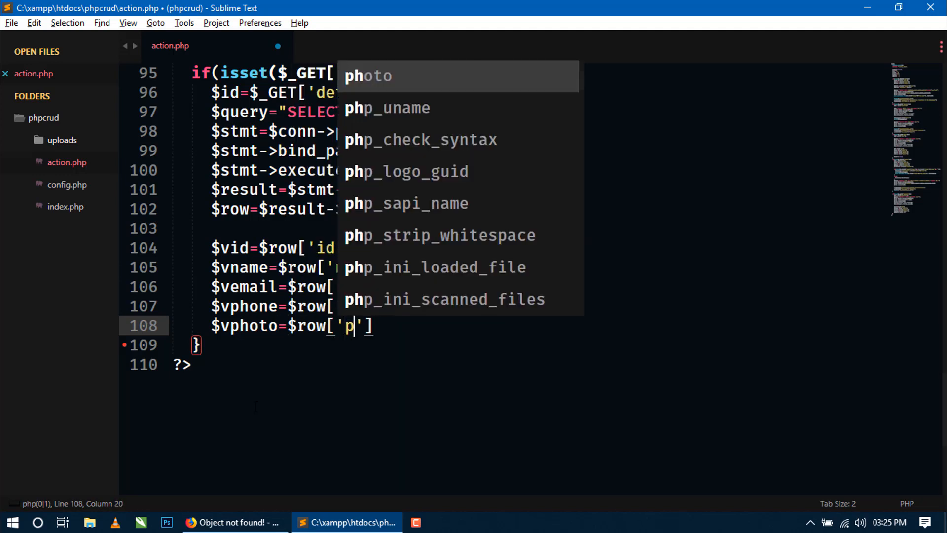
type("hoto")
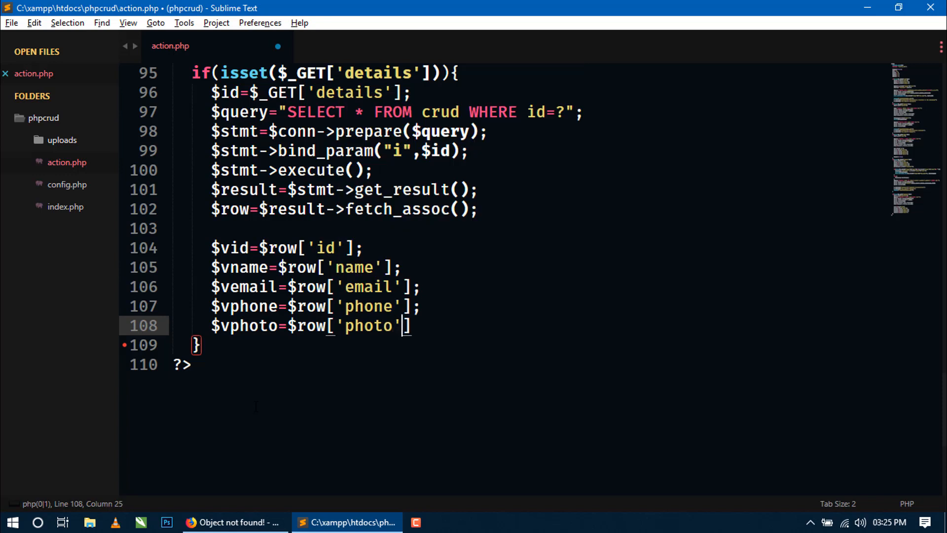
type(";")
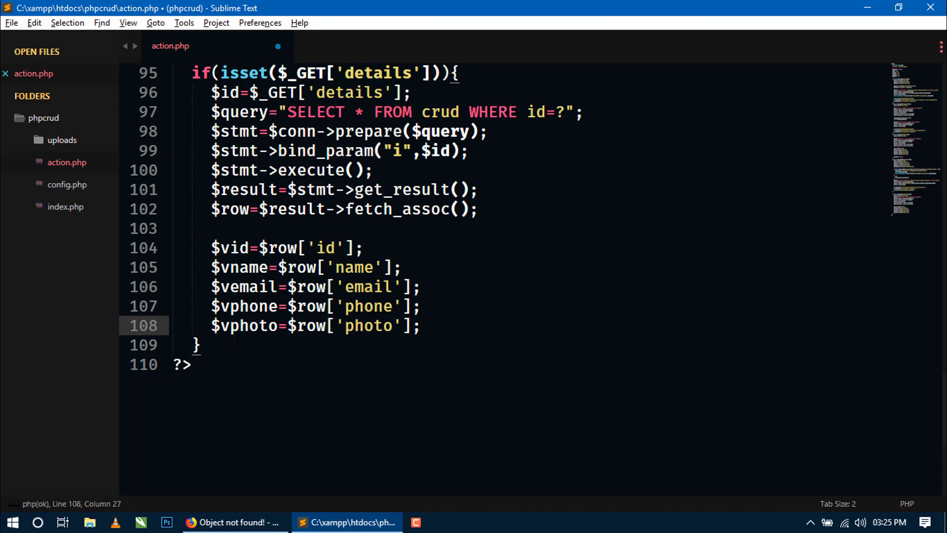
key("ctrl+s")
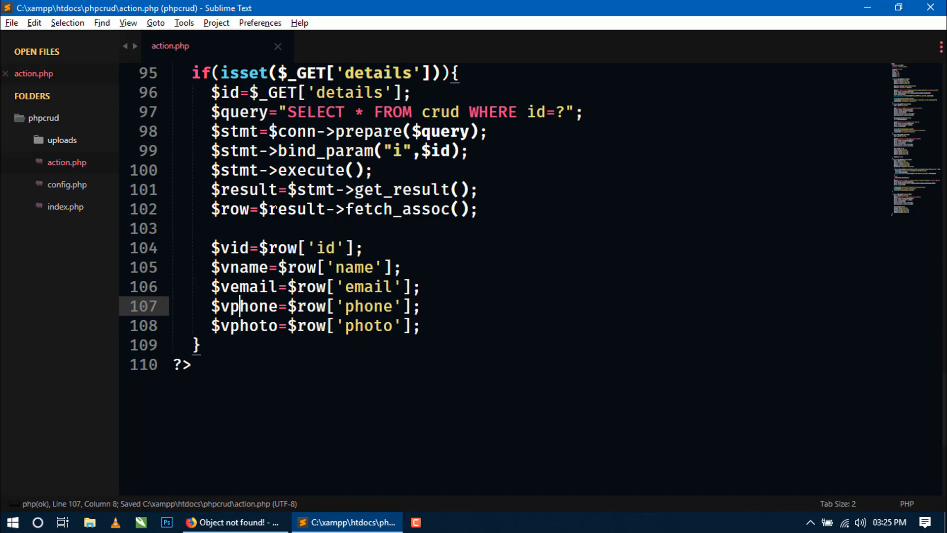
mouse_move(84, 177)
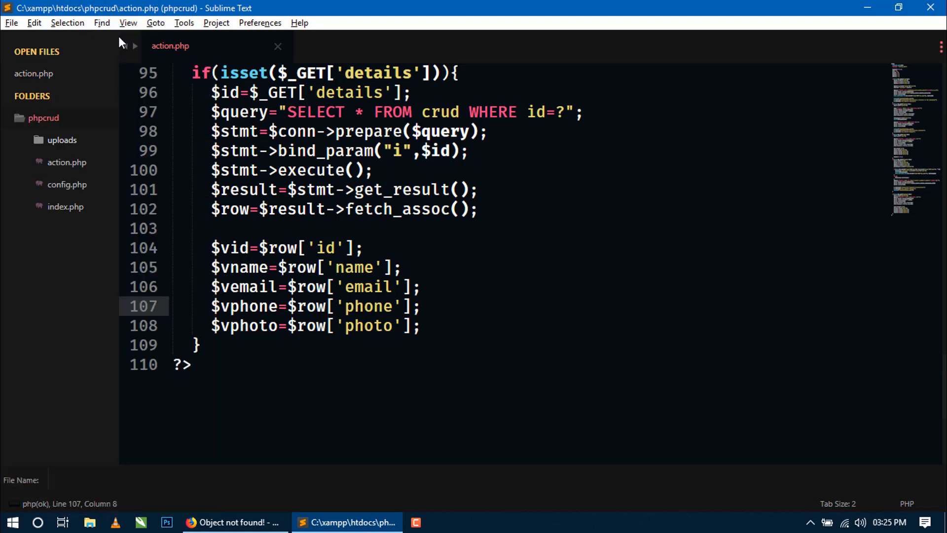
Save the new empty file as details.php in the phpcrud project
type("deta")
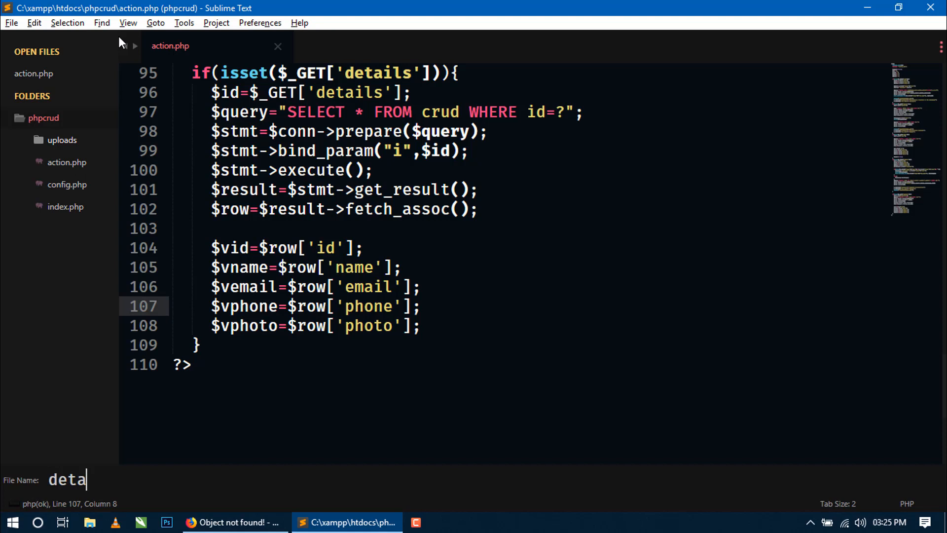
type("ils.php")
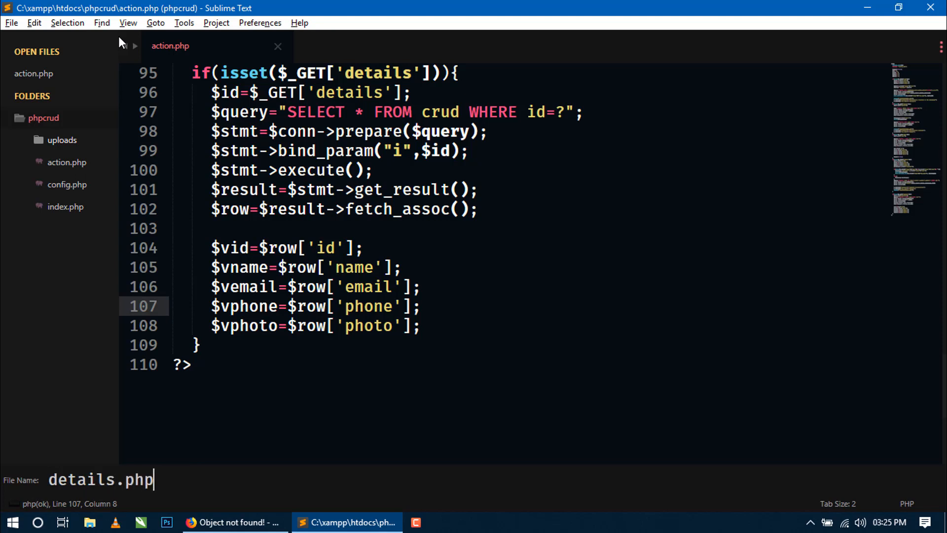
key("enter")
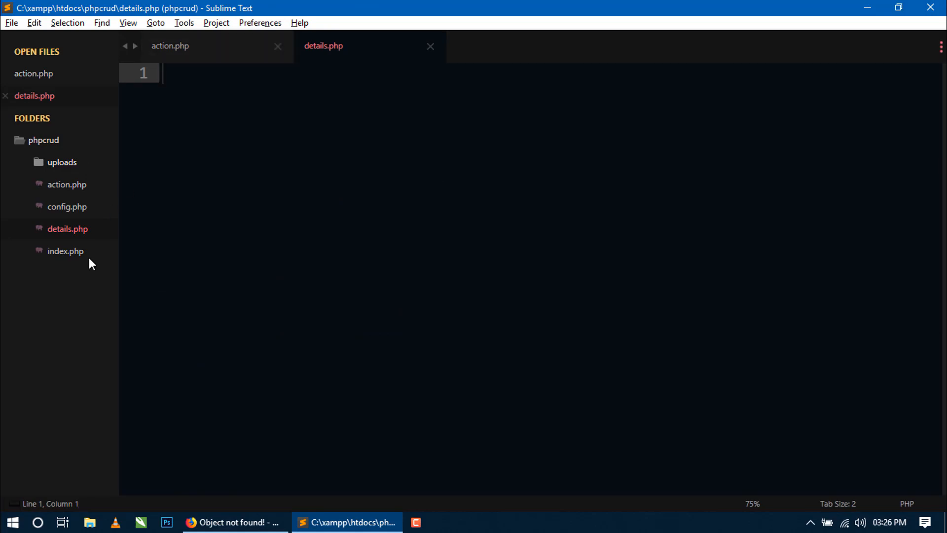
Copy index.php's head and navbar markup, lines 1–49
left_click(65, 251)
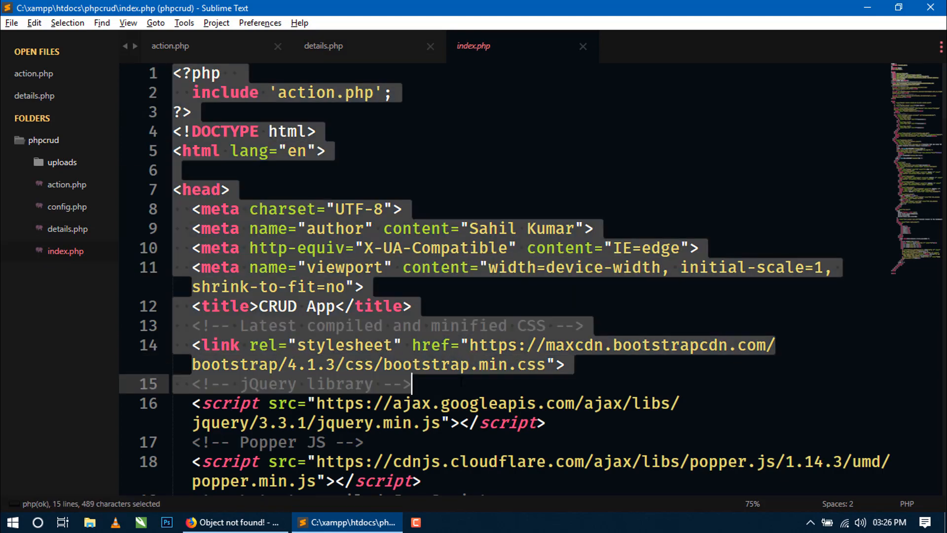
scroll("down", 3)
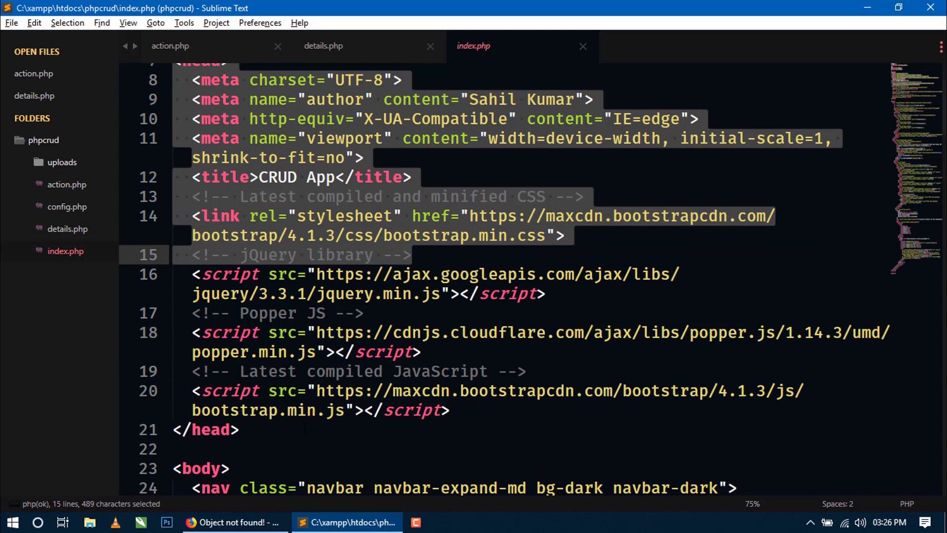
scroll("down", 3)
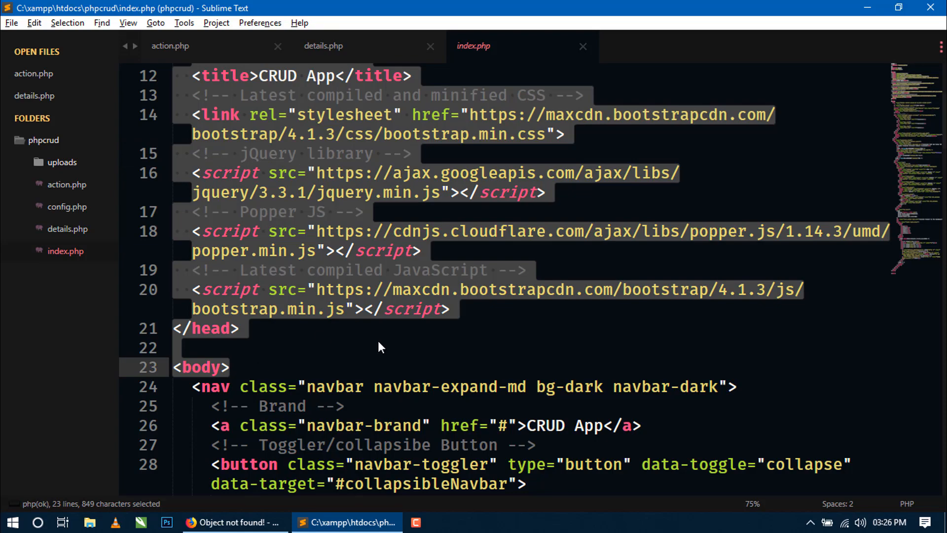
scroll("down", 3)
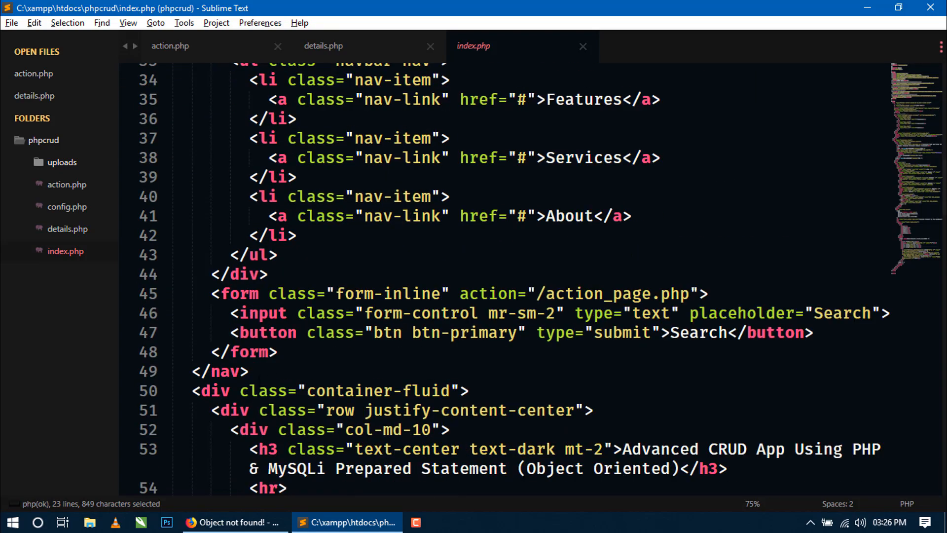
key("ctrl+c")
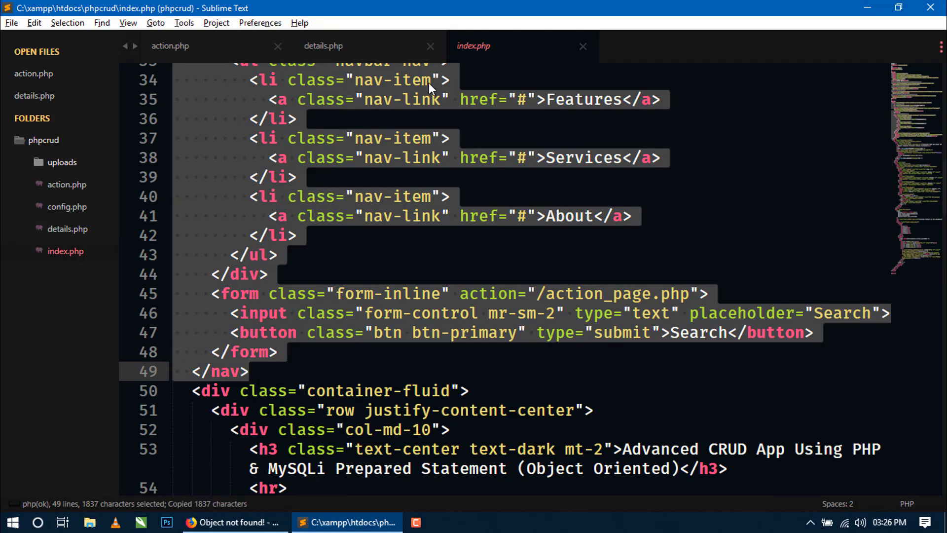
Paste the markup into details.php and save the file
left_click(323, 47)
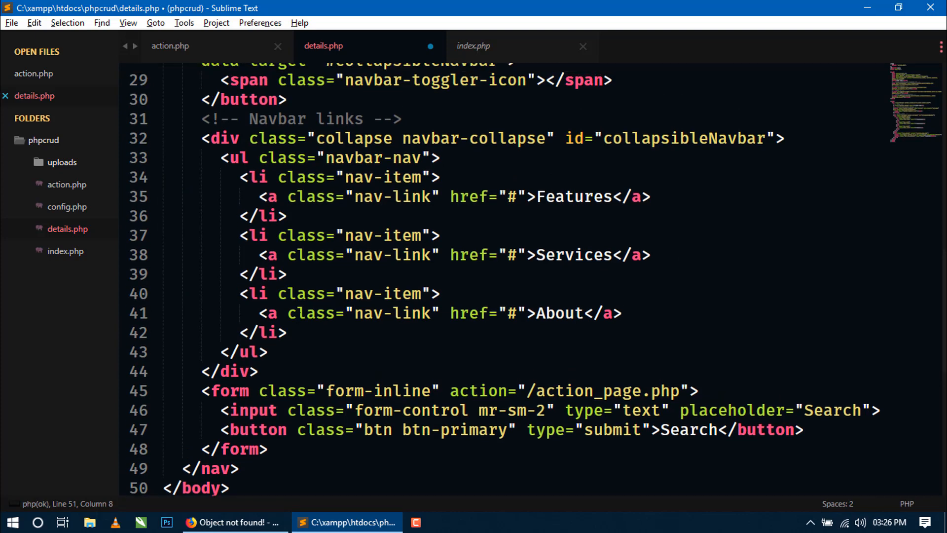
key("ctrl+s")
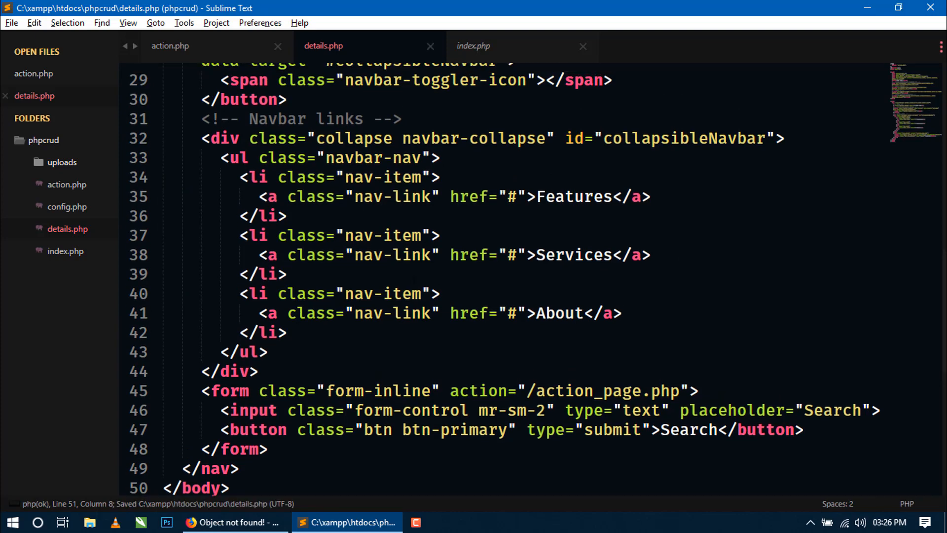
In Firefox, go back to the records list and open Harry Potter's details page
left_click(233, 522)
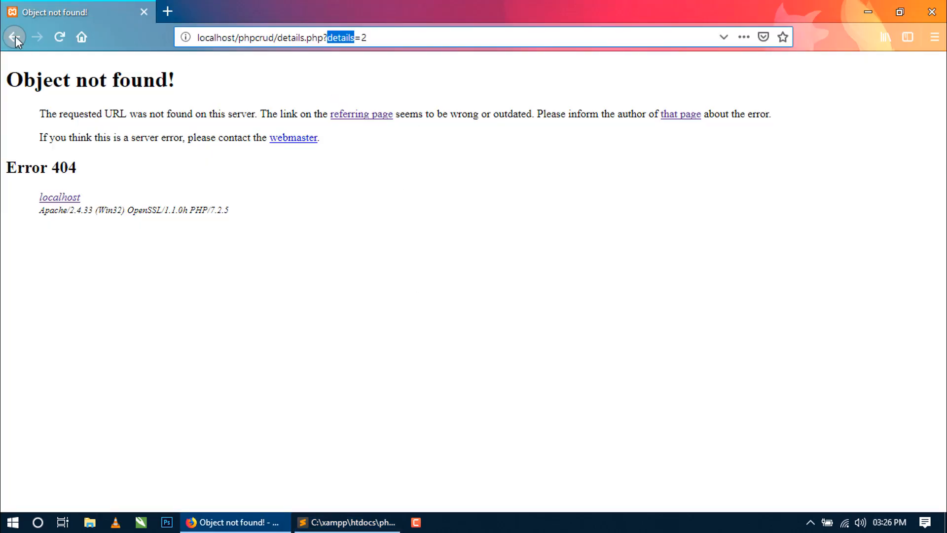
left_click(15, 36)
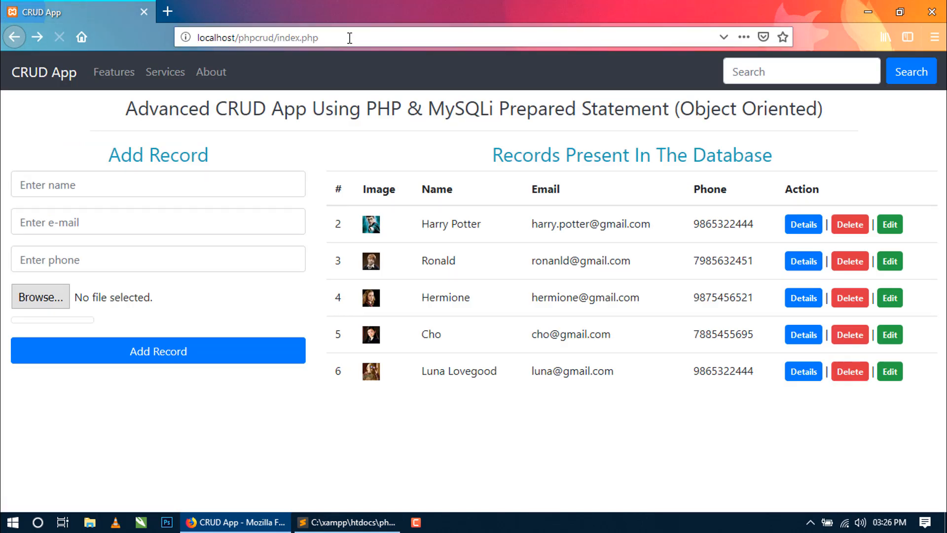
left_click(803, 224)
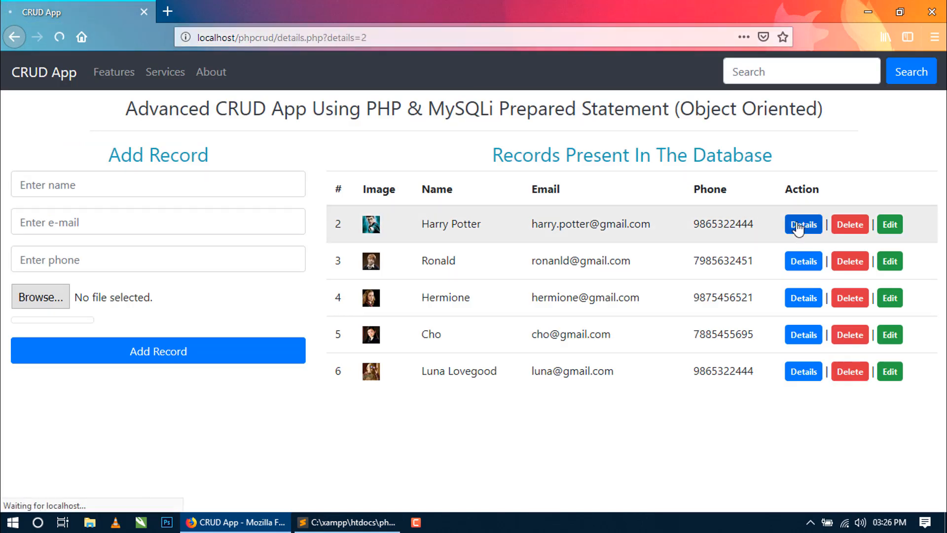
left_click(346, 522)
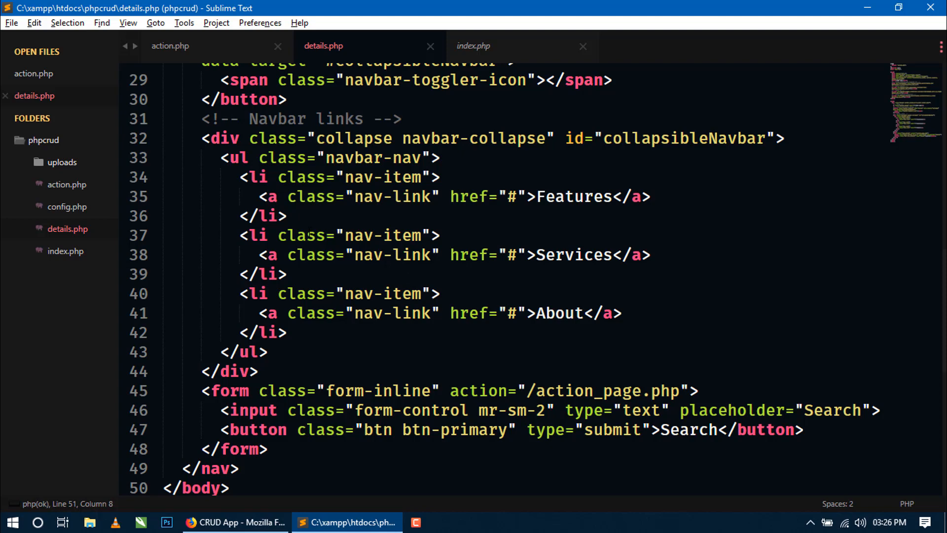
scroll("up", 3)
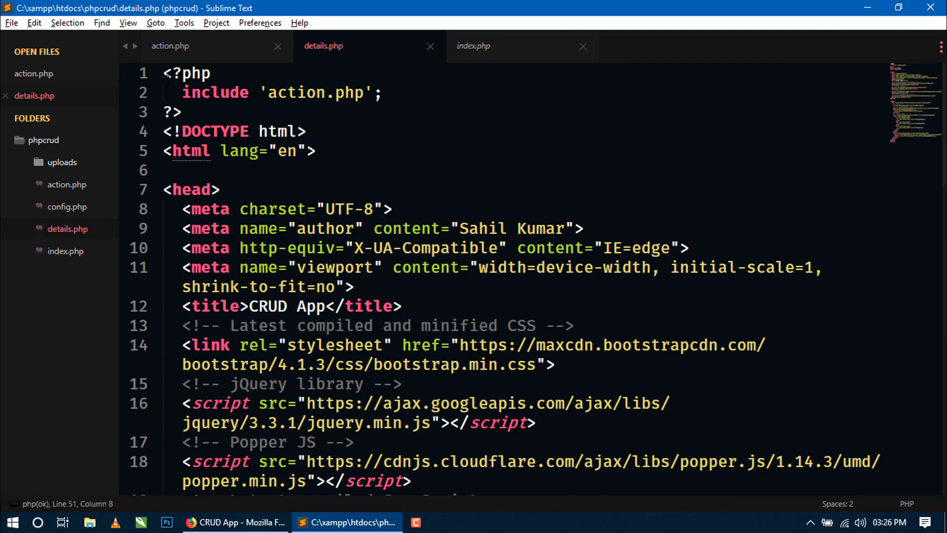
left_click_drag(163, 72, 335, 93)
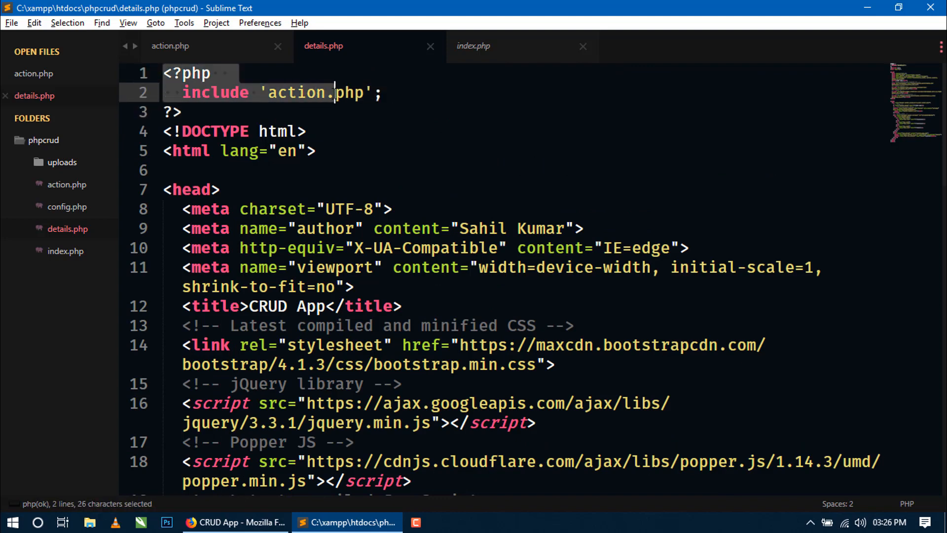
scroll("down", 3)
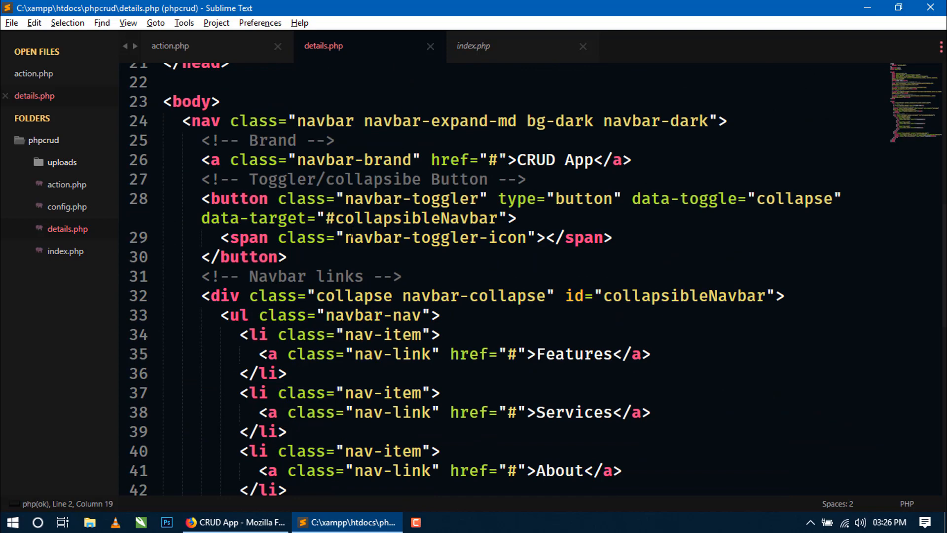
scroll("down", 3)
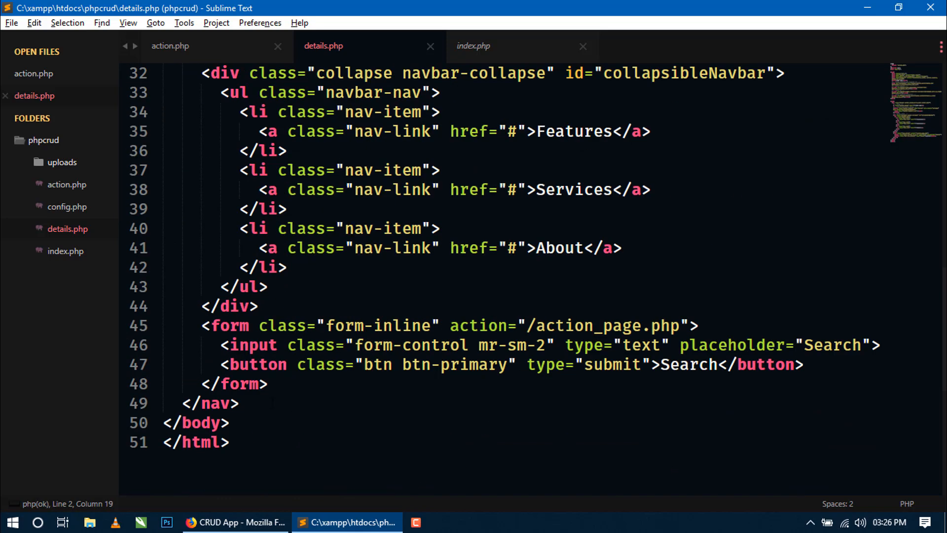
Add a row div with the justify-content-center class inside the container
type("div.")
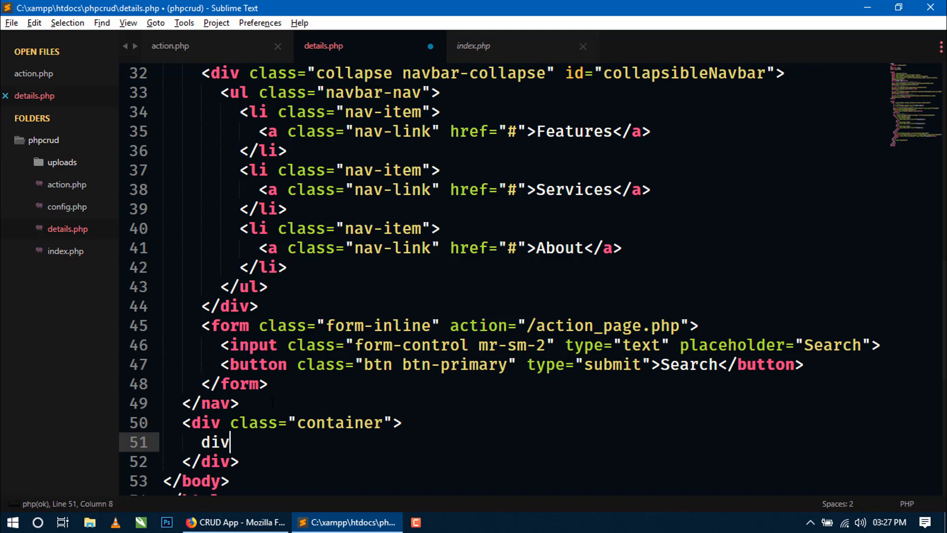
type(".")
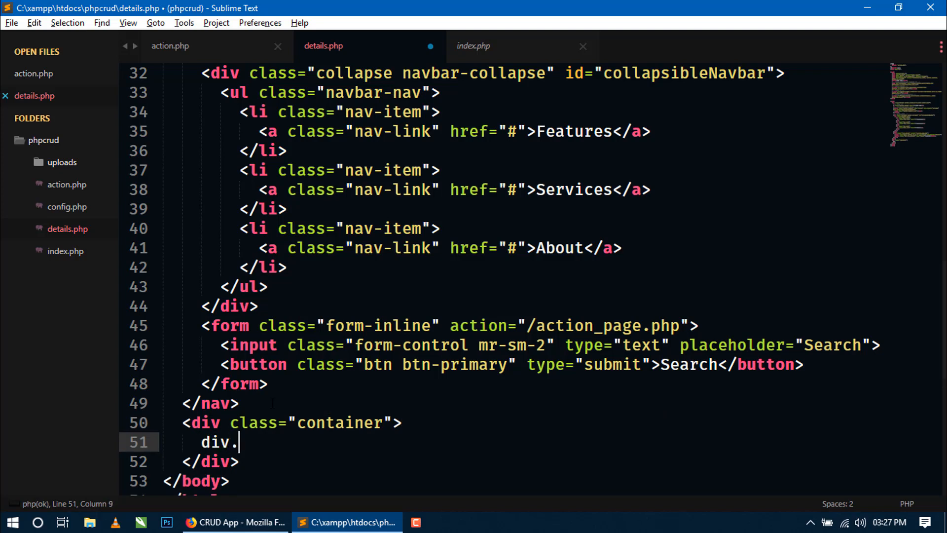
type("rie")
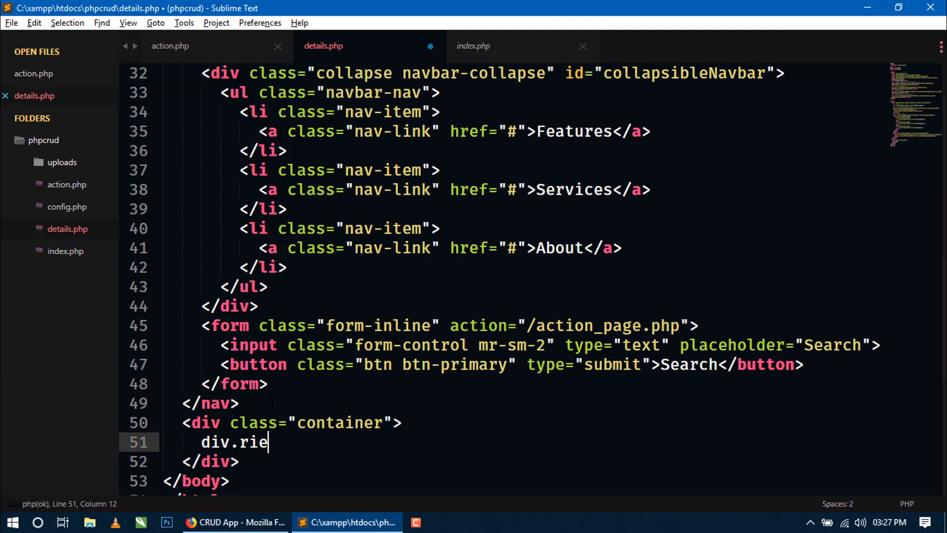
key("Tab")
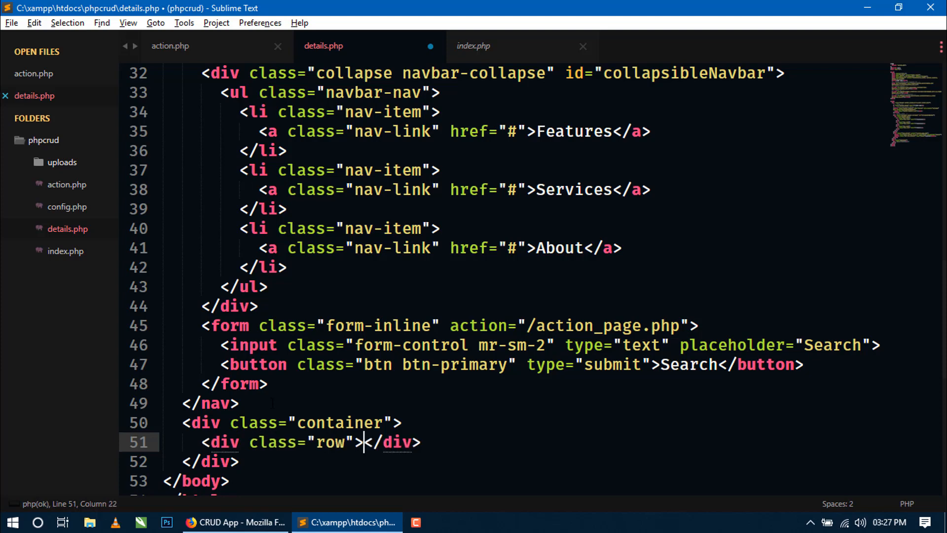
type("jus")
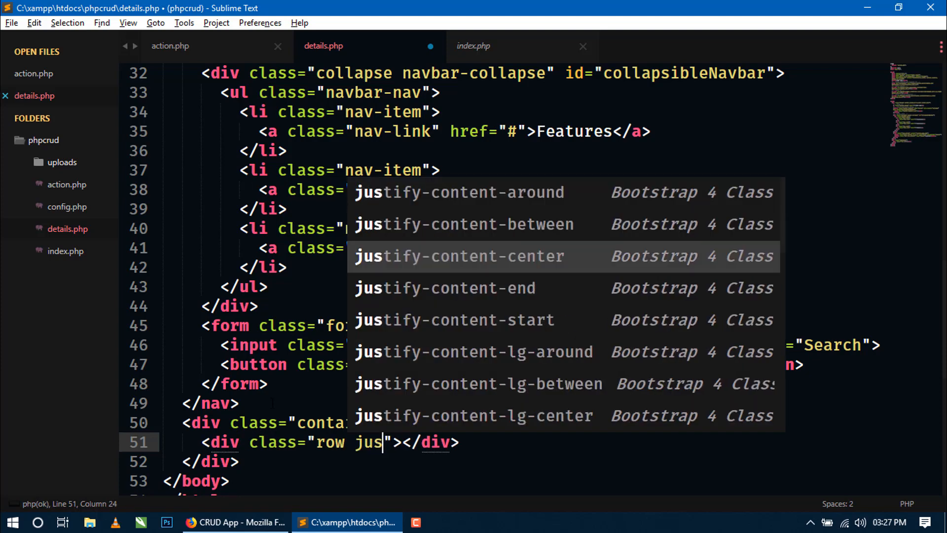
key("Tab")
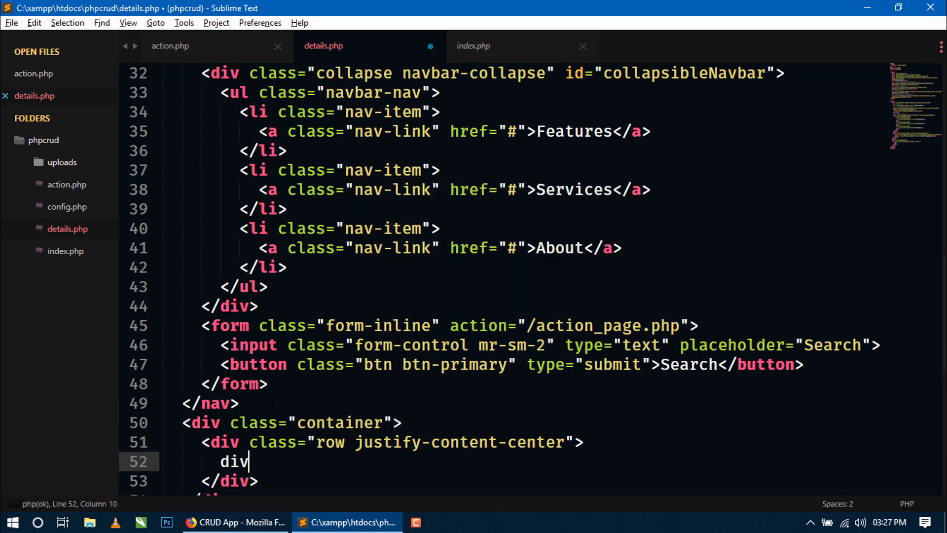
Nest a col-md-6 column div inside the centered row
type(".col")
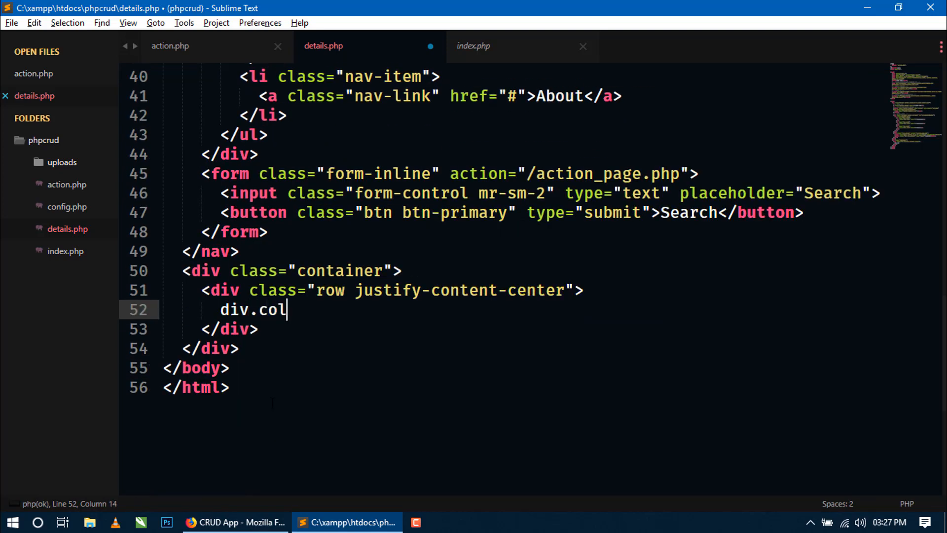
type("-md-")
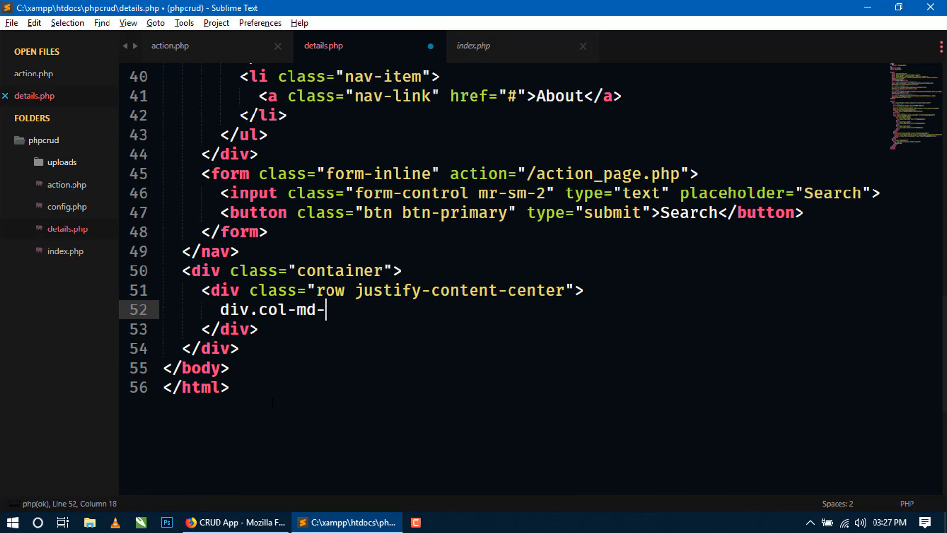
type("6")
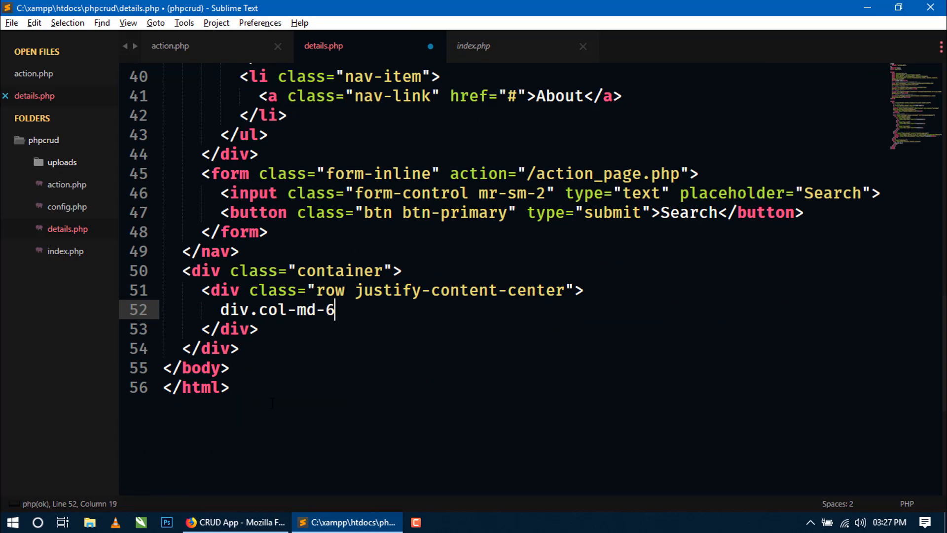
key("tab")
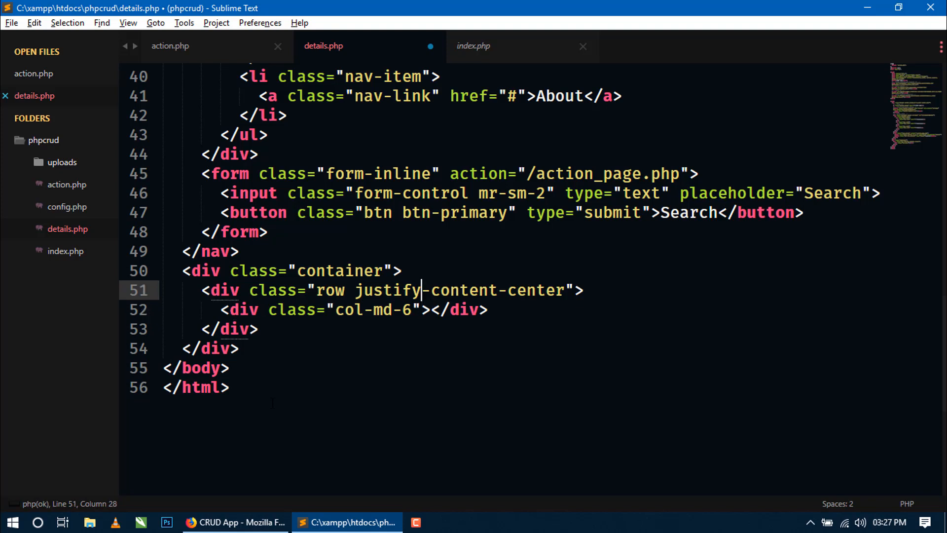
key("enter")
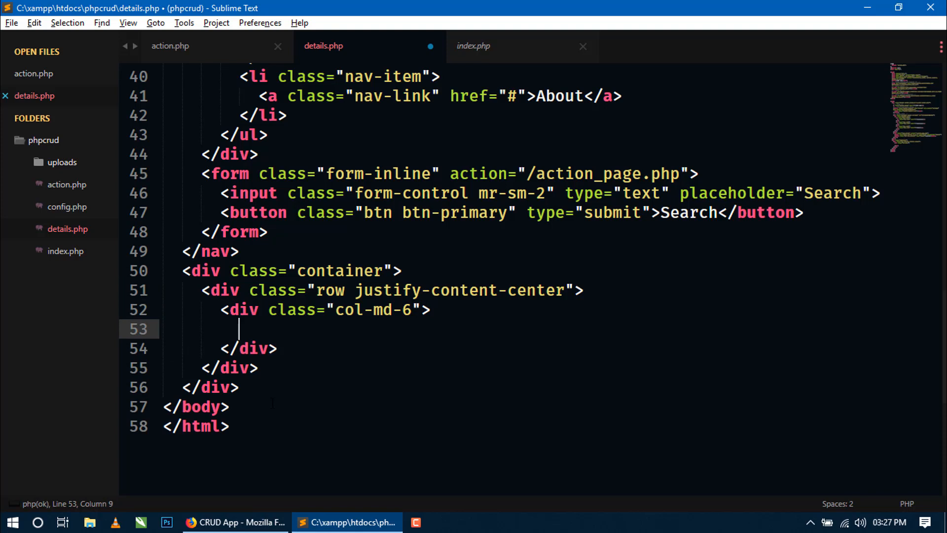
Add an h2 echoing $vid, checking variable names in action.php, and save details.php
type("h2>ph</h2>")
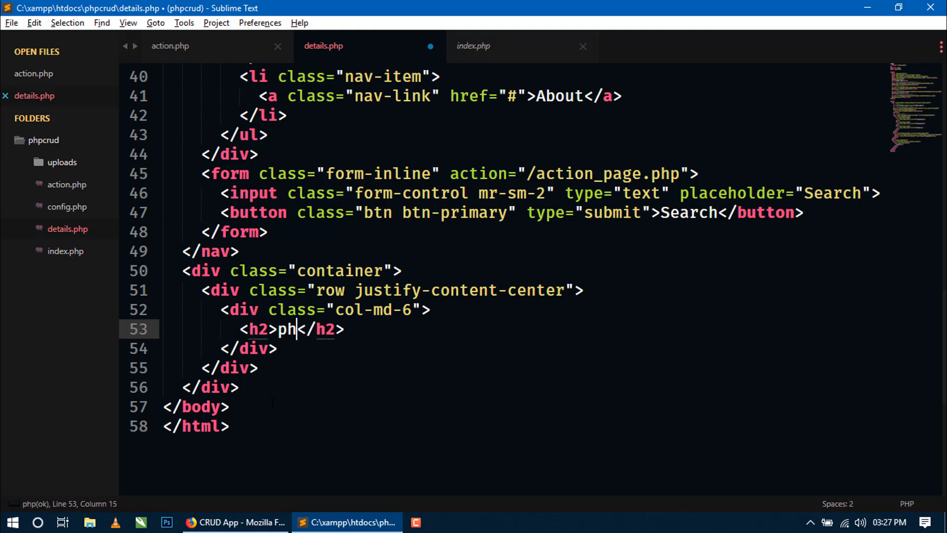
type("<? ?>")
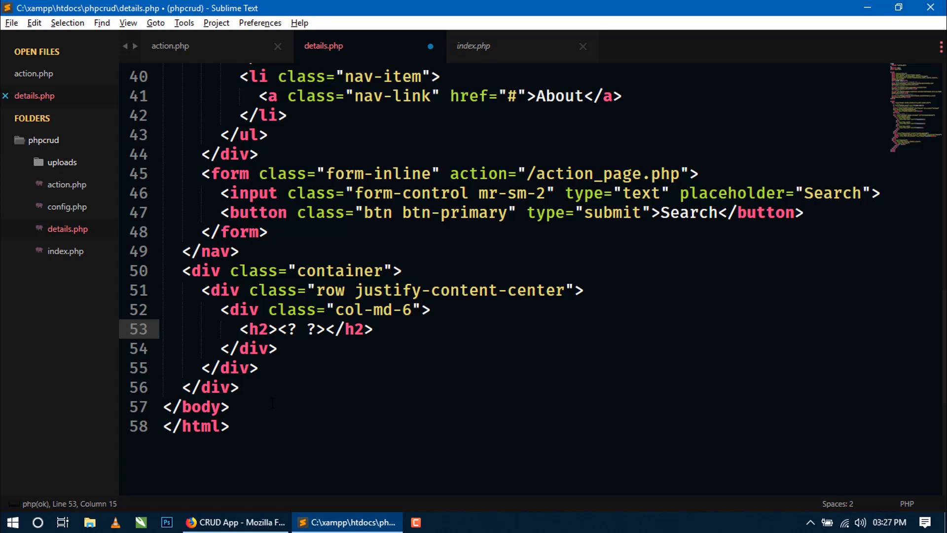
type("= $")
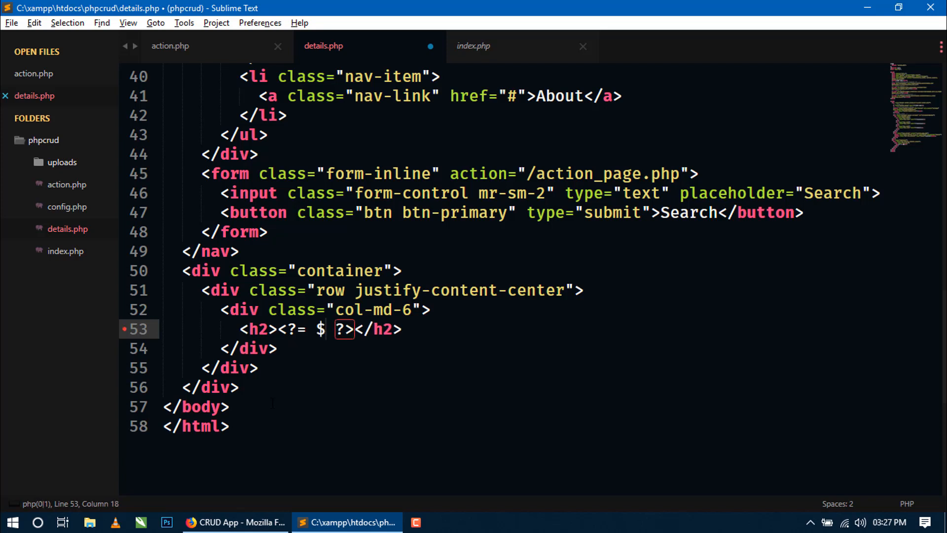
type("vid;")
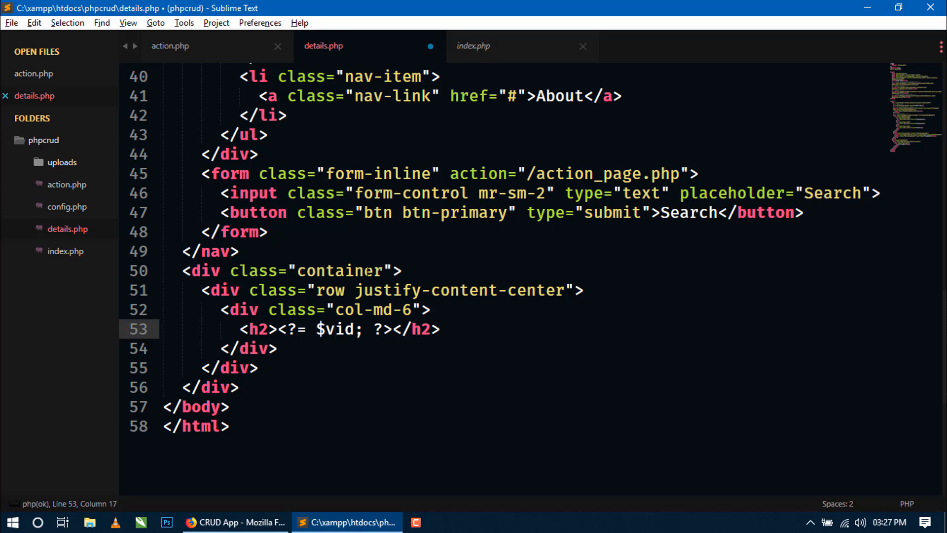
left_click(170, 45)
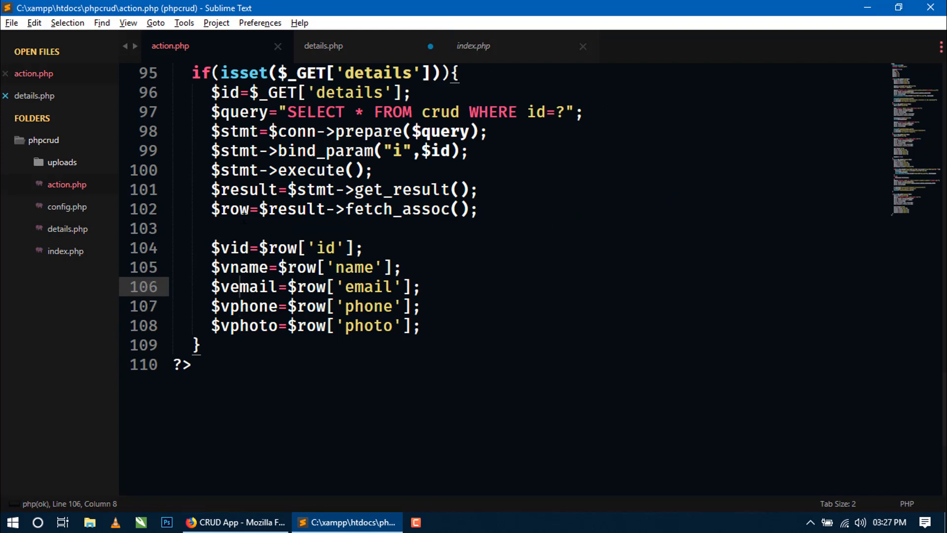
left_click(324, 46)
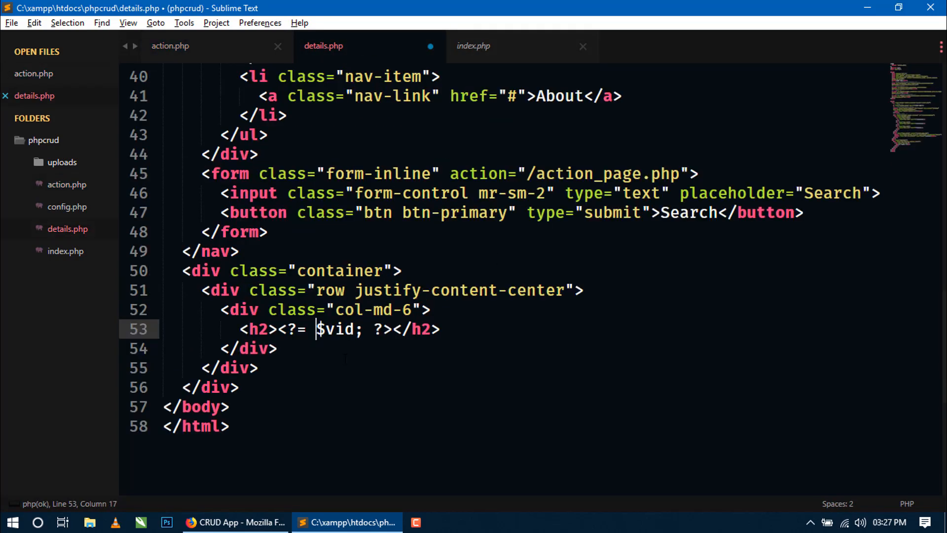
key("ctrl+s")
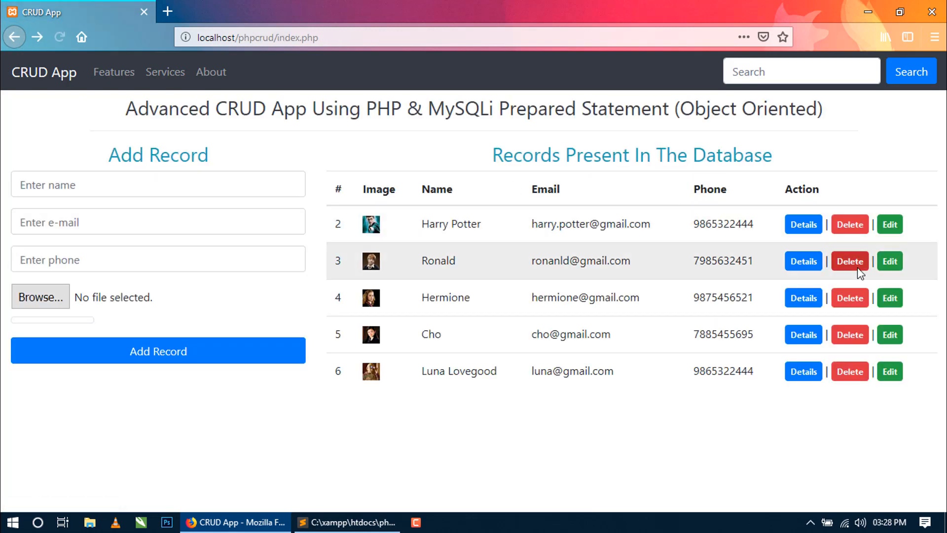
mouse_move(803, 224)
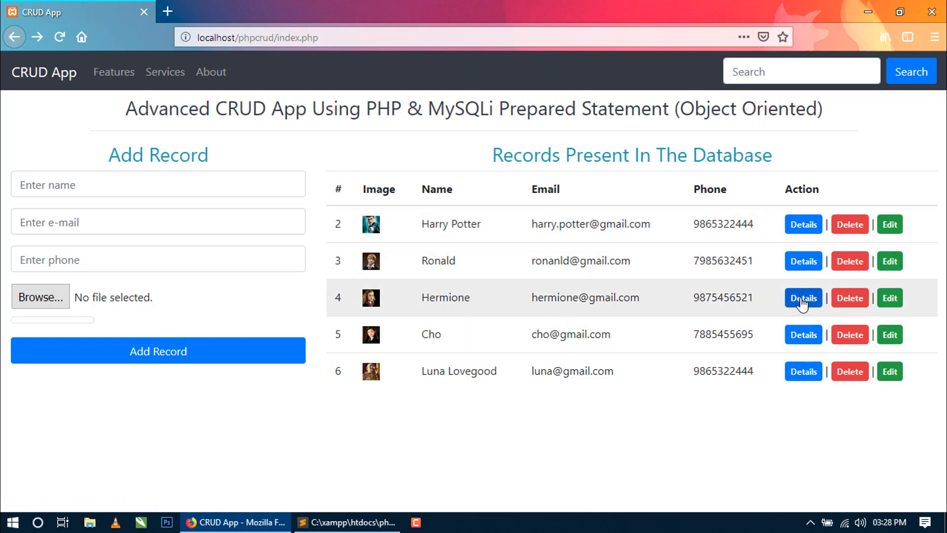
Open Hermione's details page (record 4) in Firefox, then return to the editor
left_click(803, 297)
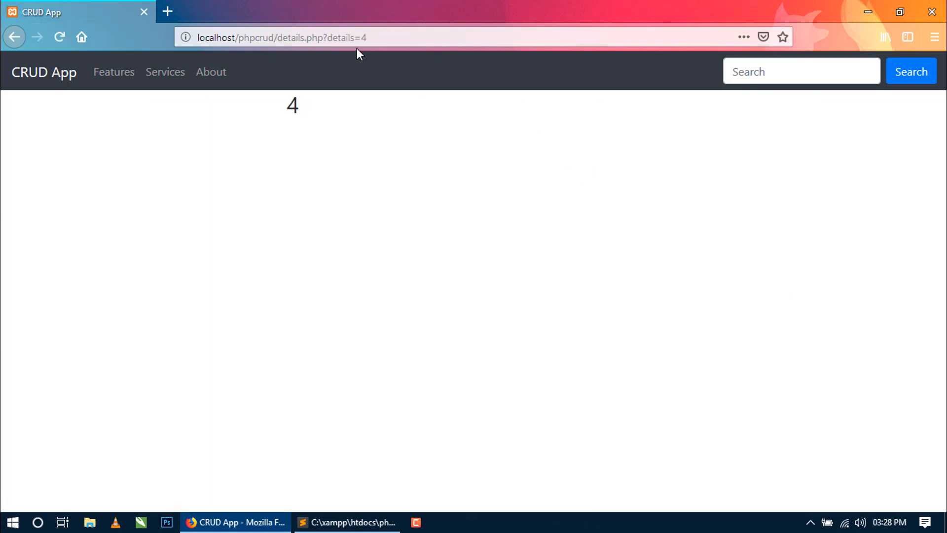
left_click(365, 37)
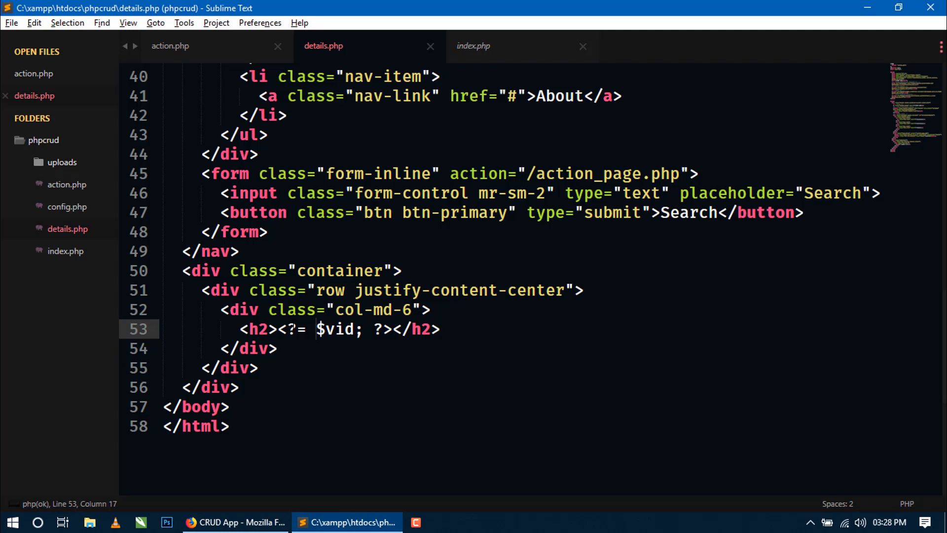
Label the heading 'ID :' and give the h2 class bg-primary p-2 rounded text-center
type("I")
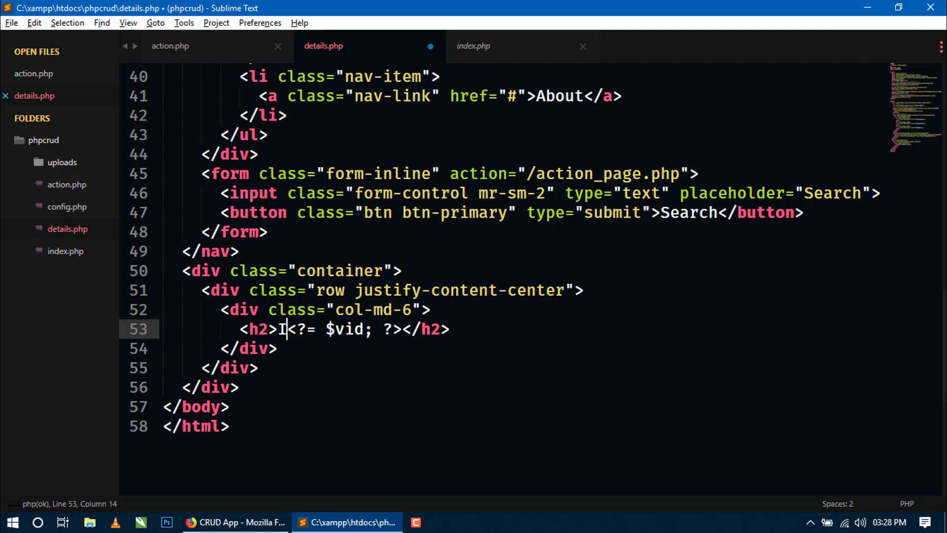
type("D :")
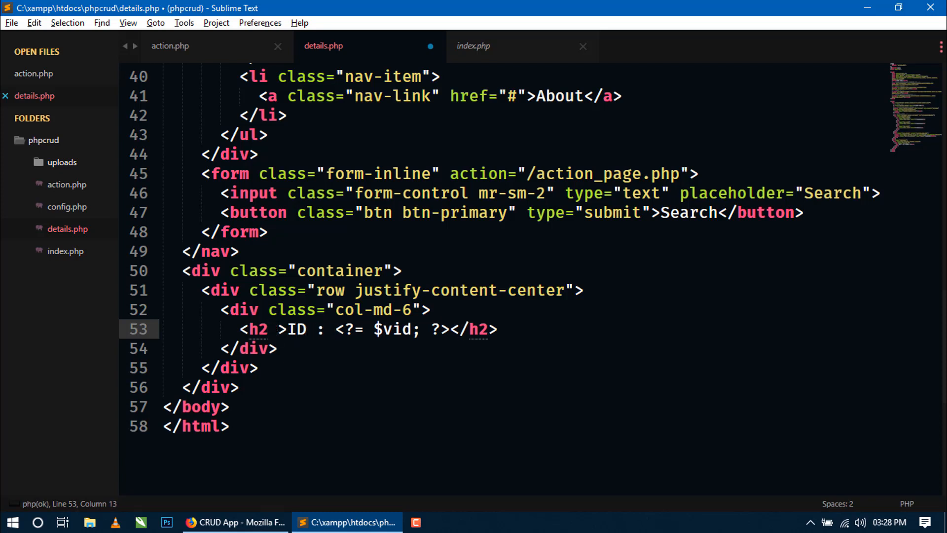
type("class=\"\"")
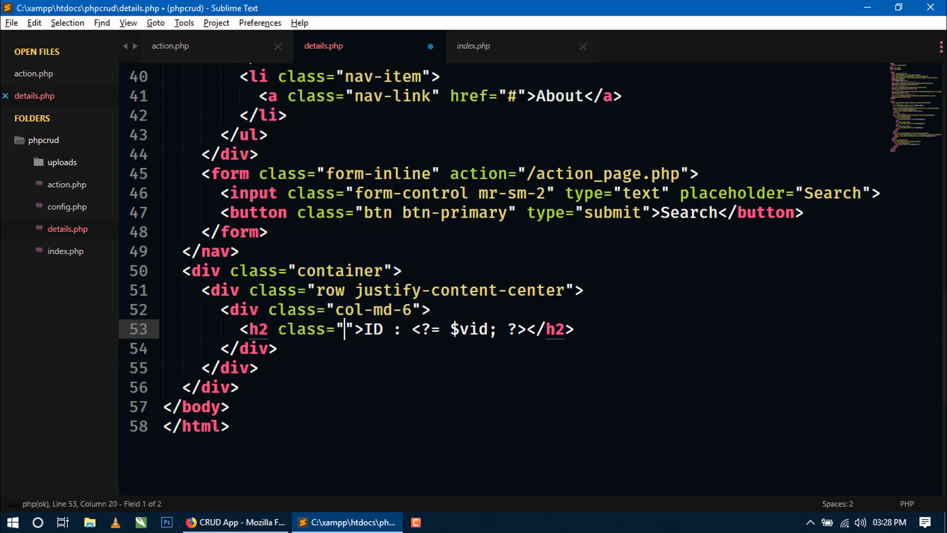
type("b")
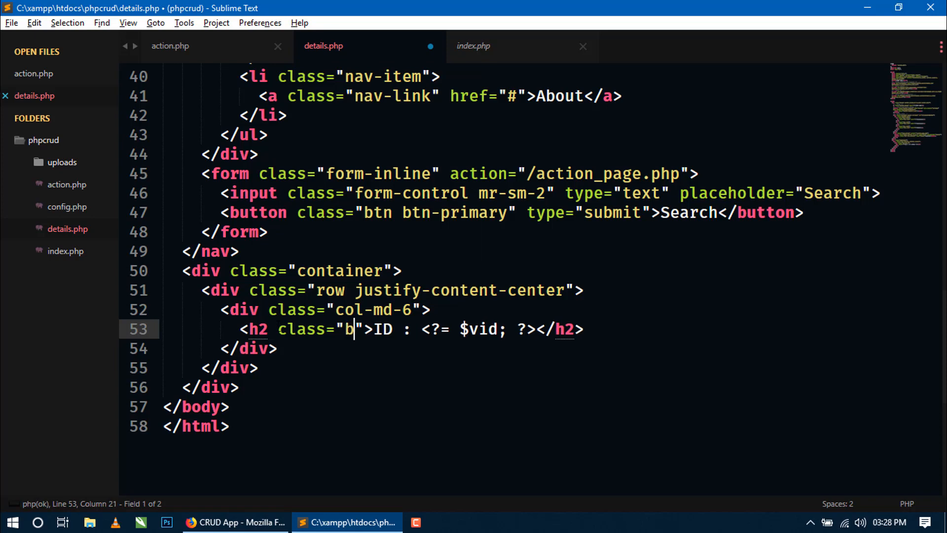
type("g-pri")
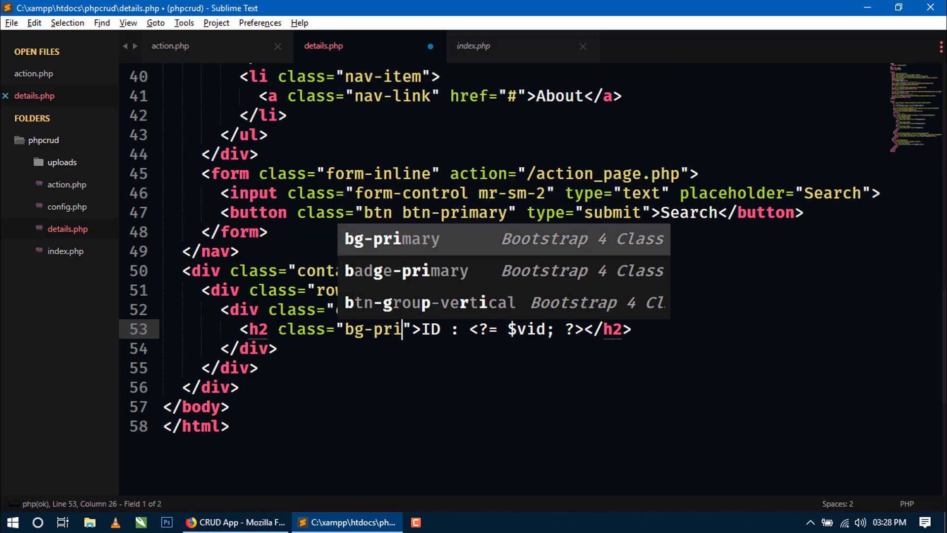
type("mary p-2")
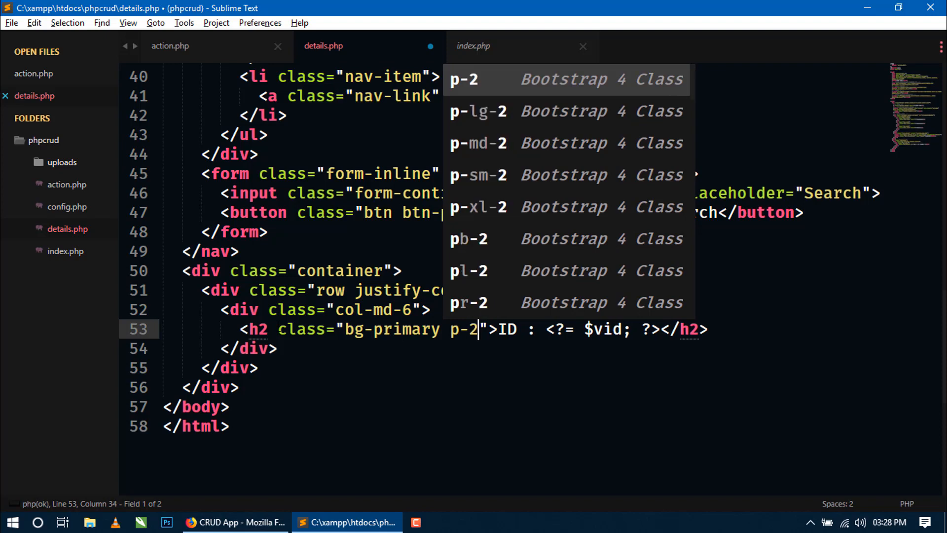
type("rounded")
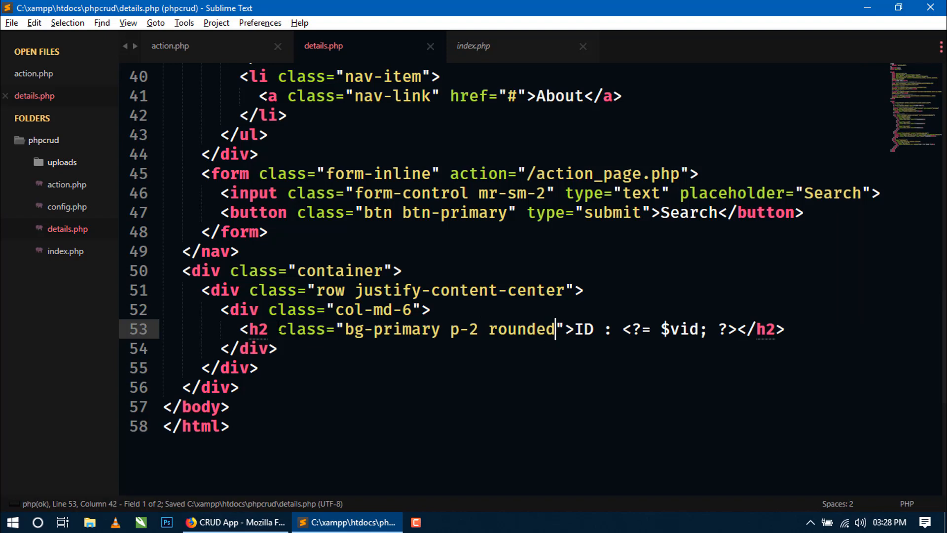
type("text-c")
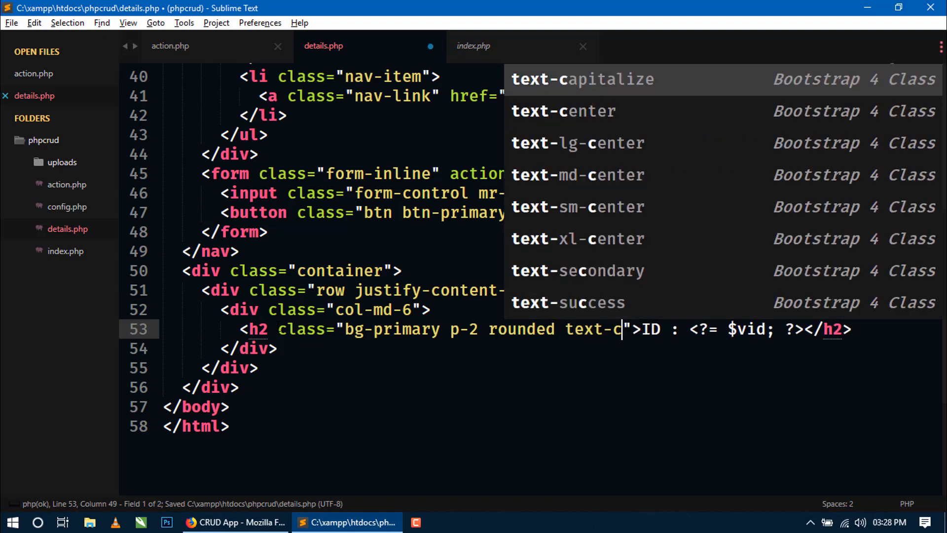
Check the page, add text-light to the h2 and a top-margin class to the column
left_click(235, 522)
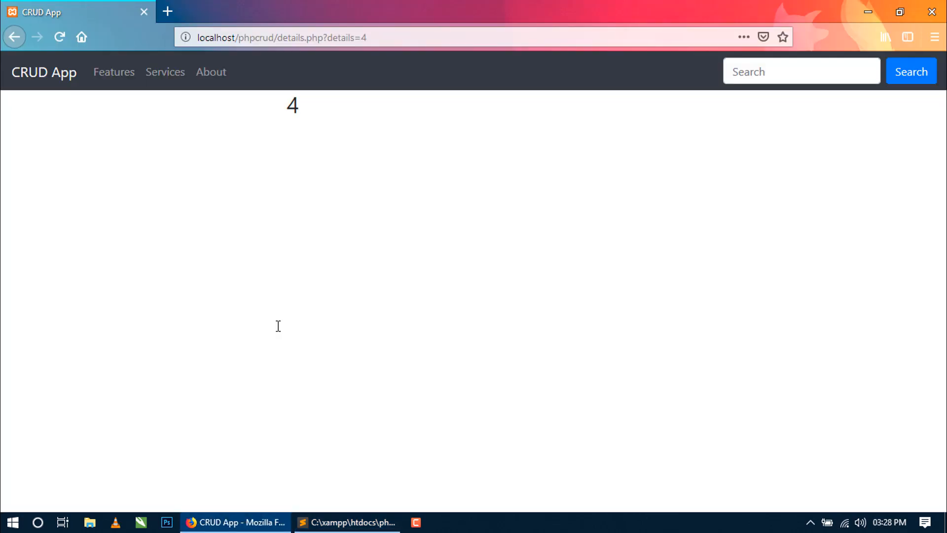
left_click(59, 37)
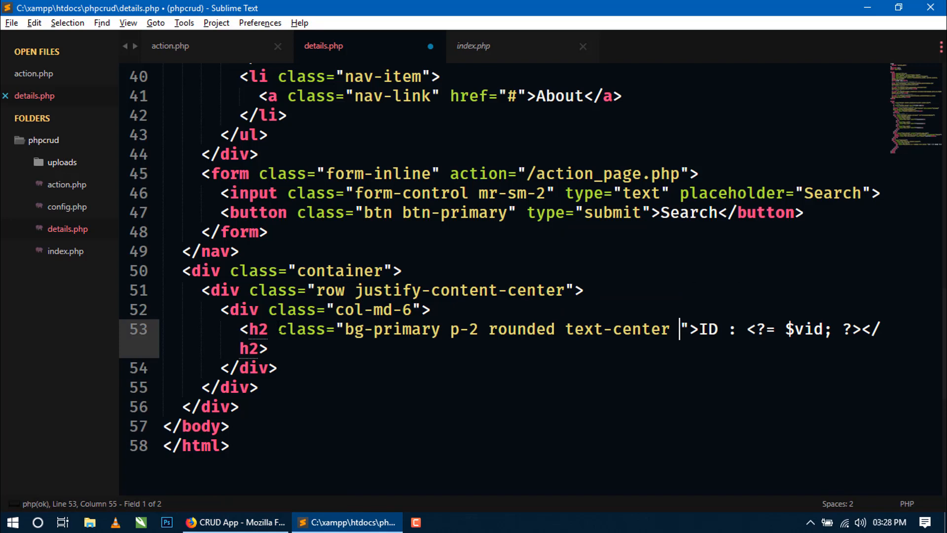
type("text-light")
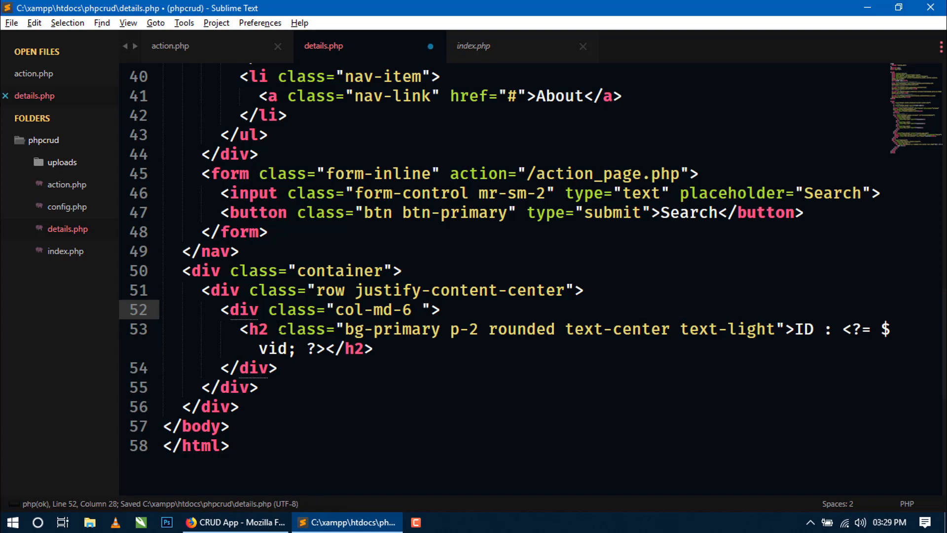
type("m")
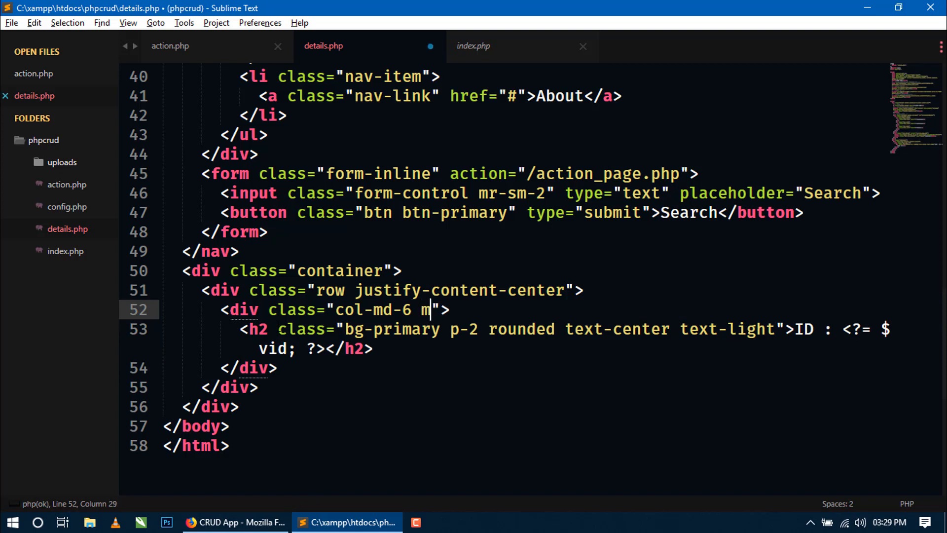
type("t")
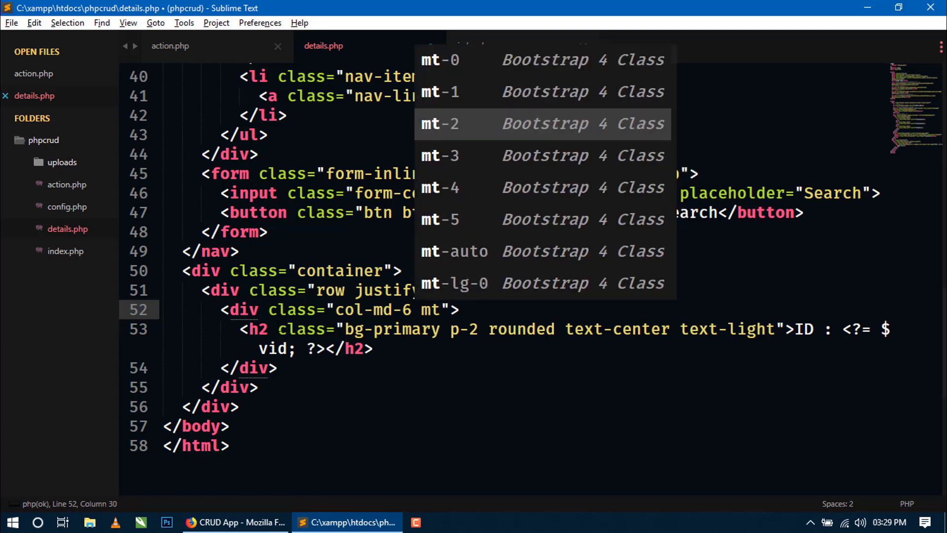
key("Down")
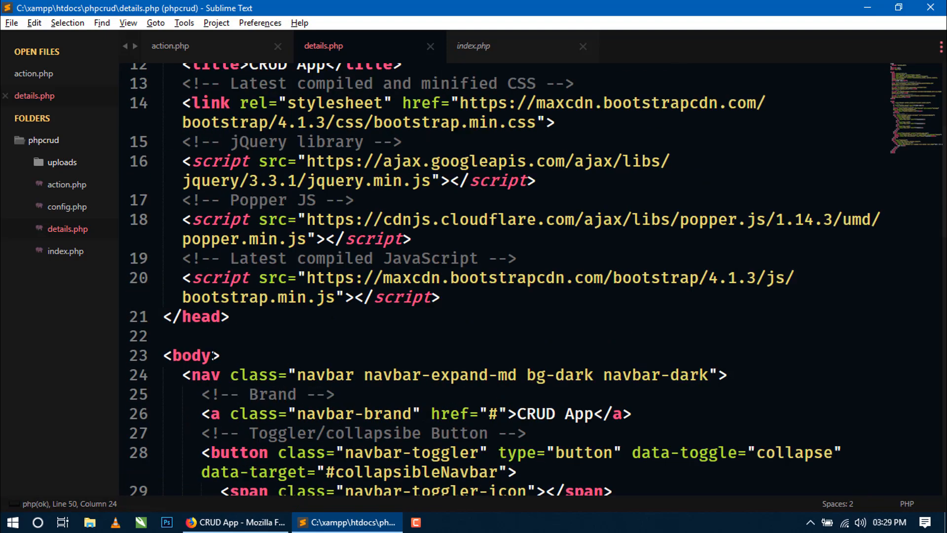
Give the column div class bg-light p-2 so it shows as a light padded box
type("class=\"bg-primary p-2 rounded text-center text-light\">ID : <?= $vid; ?></h2>")
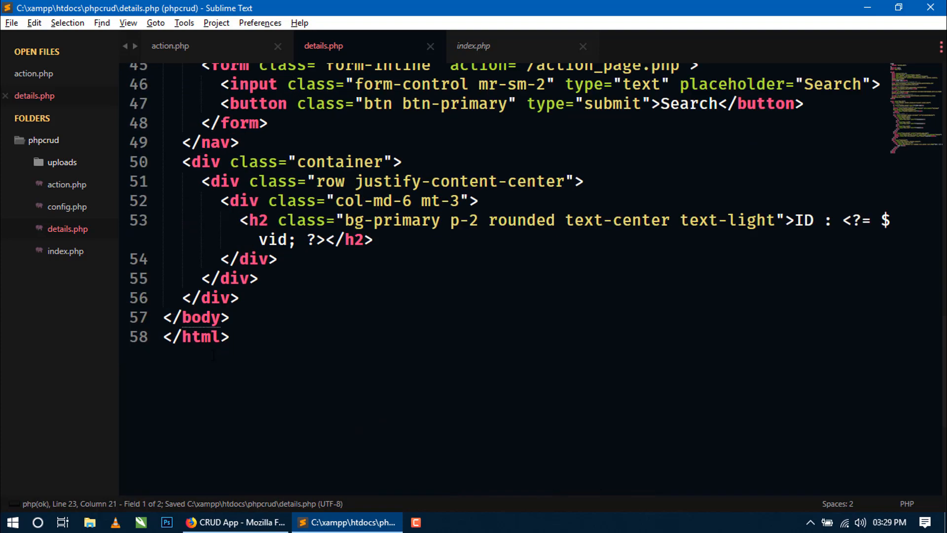
type("bg-")
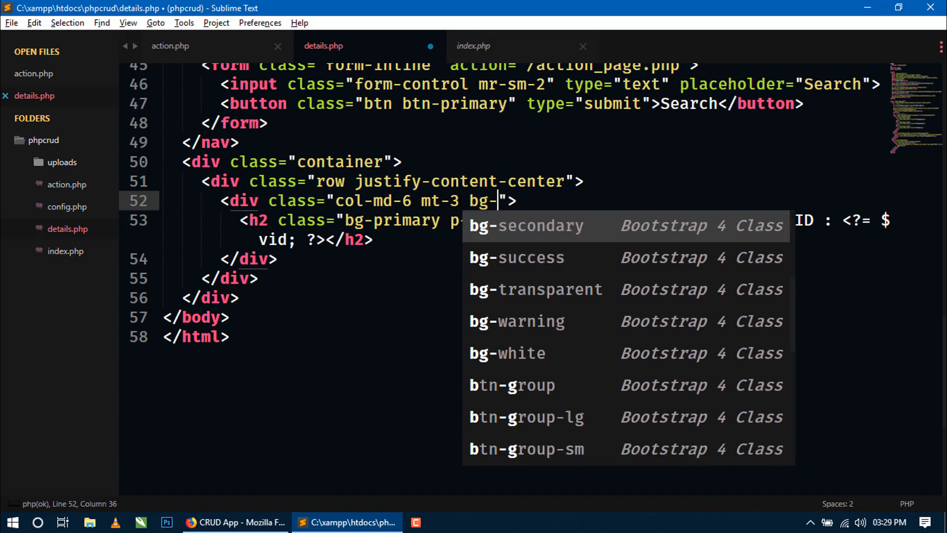
type("light")
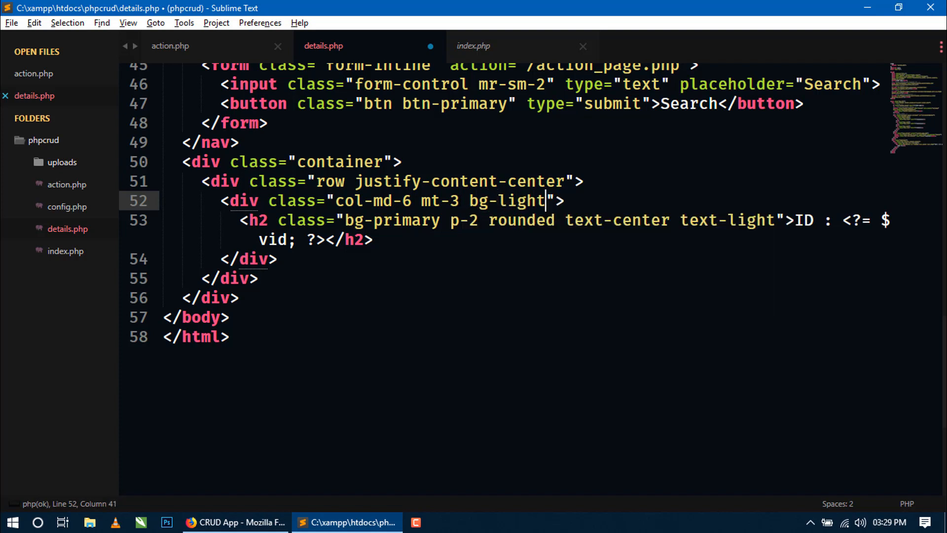
type("p-2")
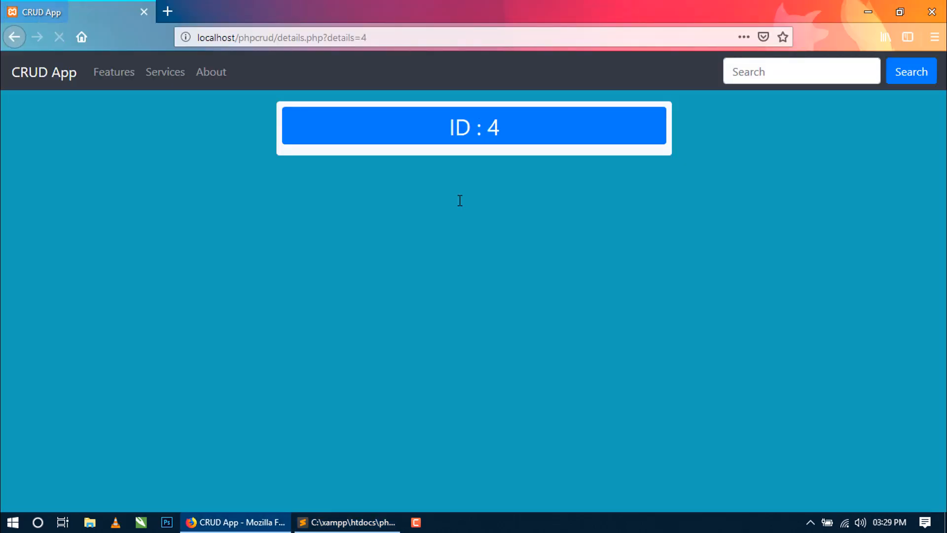
Select and remove the bg-info class from the body tag
left_click(59, 37)
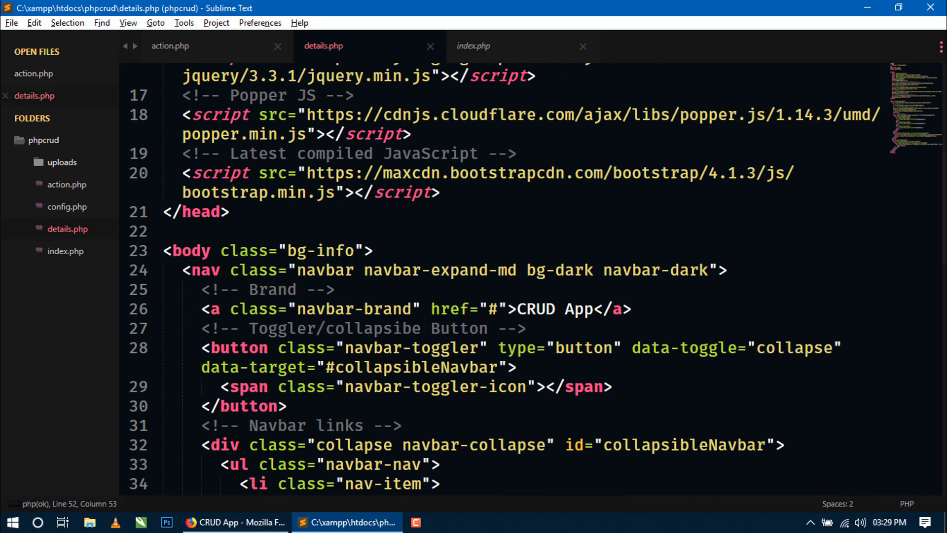
left_click_drag(220, 250, 362, 250)
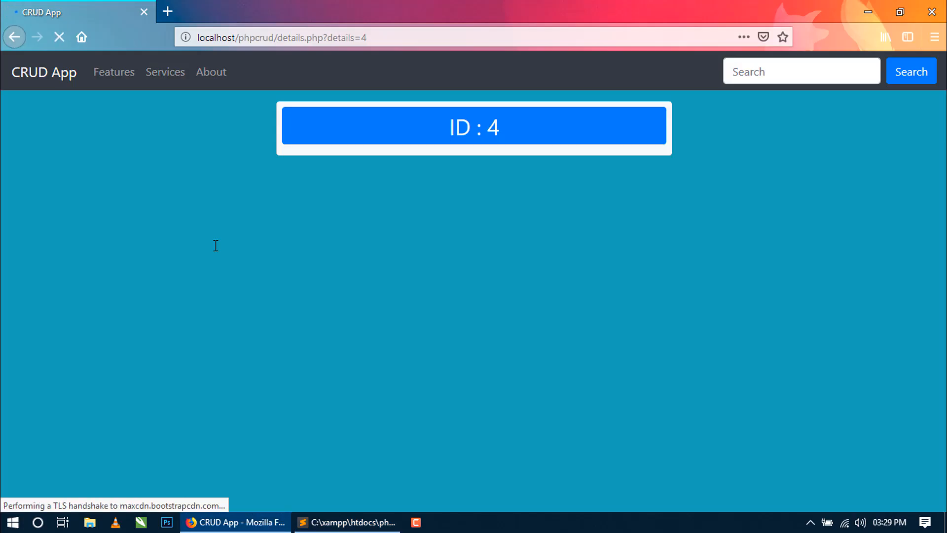
left_click(346, 522)
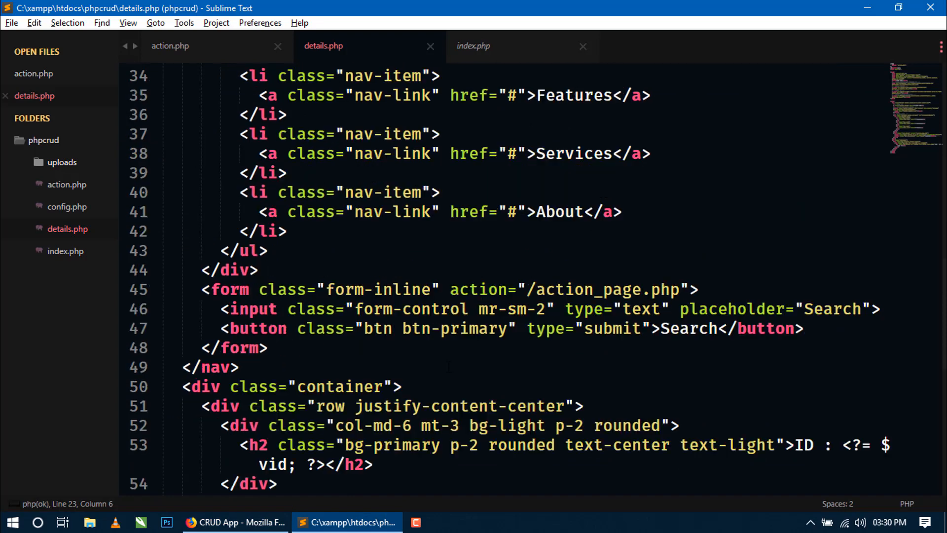
Change the card column's background to bg-info
scroll("down", 3)
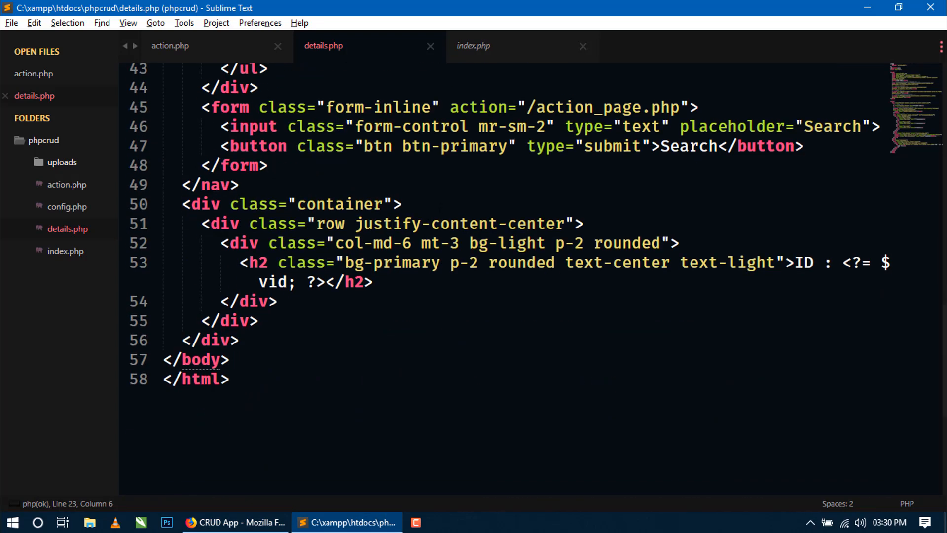
type("bg-info")
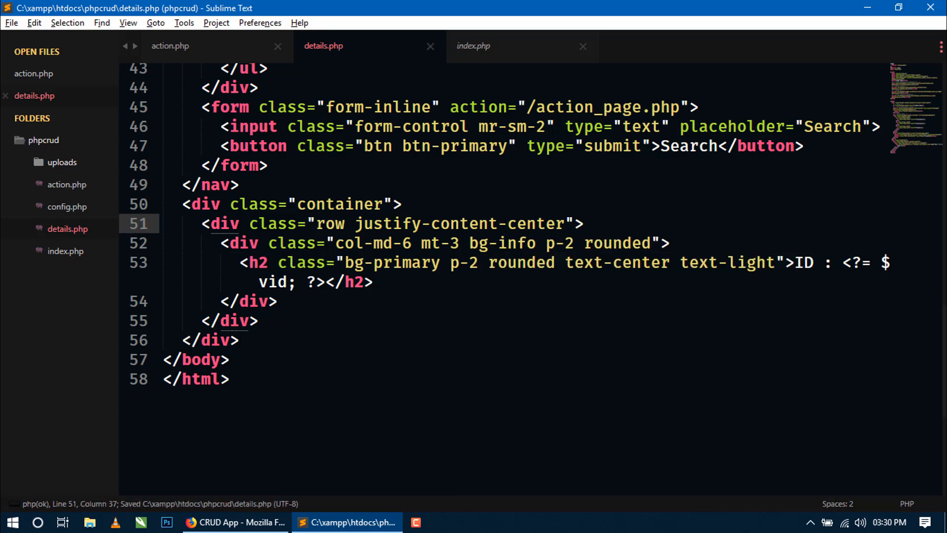
left_click(235, 522)
type("l")
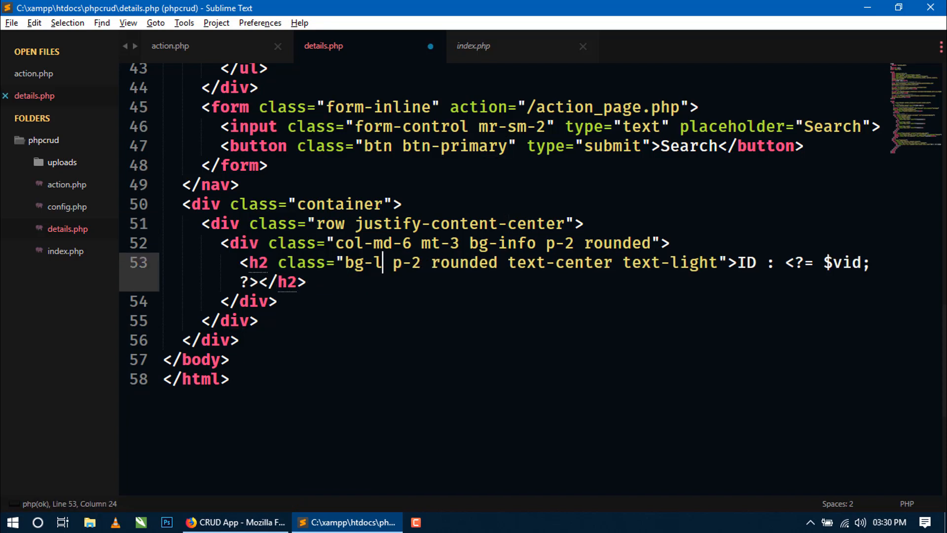
Make the ID heading bg-light text-dark, check Firefox, and start a new line below it
type("ight")
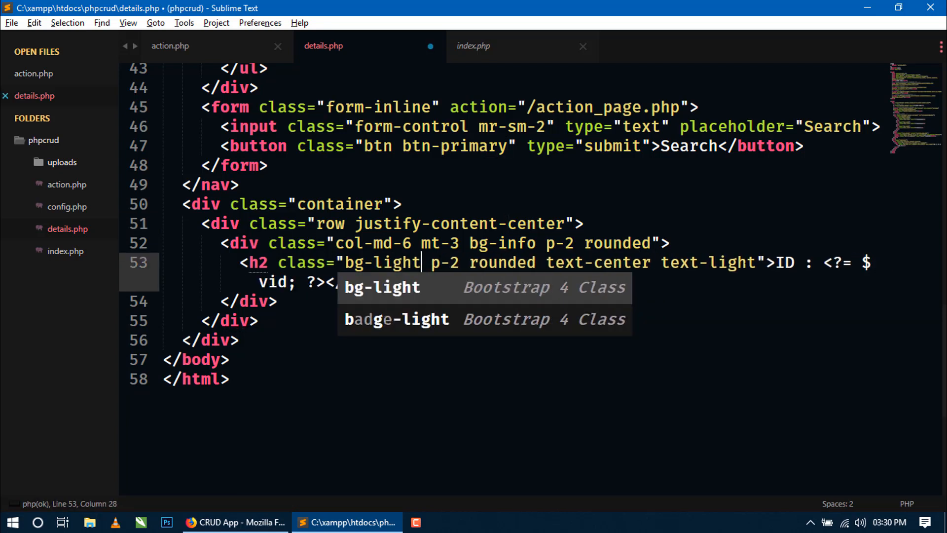
type("text-da")
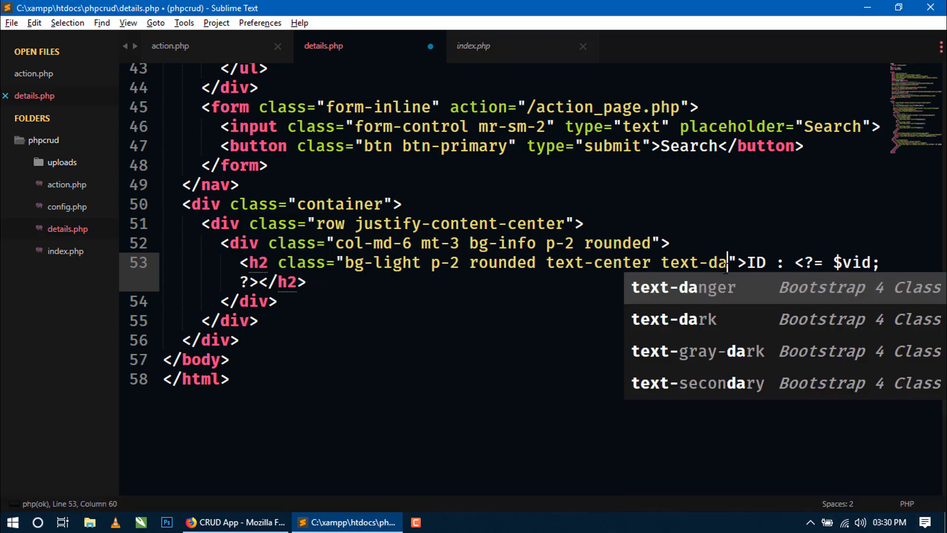
left_click(235, 522)
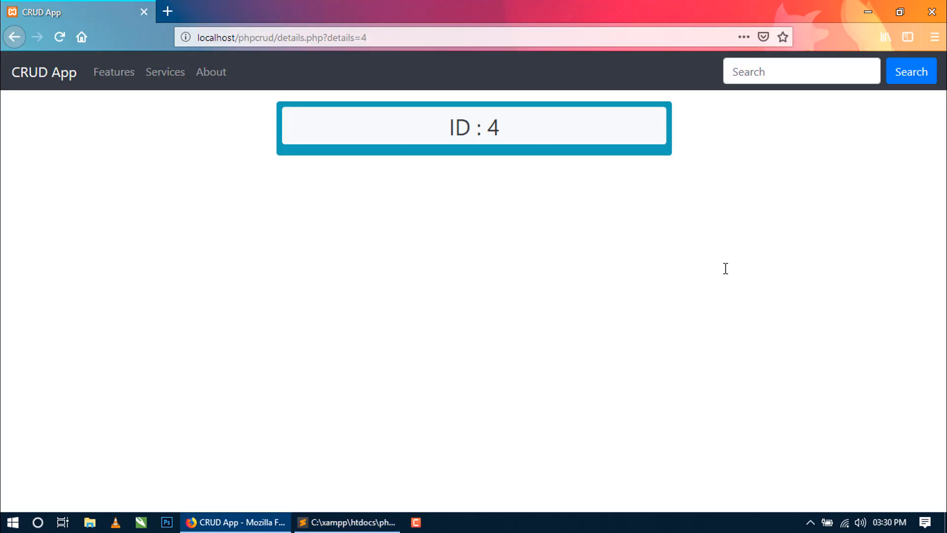
left_click(346, 522)
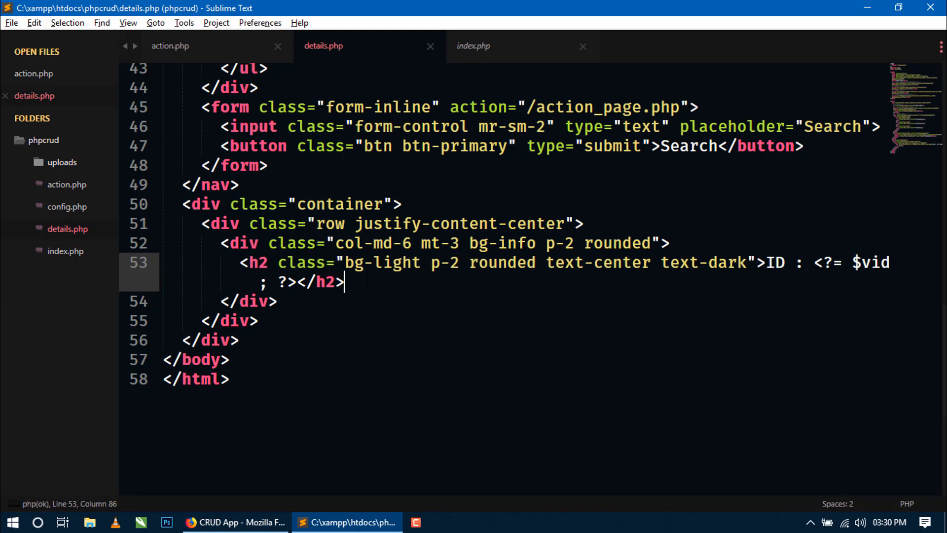
key("enter")
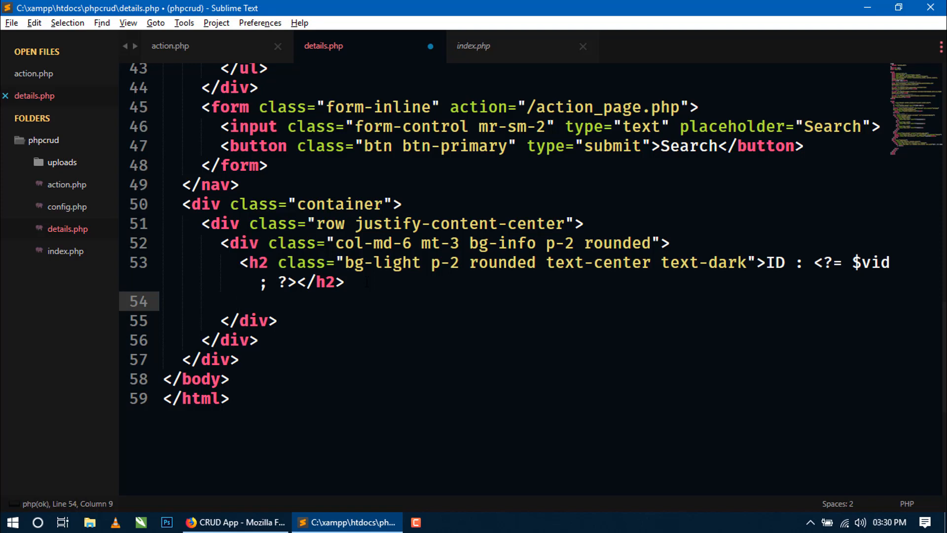
Add an h4 echoing $vname and paste copies of it below
type("h4>Name : </h4>")
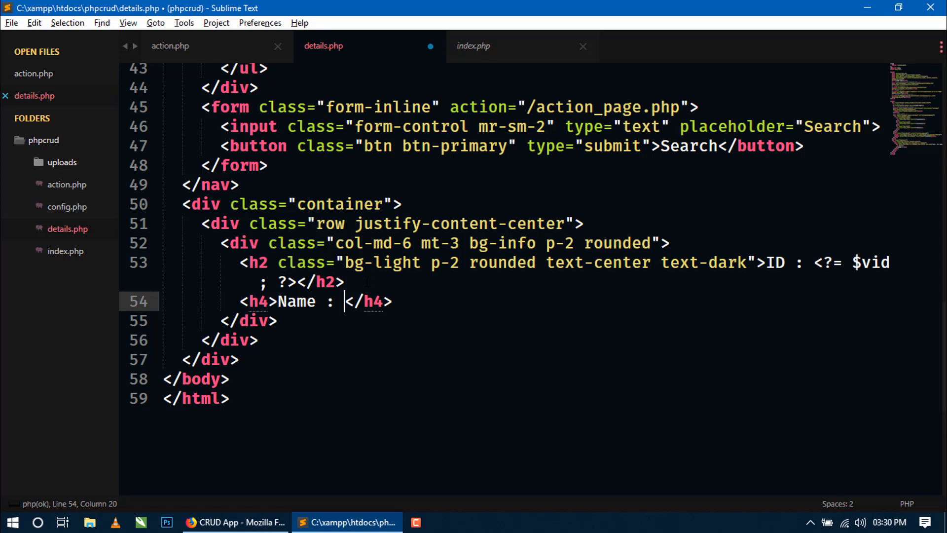
type("<?ph")
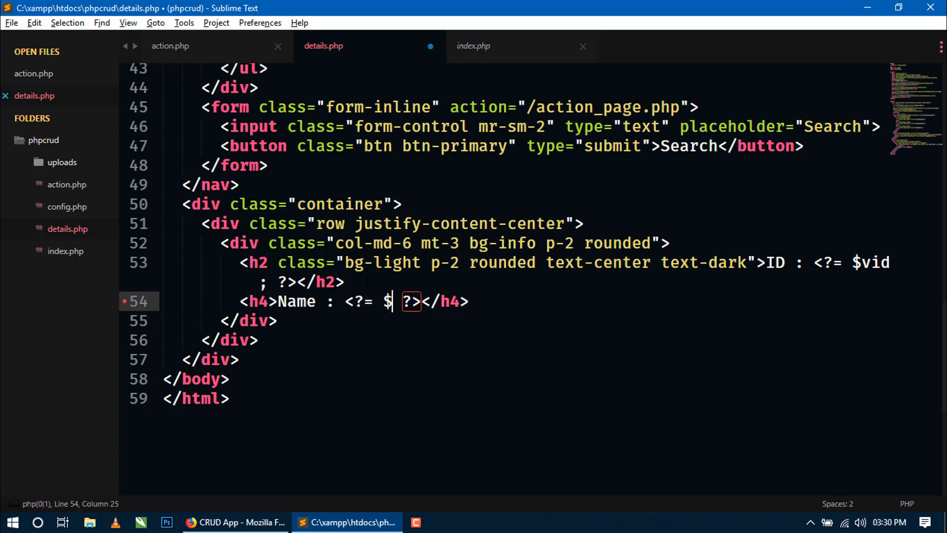
type("vname")
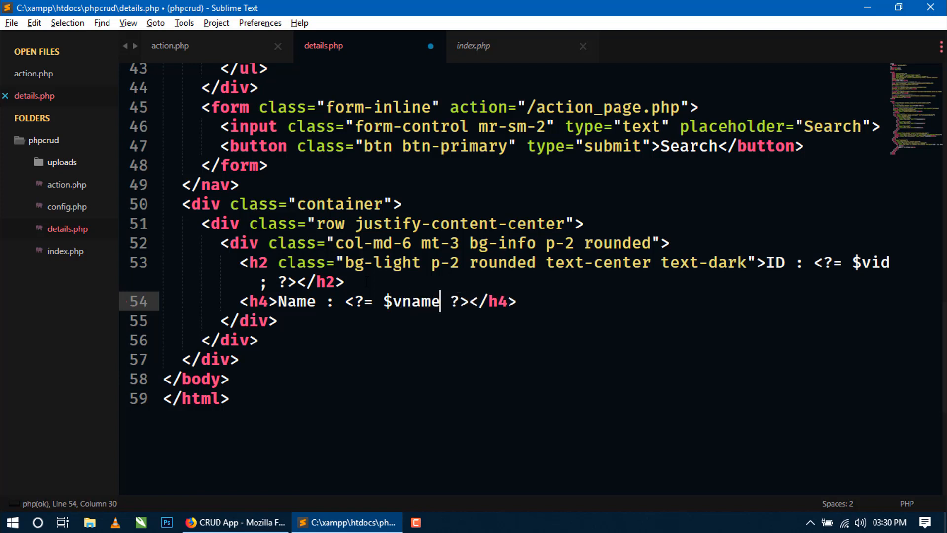
type(";")
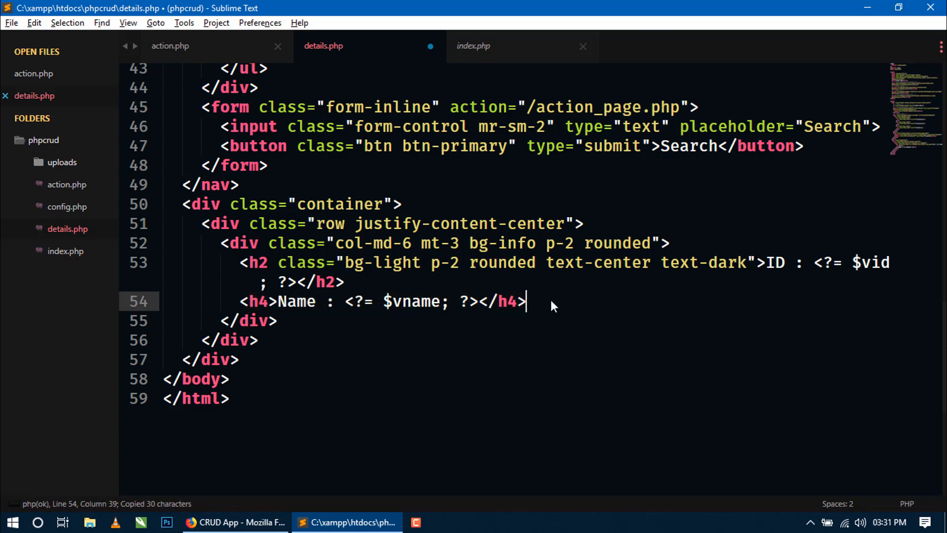
key("ctrl+v")
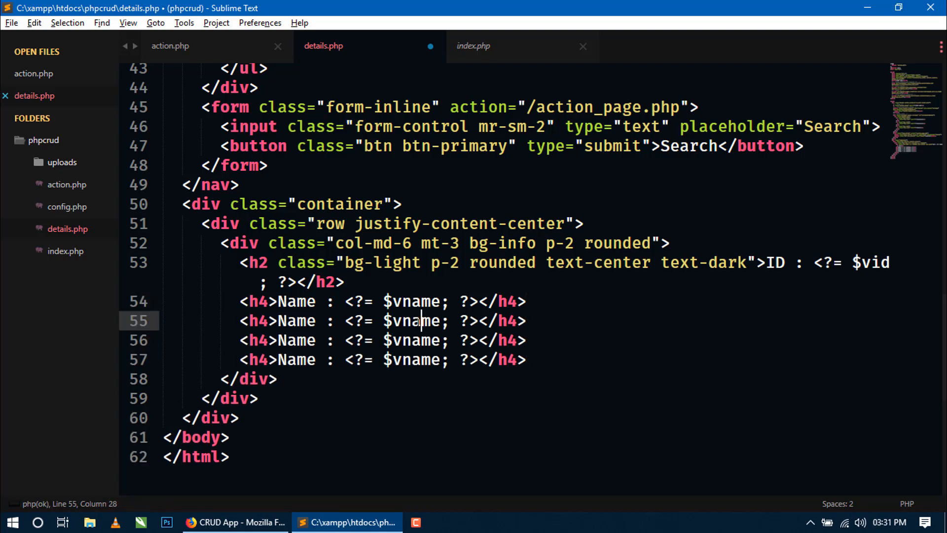
Change the copies to $vemail and $vphone, delete the extra line, save and check Firefox
type("email")
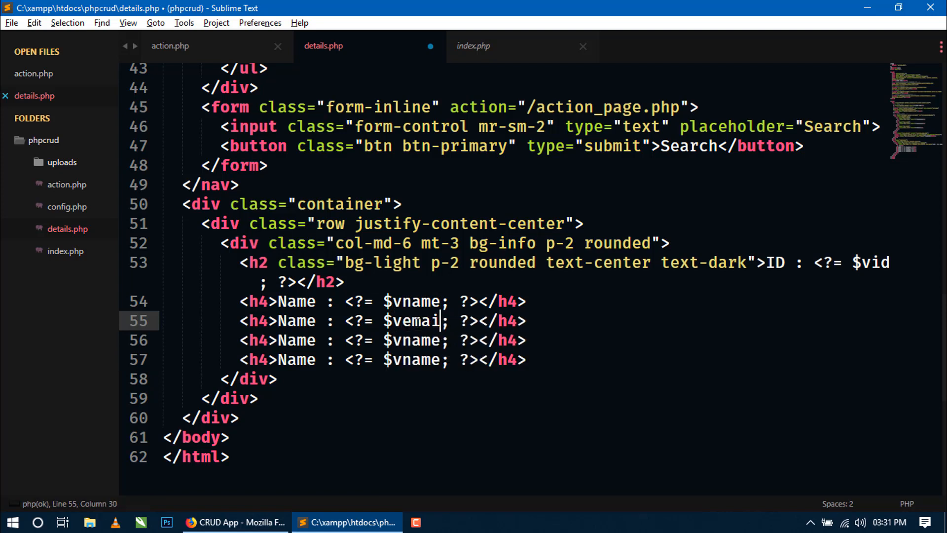
type("l")
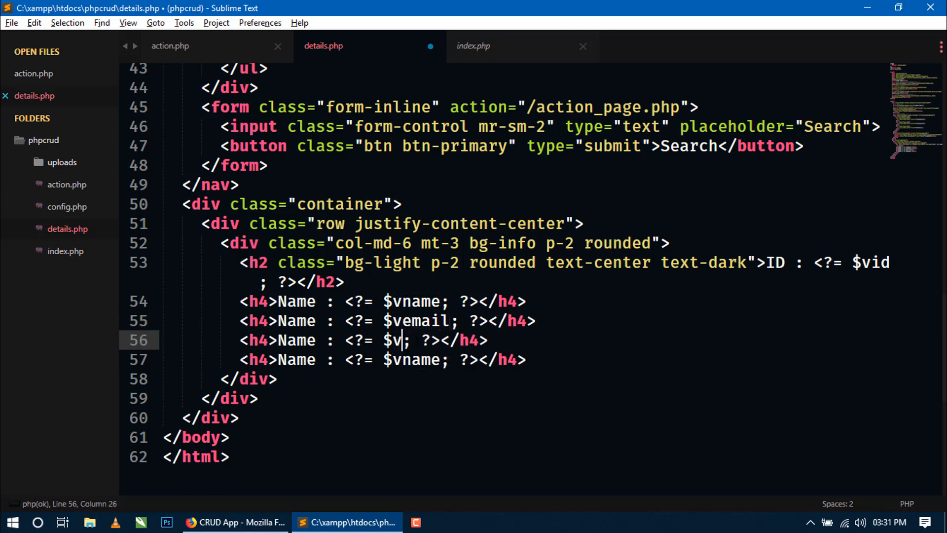
type("phone")
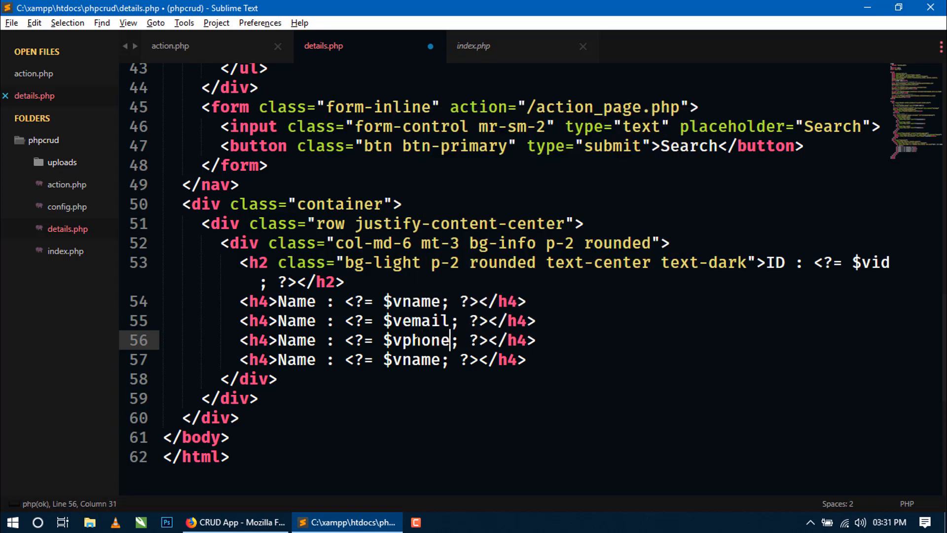
left_click_drag(240, 359, 278, 379)
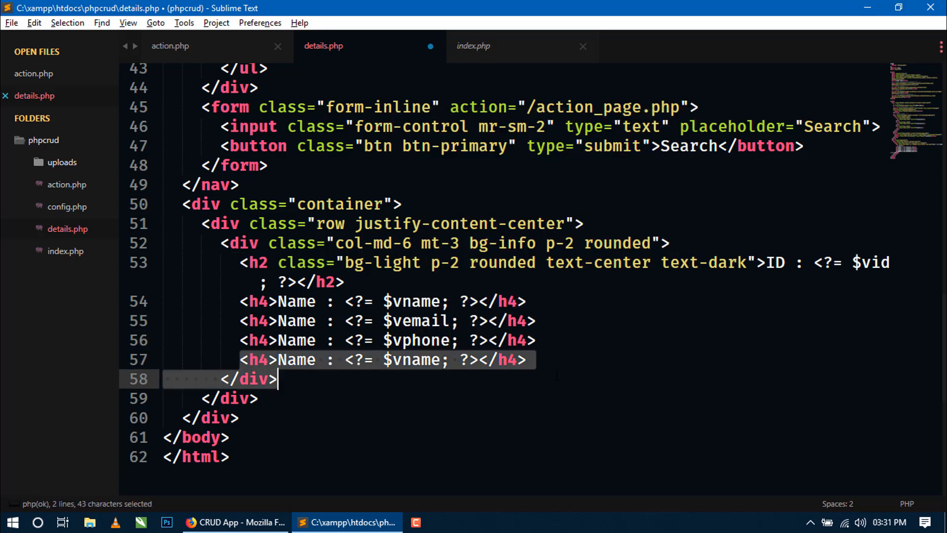
key("Delete")
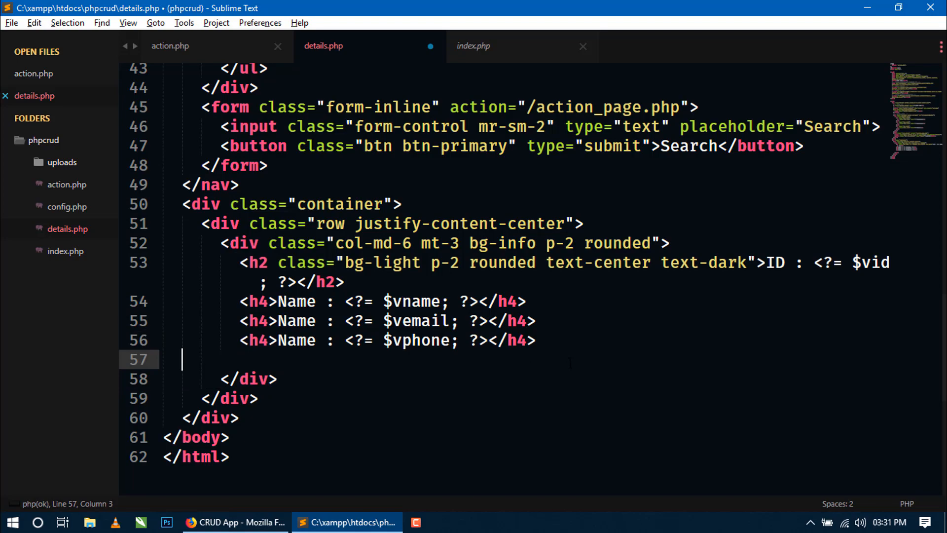
key("ctrl+s")
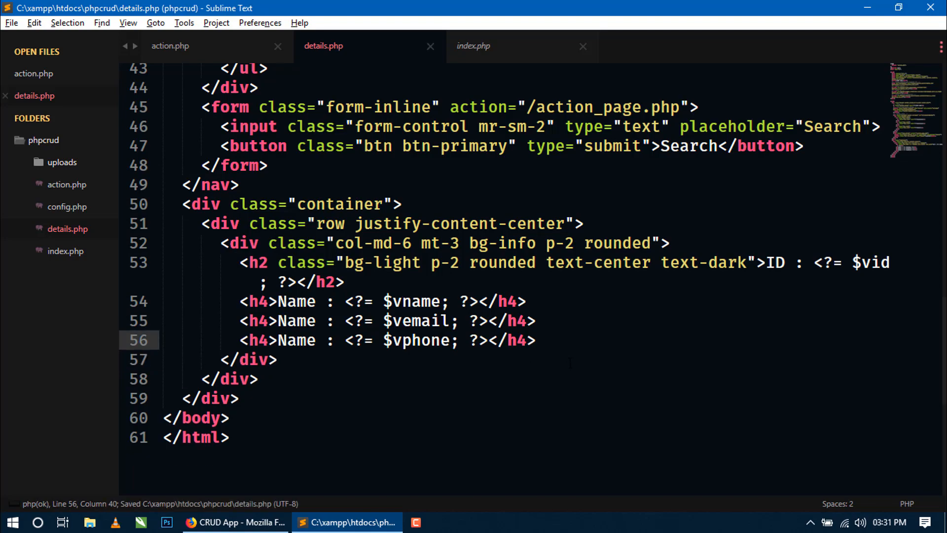
left_click(235, 522)
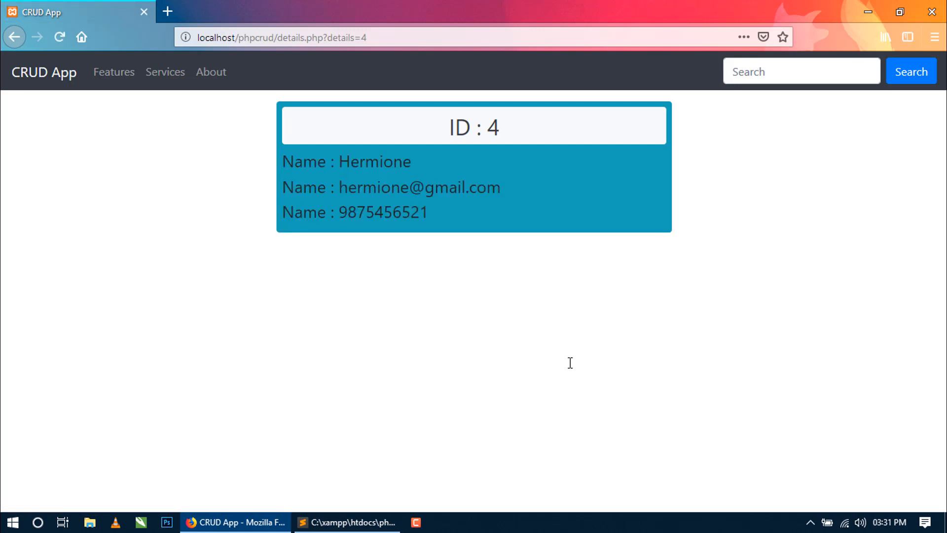
View the name, email and phone on the details page, then return to Sublime Text
left_click(346, 522)
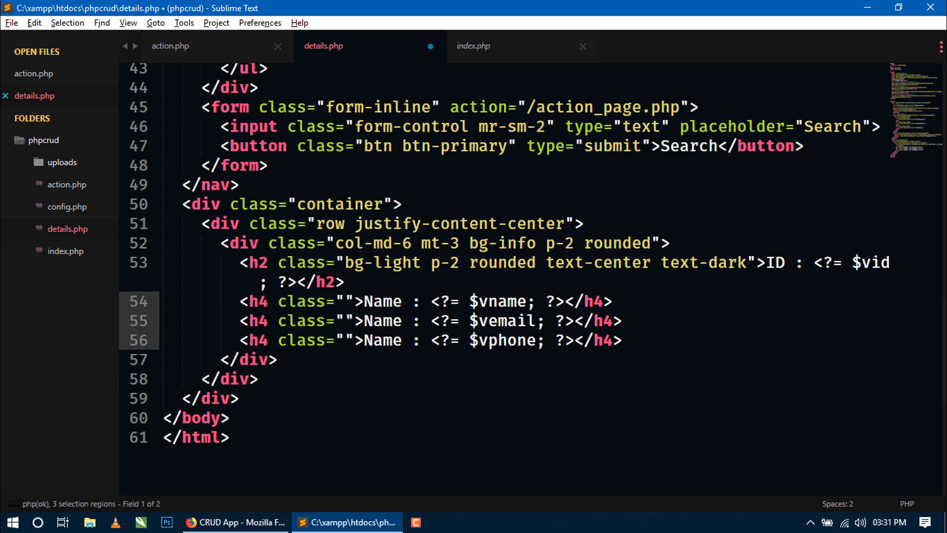
Add class text-light to the three h4 lines and open a new line under the ID heading
type("text-light")
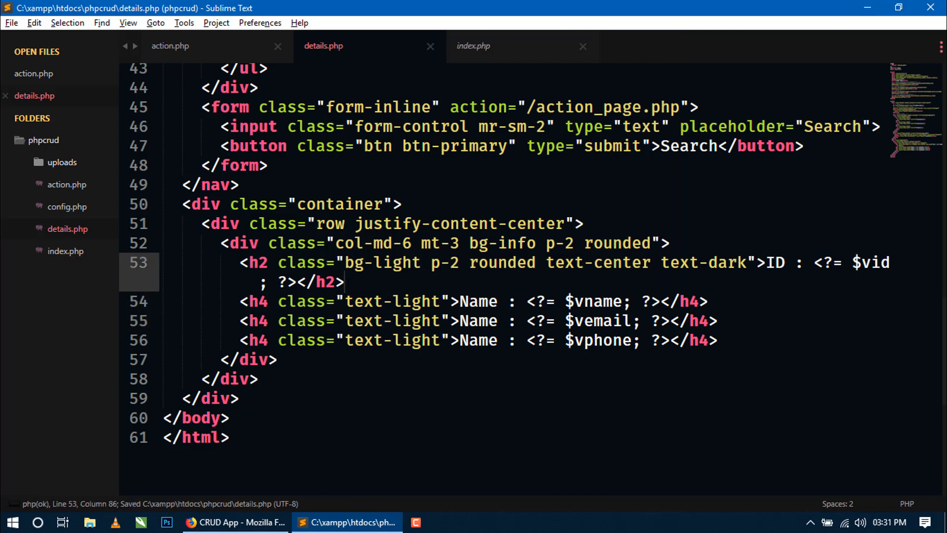
key("enter")
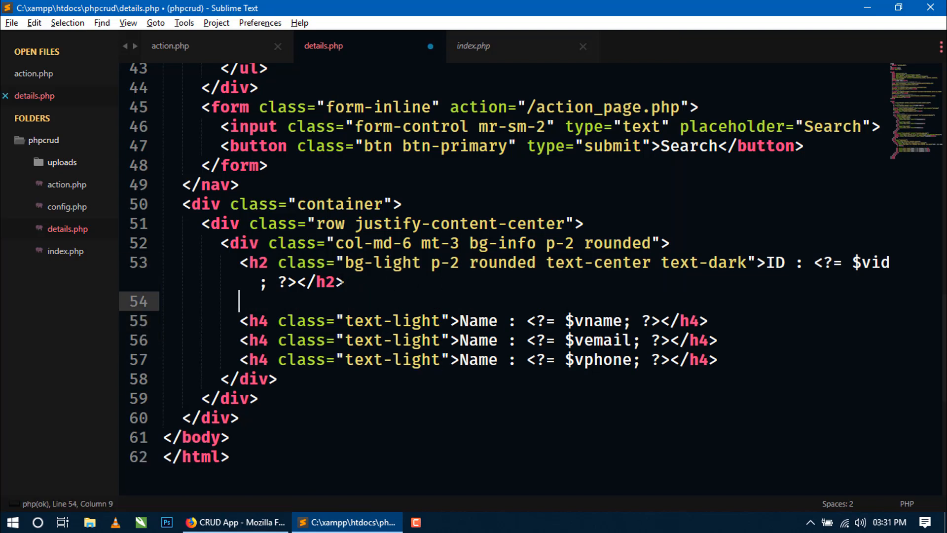
Add a text-center div with an img whose src echoes $vphoto
type("div.")
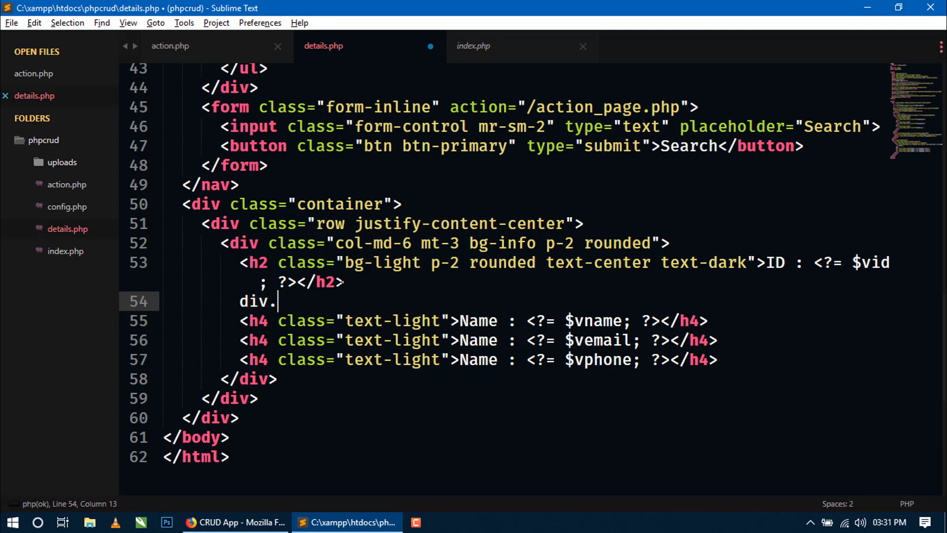
type("tec")
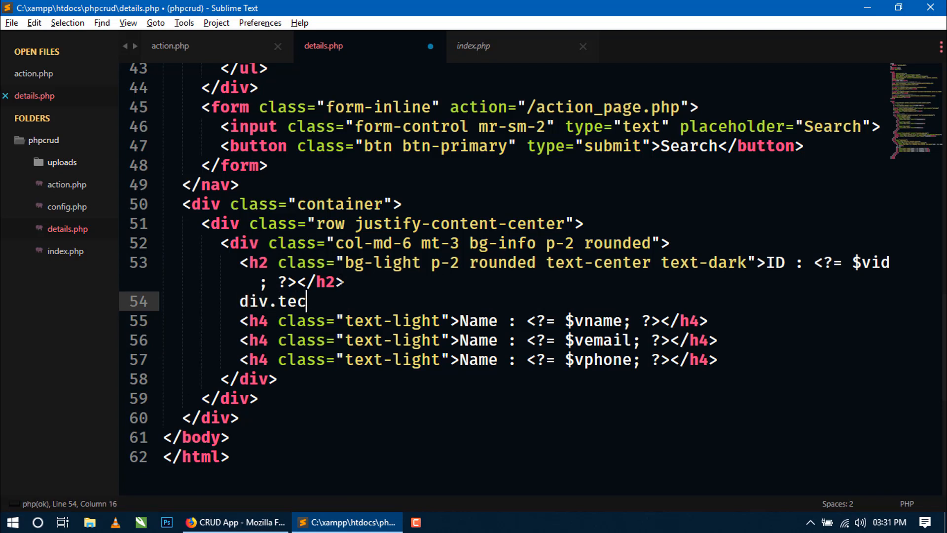
key("BackSpace")
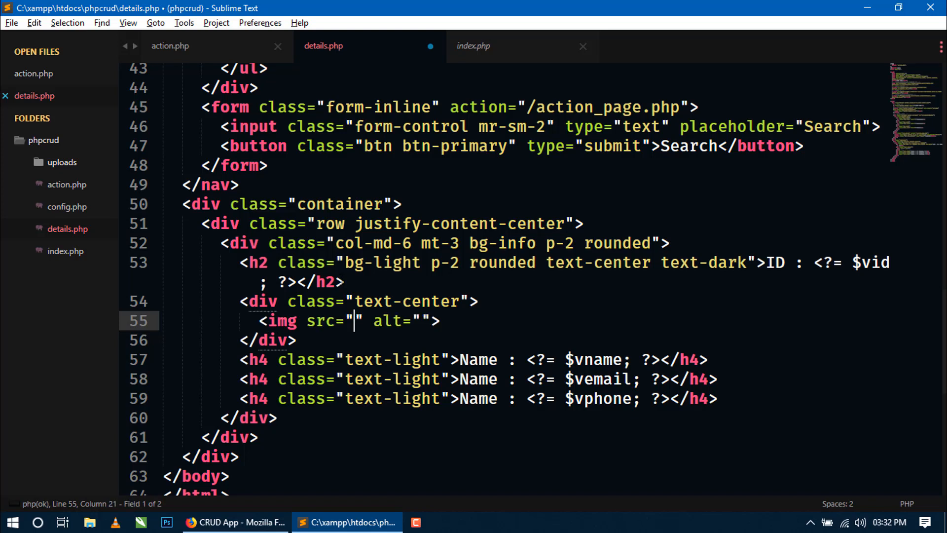
type("<?php  ?>")
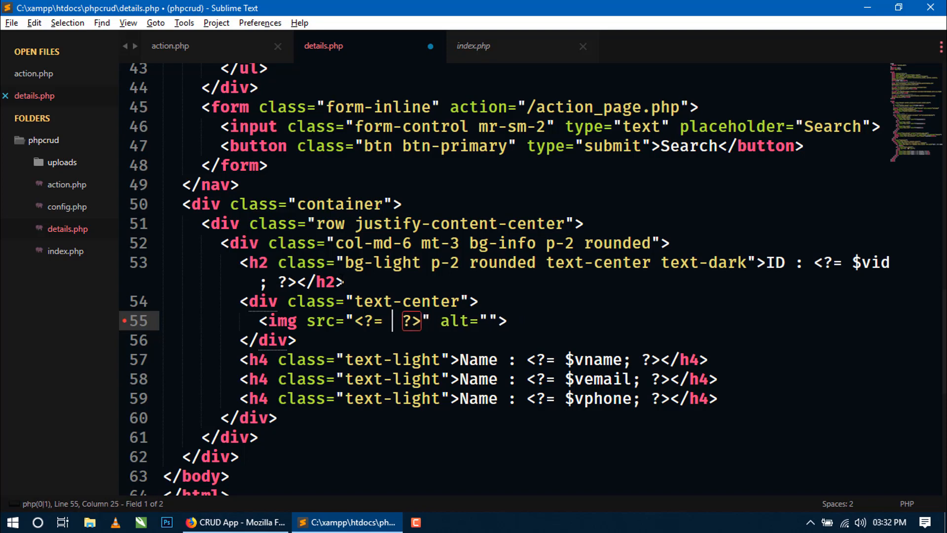
type("$v")
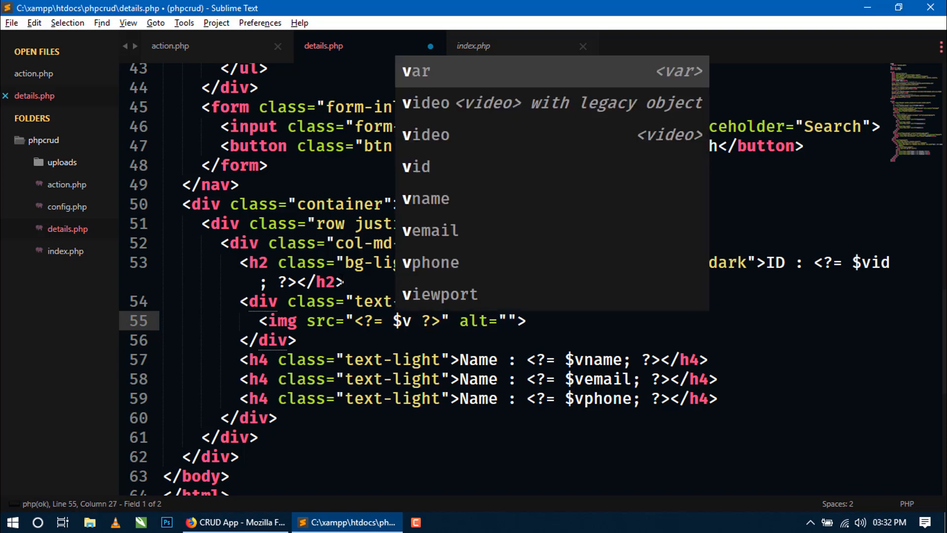
type("phto")
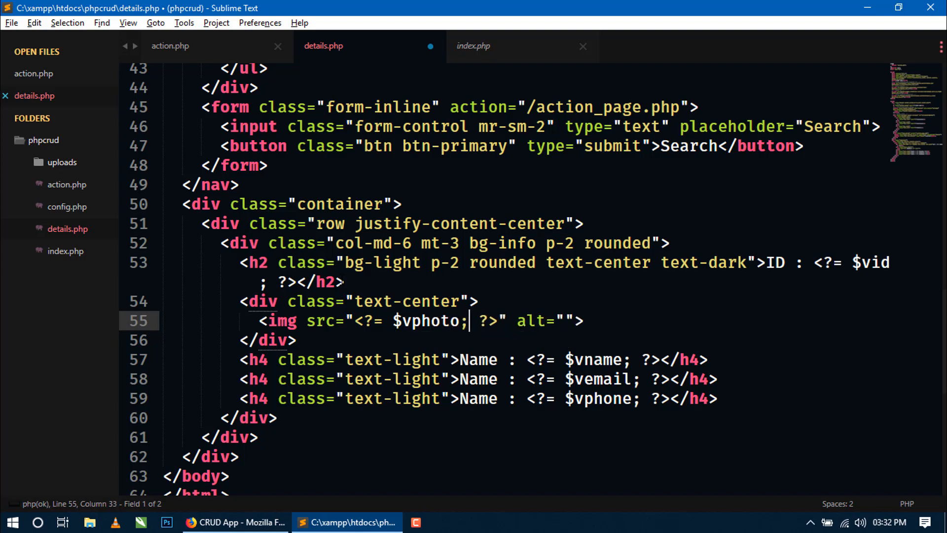
key("ctrl+s")
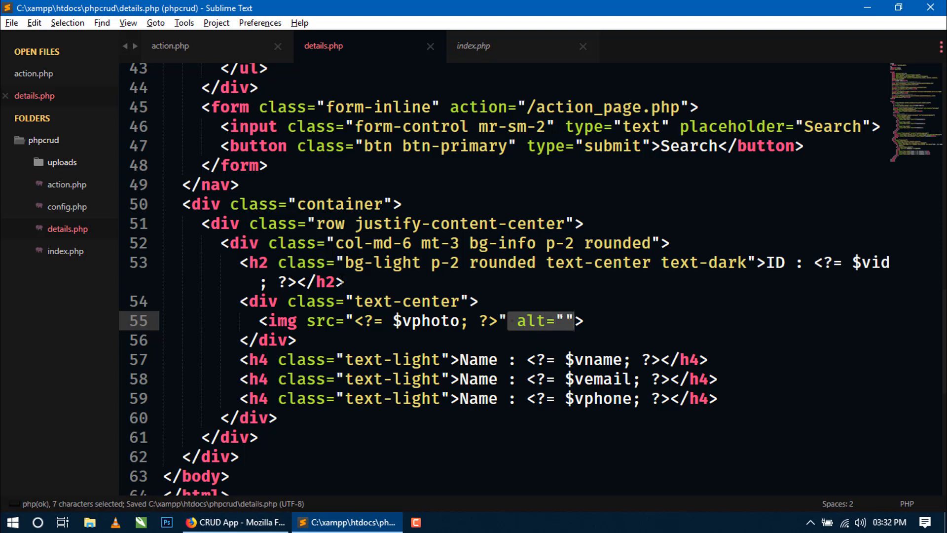
Give the image width 300 and class img-thumbnail, then save details.php
type("width")
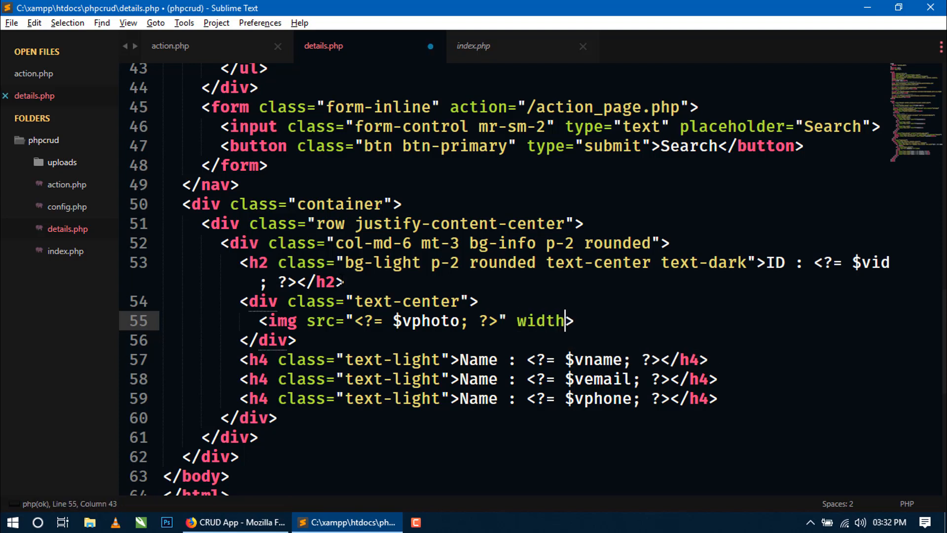
type("=\"")
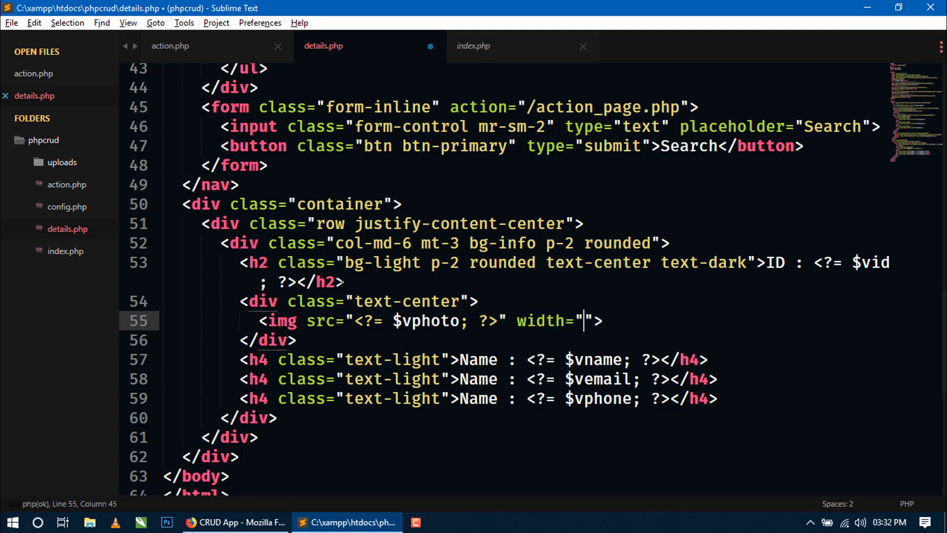
type("300")
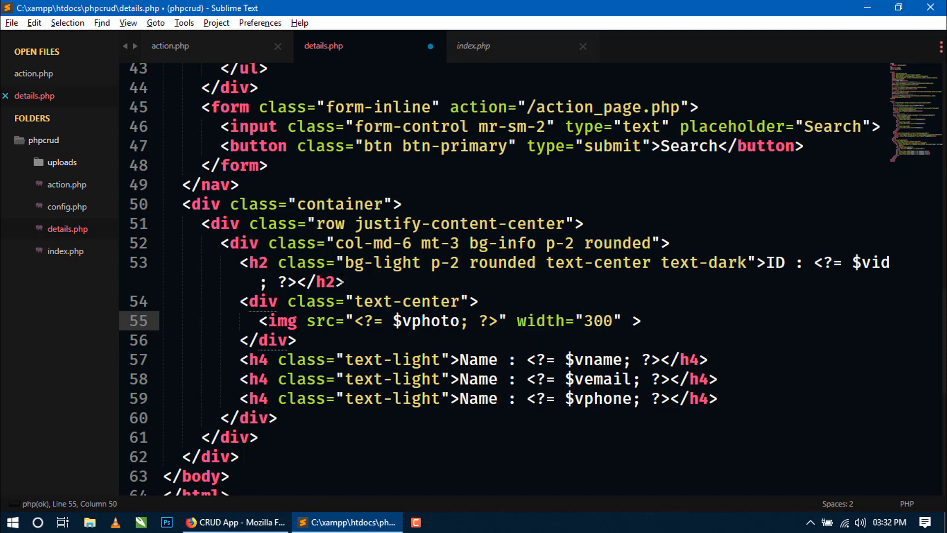
type("class=\"\"")
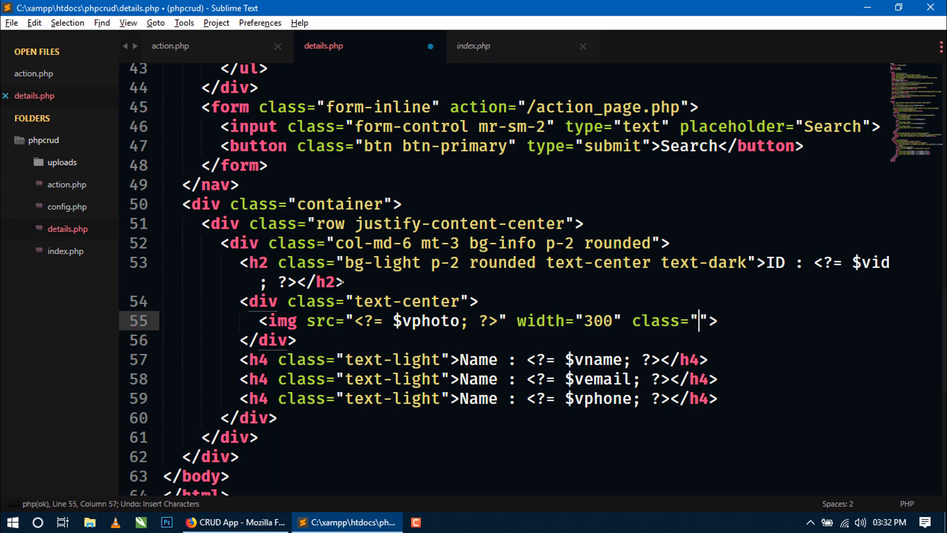
type("img-thumbnail")
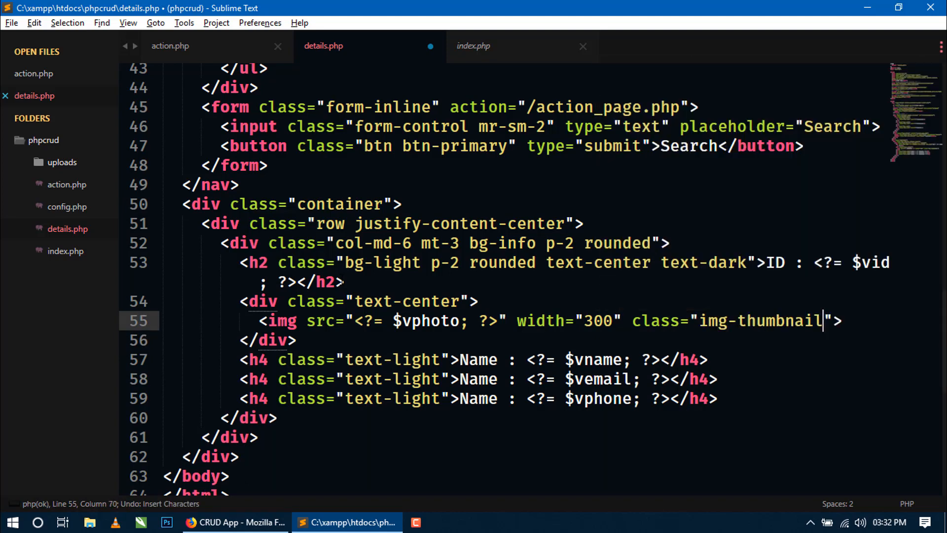
key("ctrl+s")
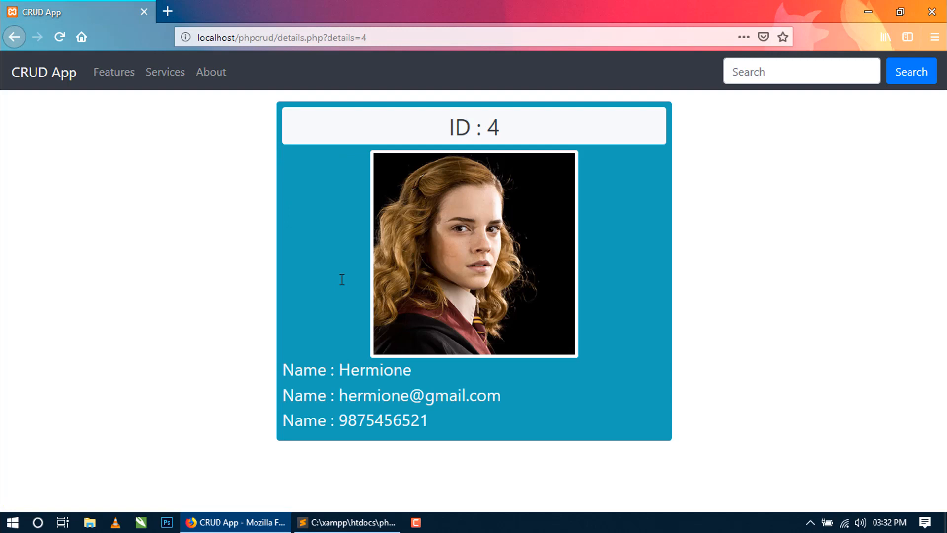
Increase the card padding from p-2 to p-4 and check Hermione's ID 4 card in Firefox
left_click(346, 522)
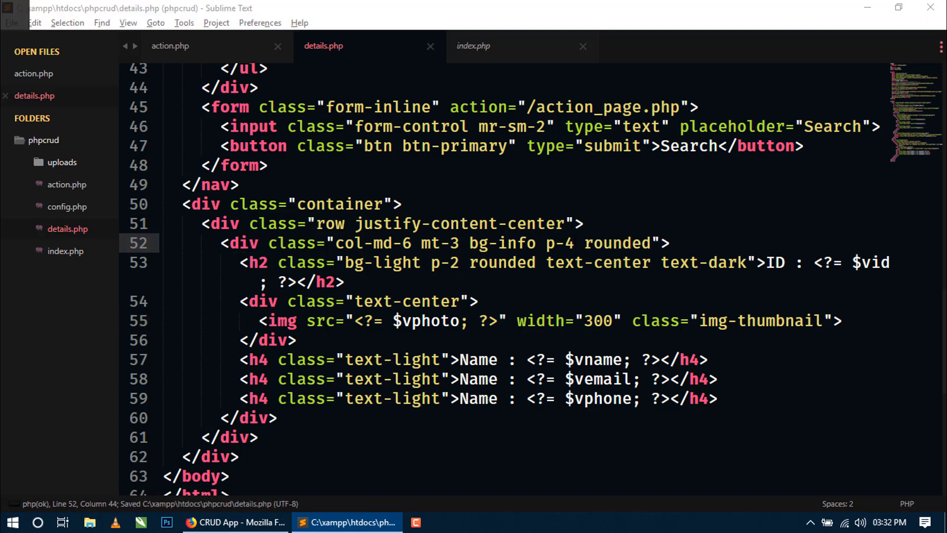
left_click(235, 522)
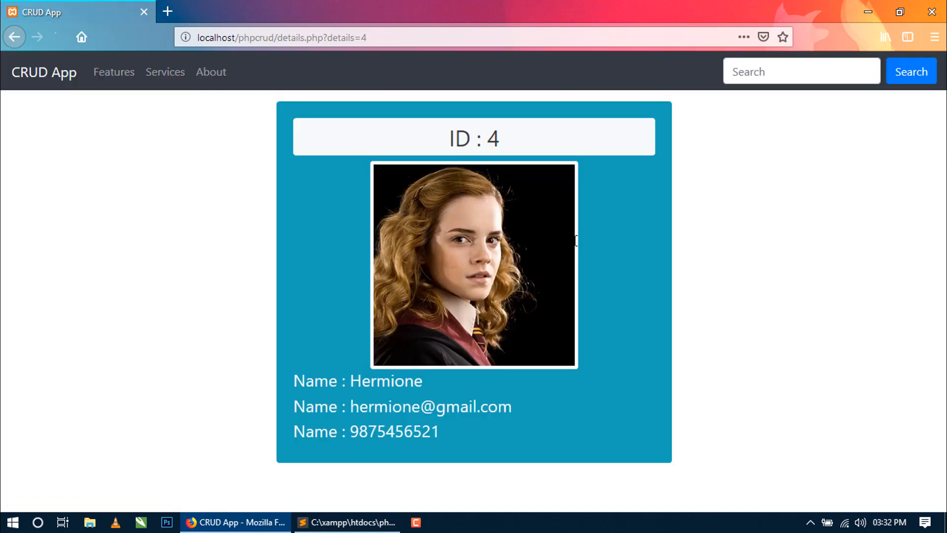
left_click(59, 36)
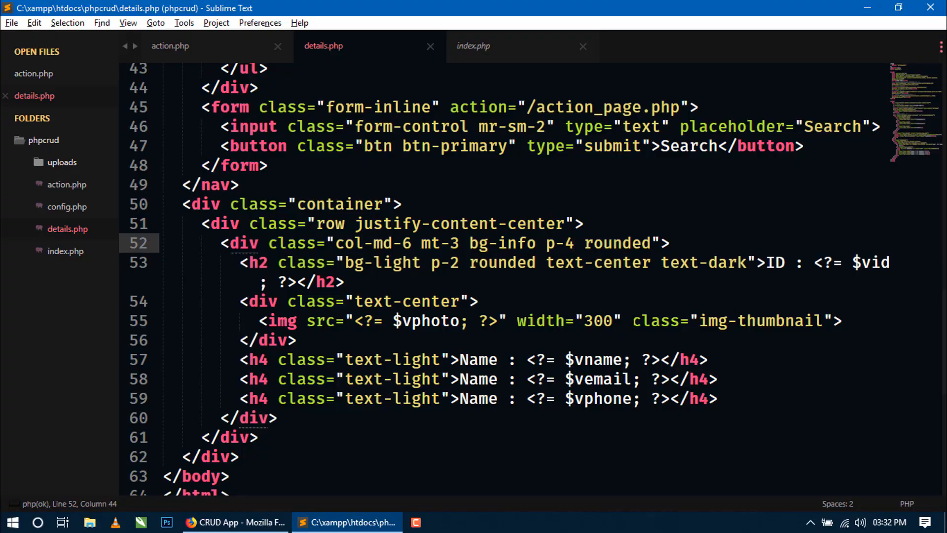
Clear the photo's fixed width, preview the result, then return to the records list
key("Backspace")
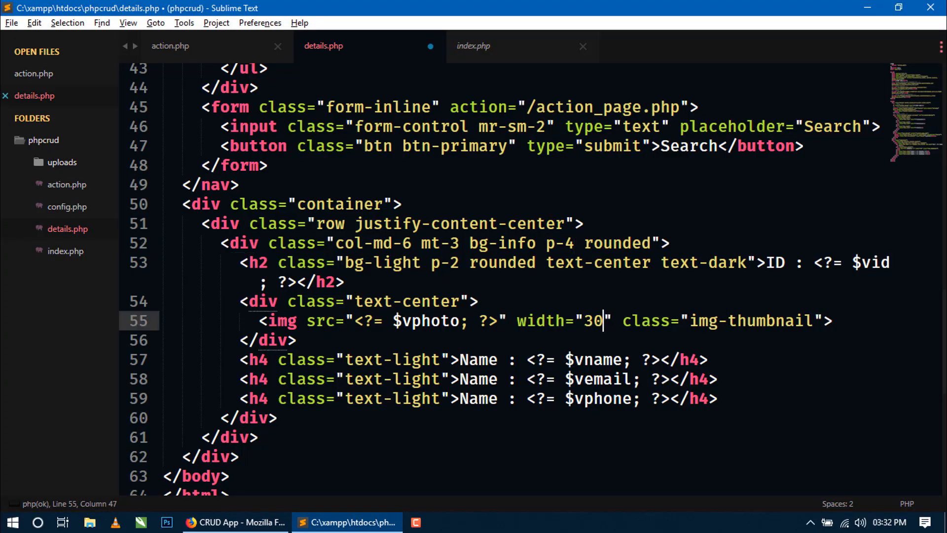
key("backspace")
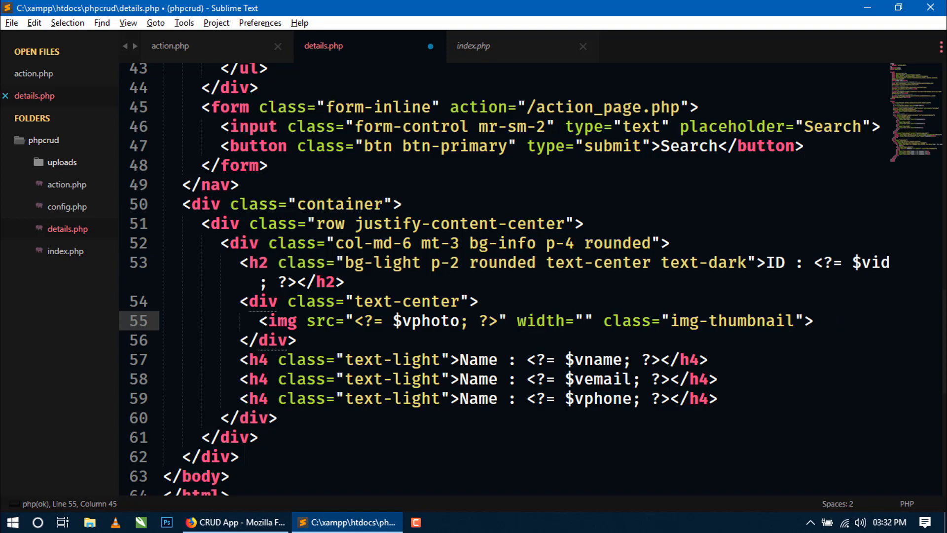
left_click(235, 522)
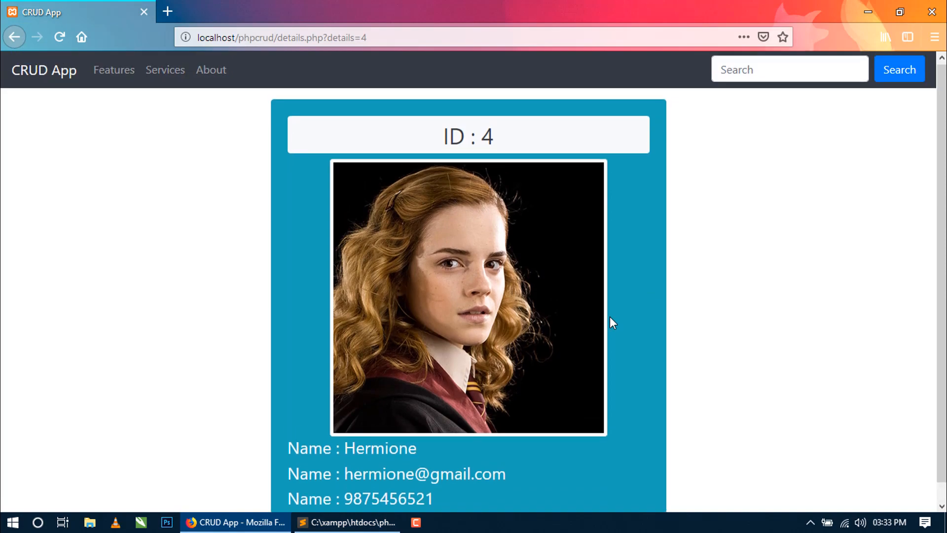
left_click(346, 522)
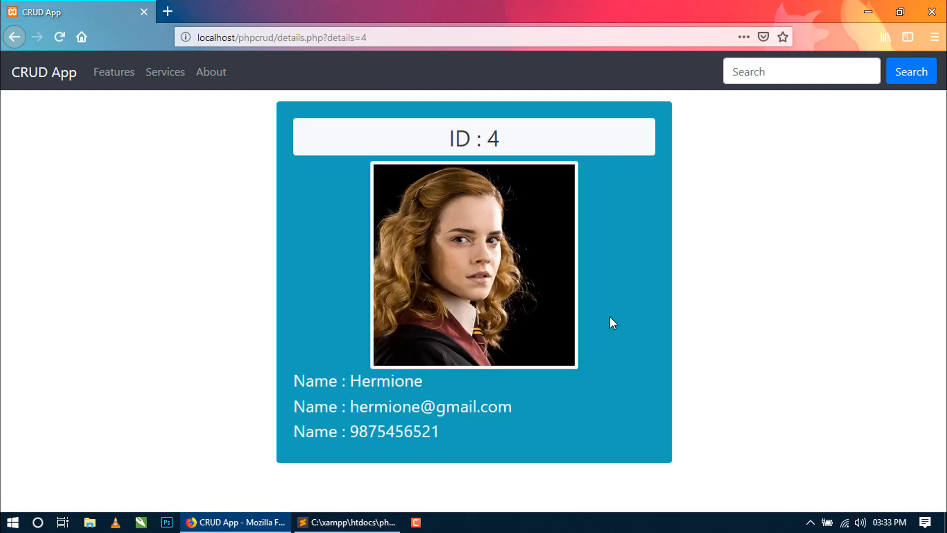
left_click(14, 36)
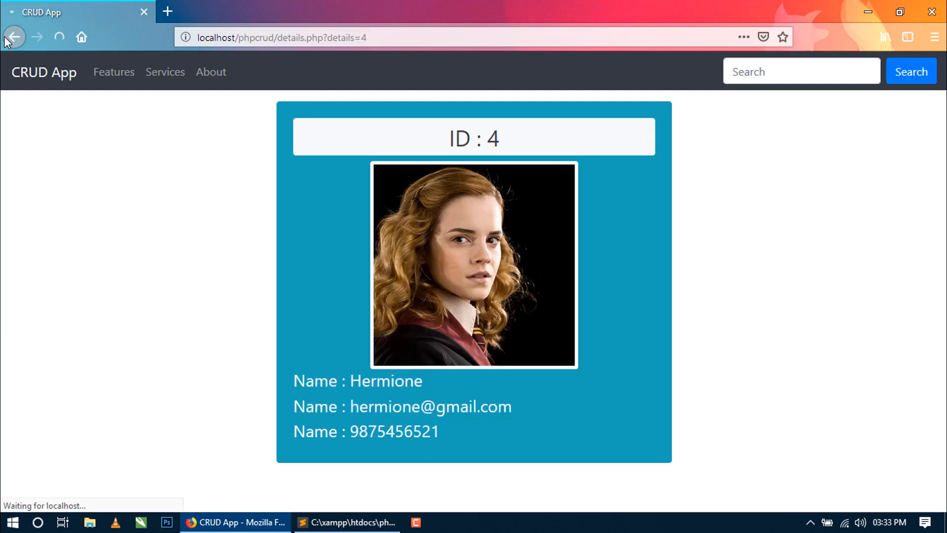
left_click(14, 36)
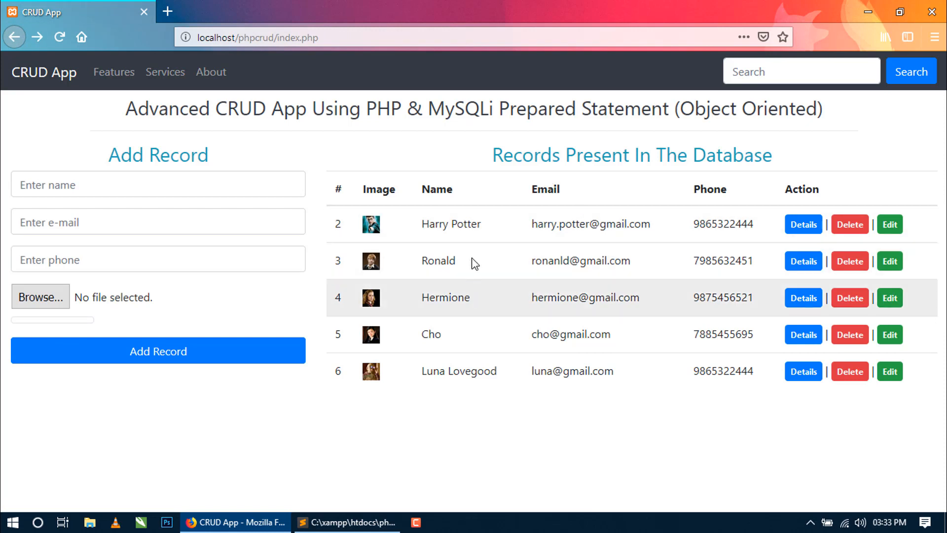
mouse_move(804, 335)
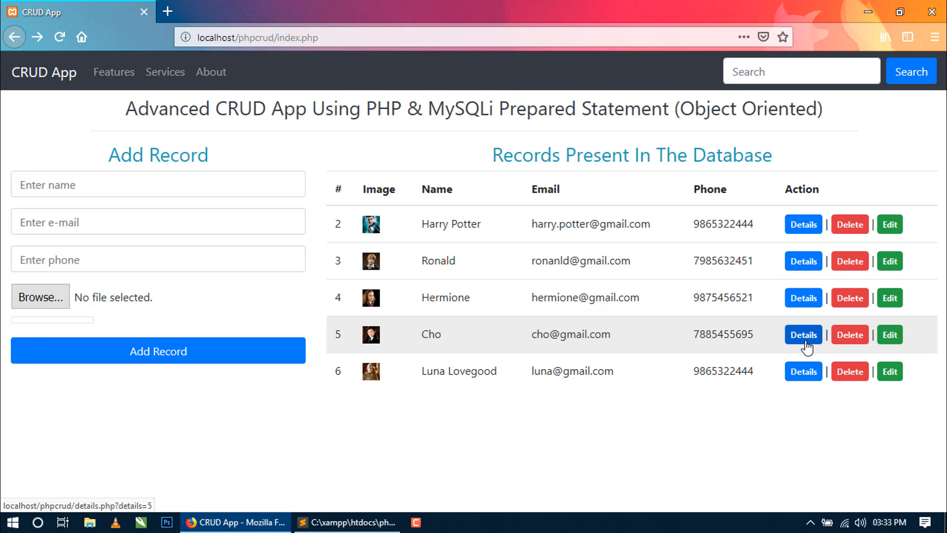
mouse_move(803, 372)
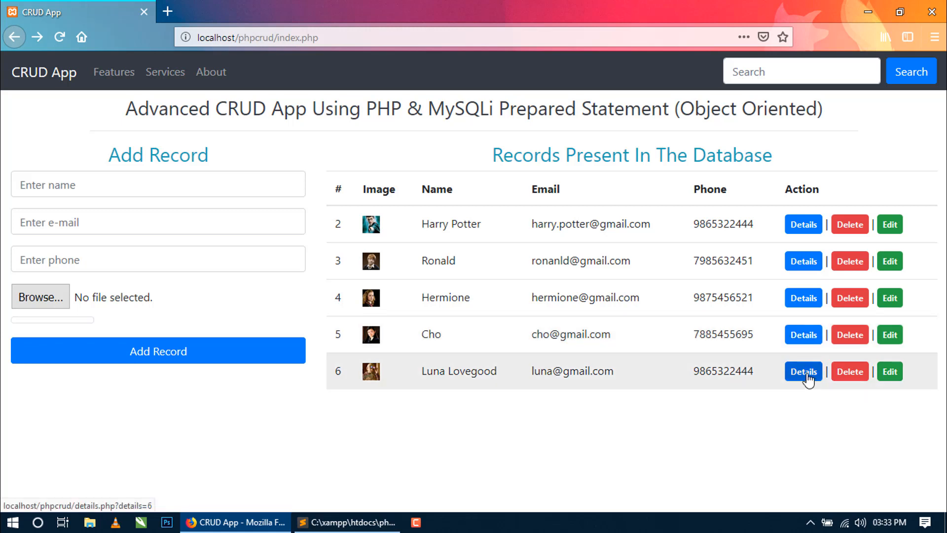
Show Luna Lovegood's details page via the Details button in her row
left_click(803, 372)
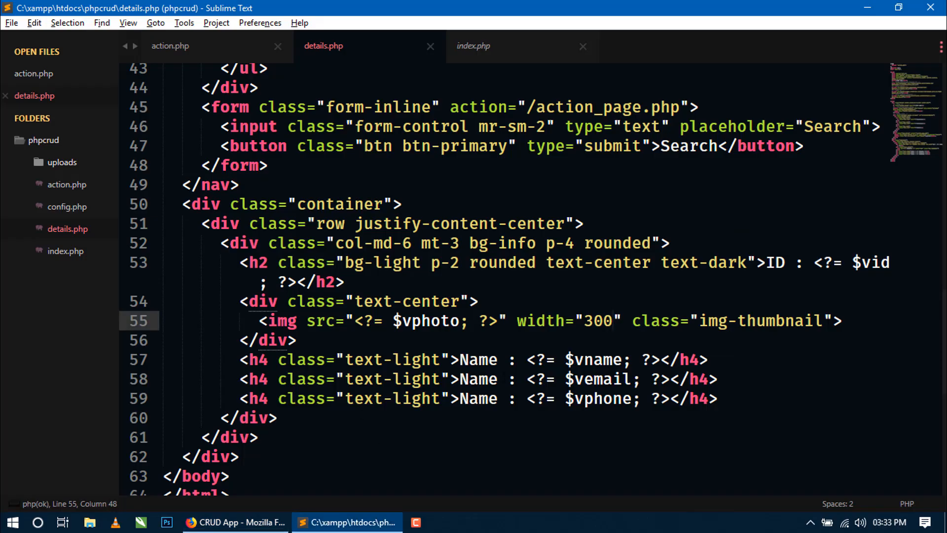
Relabel the second and third lines as Email and Phone, then view the result in Firefox
double_click(478, 379)
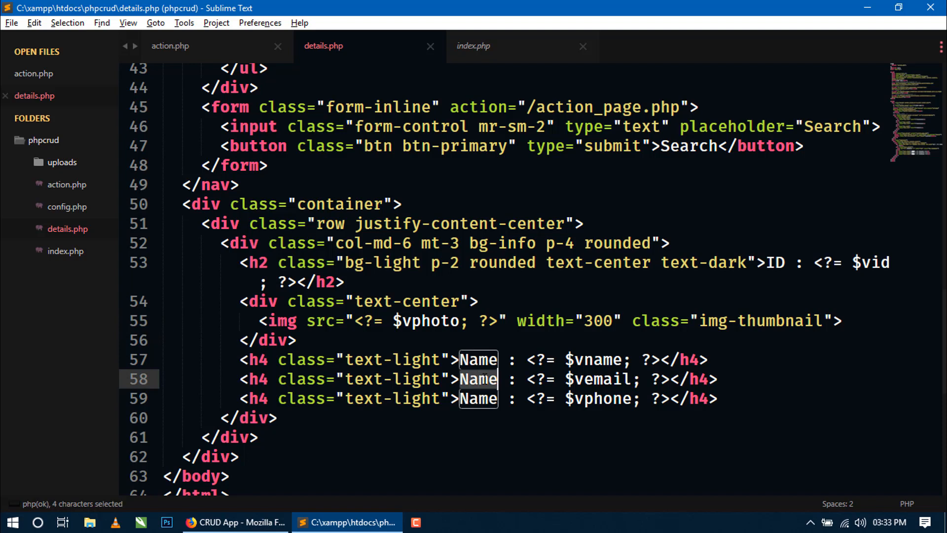
type("Email")
type("P")
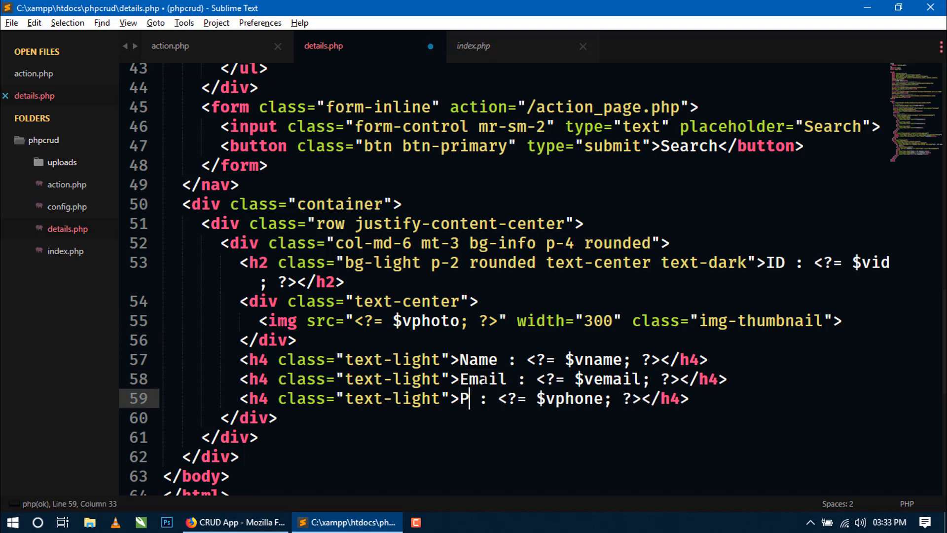
type("hone")
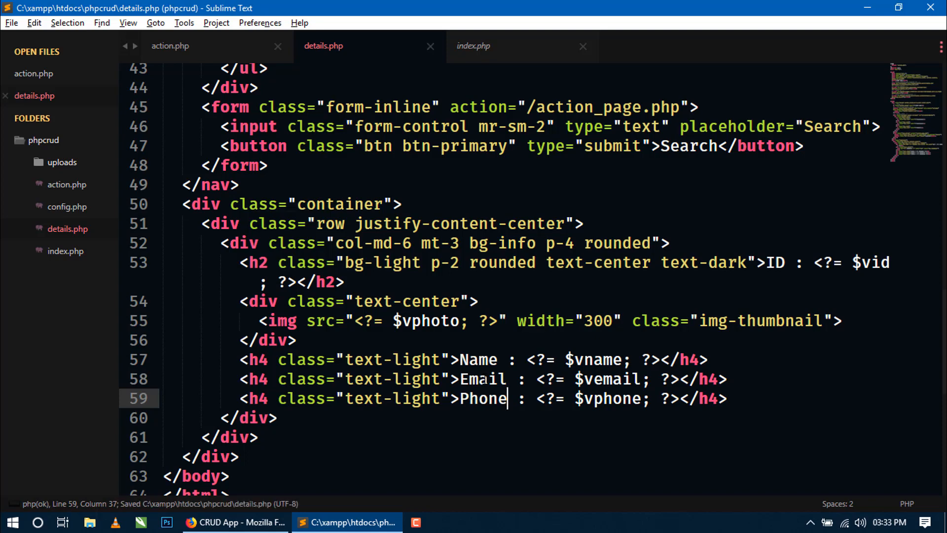
left_click(235, 522)
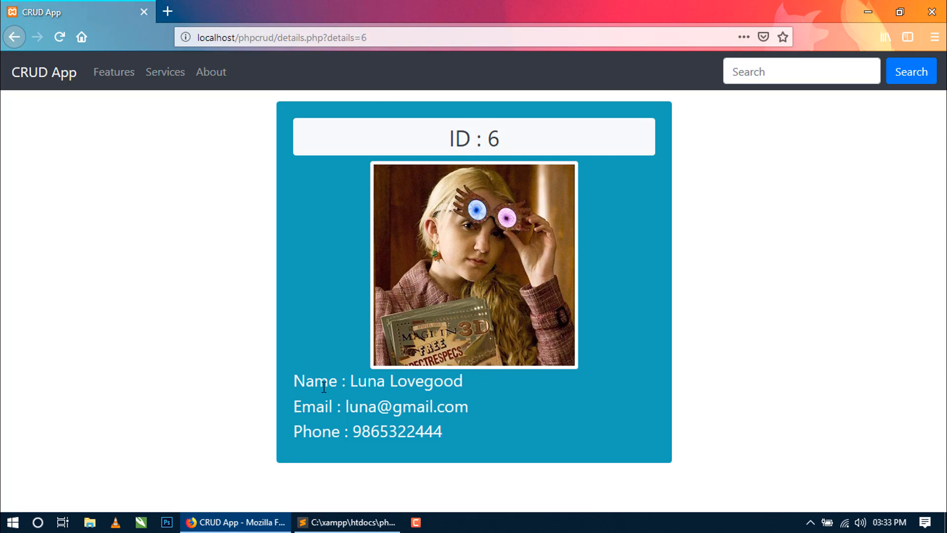
Confirm Luna Lovegood's card shows Name, Email and Phone, then go back to index.php
left_click(346, 522)
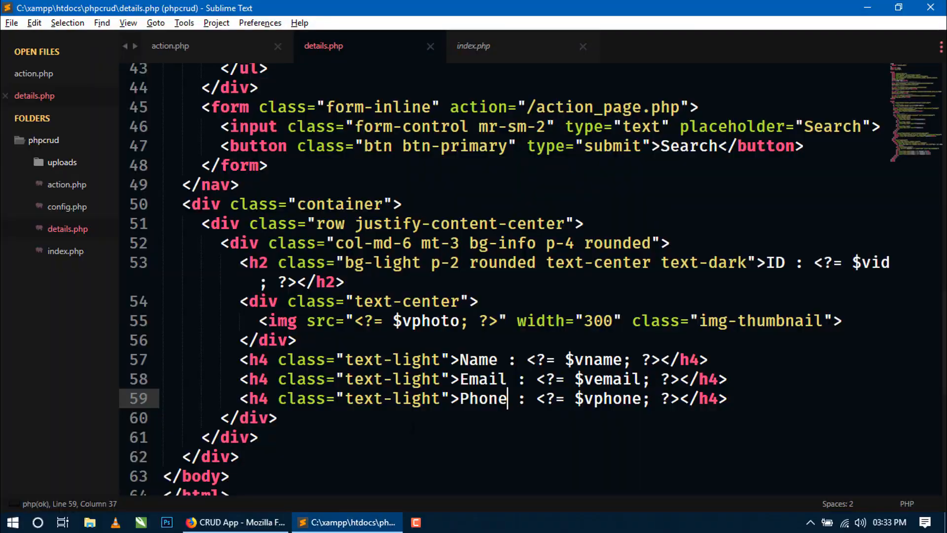
left_click(235, 522)
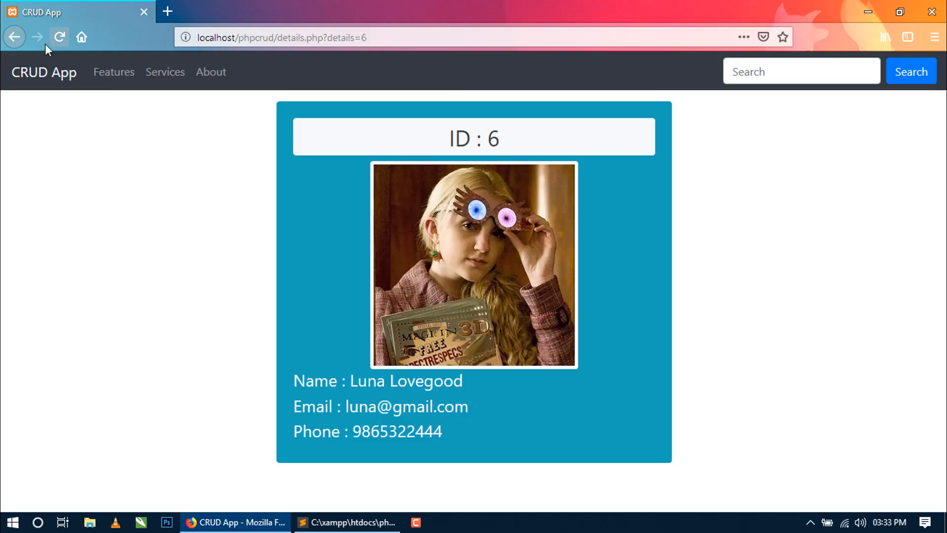
left_click(14, 37)
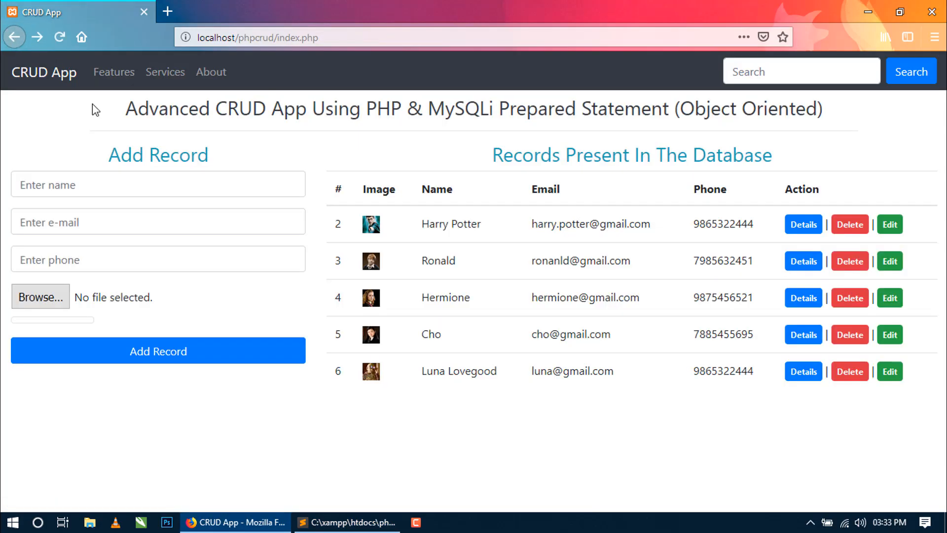